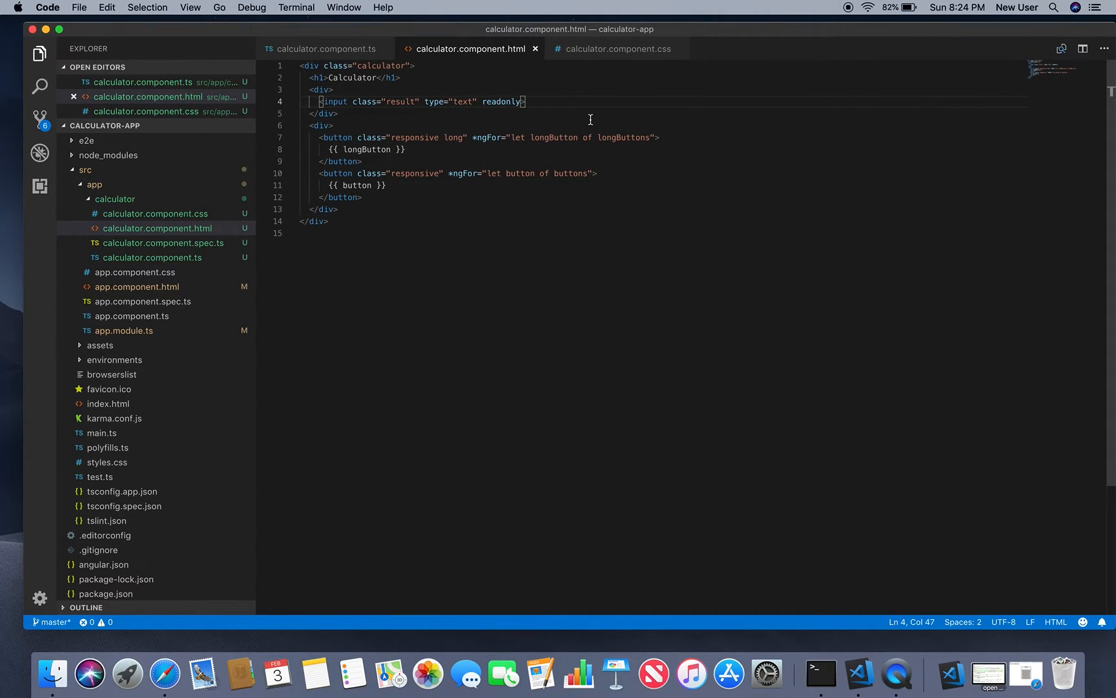
mouse_move(521, 106)
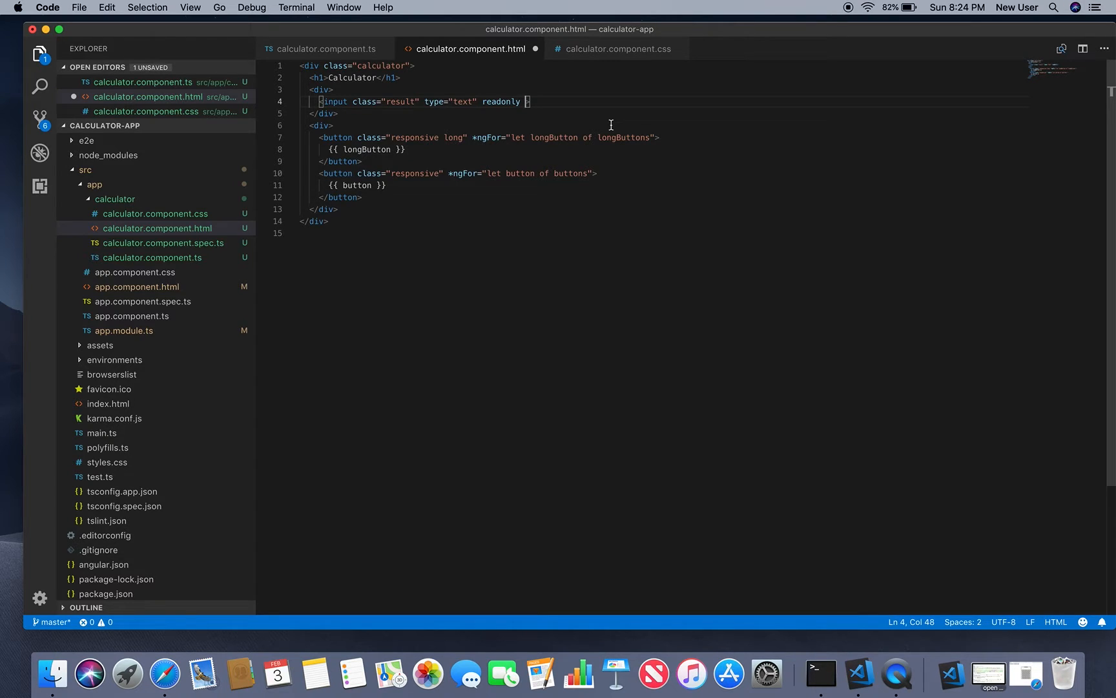
- Add value="{{ result }}" to the read-only input on line 4
text(value=)
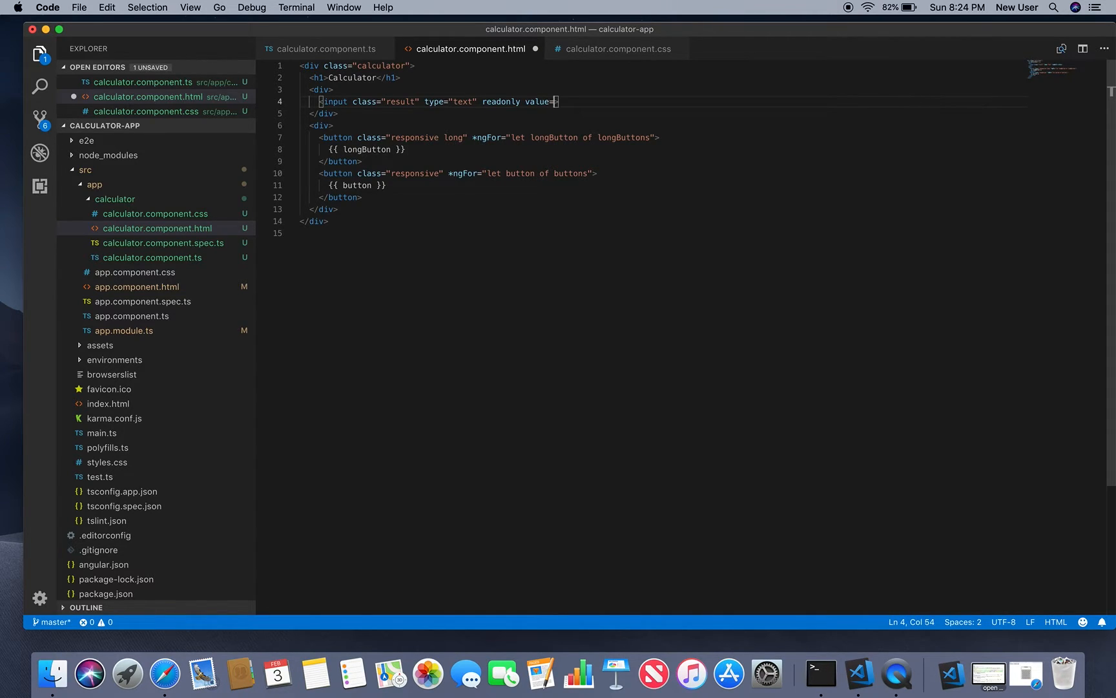
text({{}})
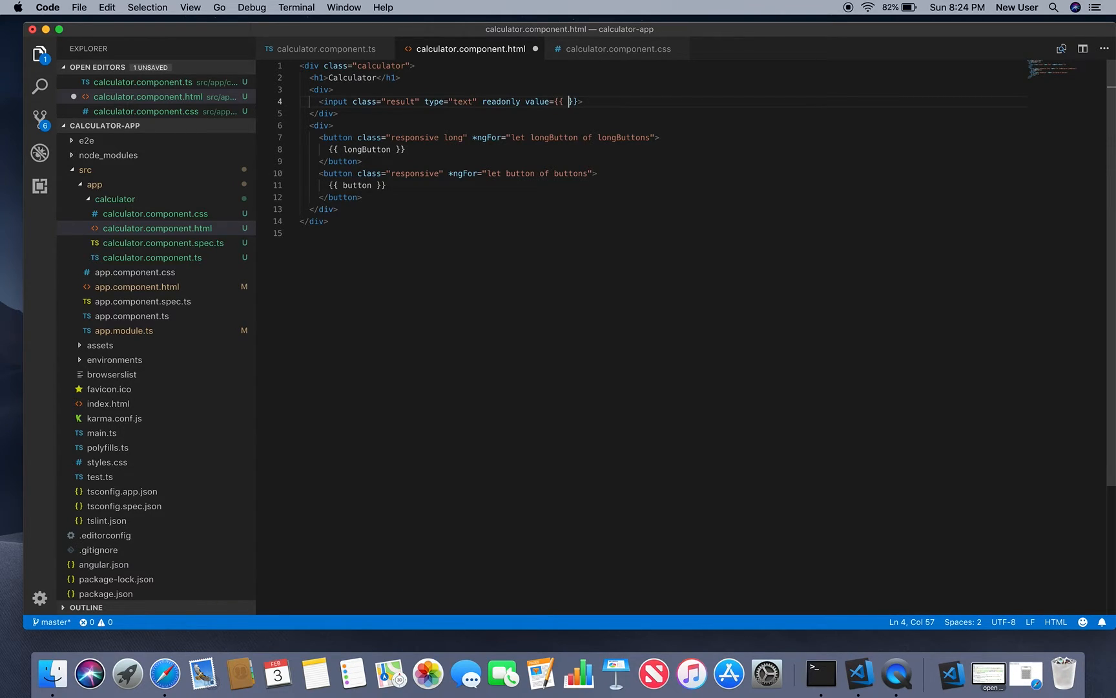
text(result)
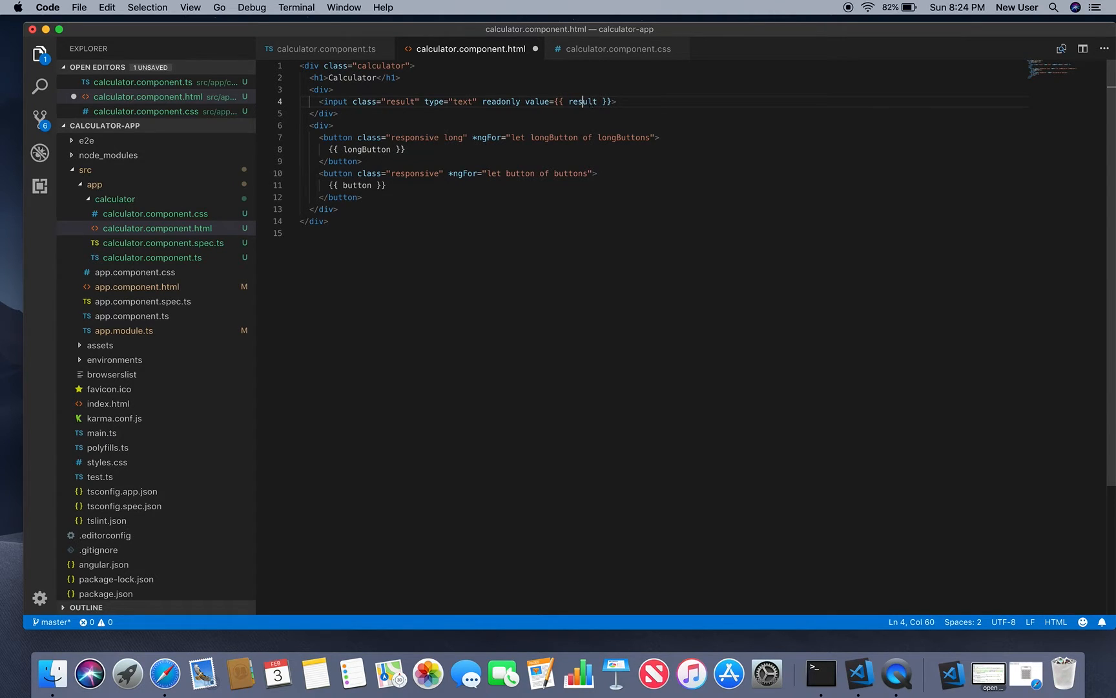
click(554, 101)
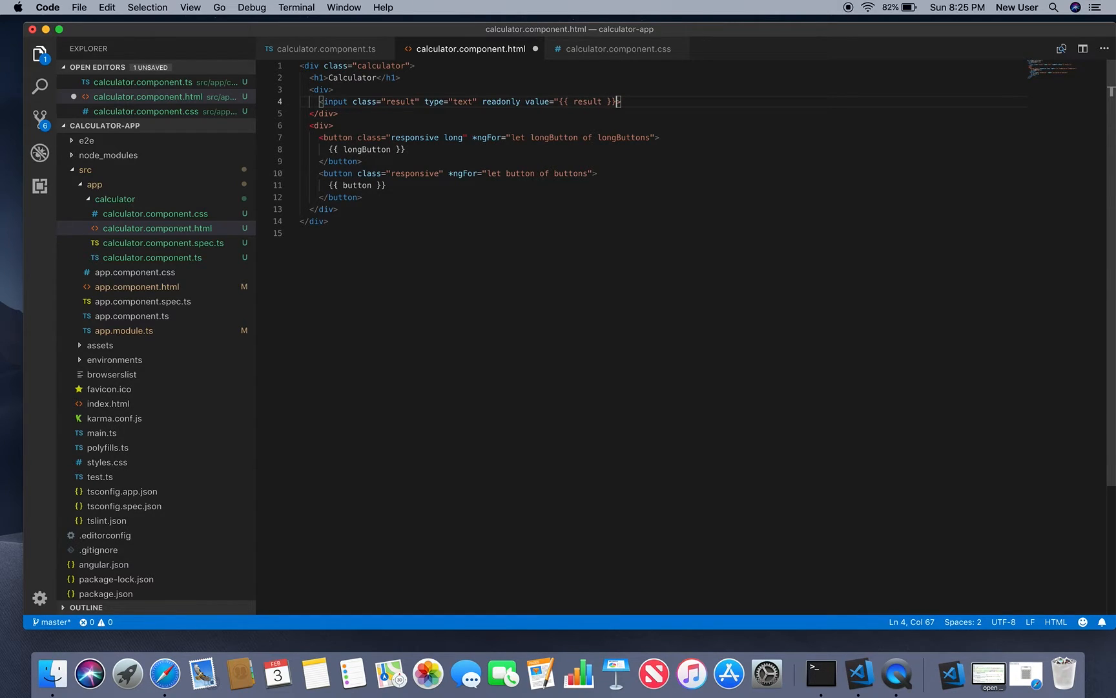
text(")
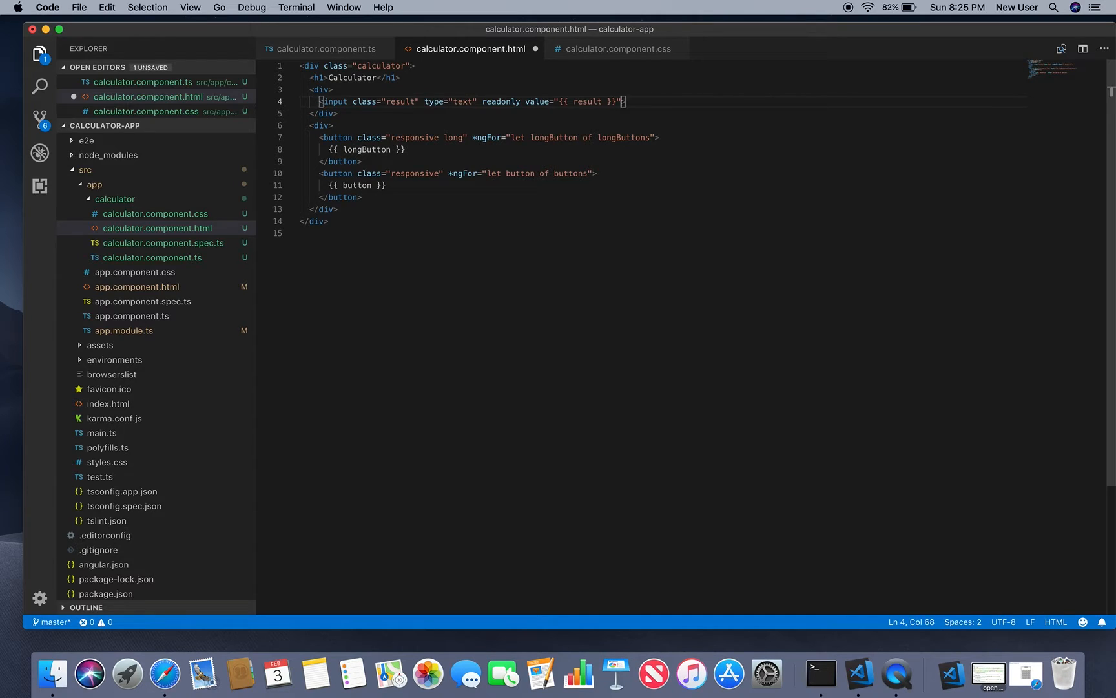
mouse_move(655, 137)
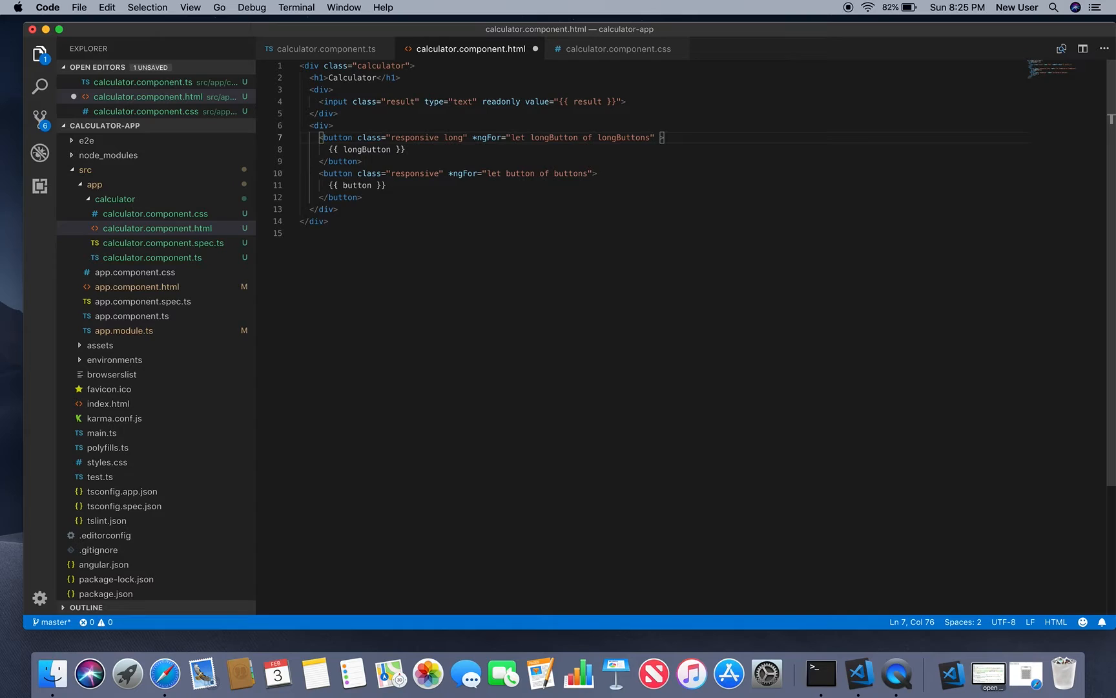
- Add (click)="addToExpression(longButton)" to the long button tag on line 7 and select it for reuse
text((click))
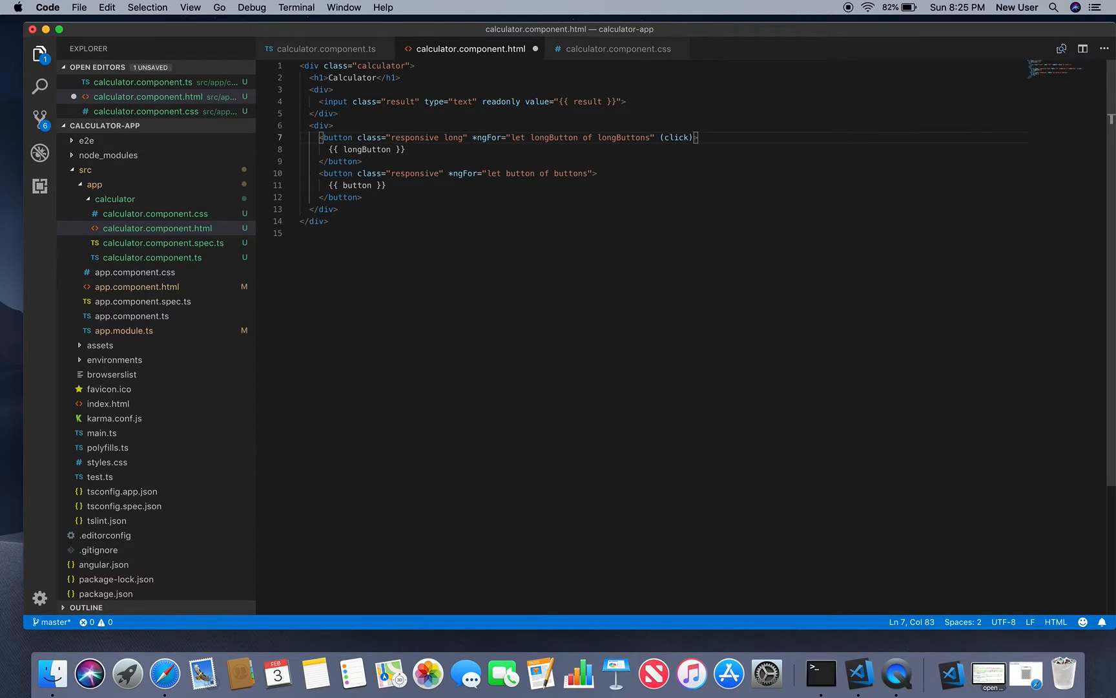
text(="")
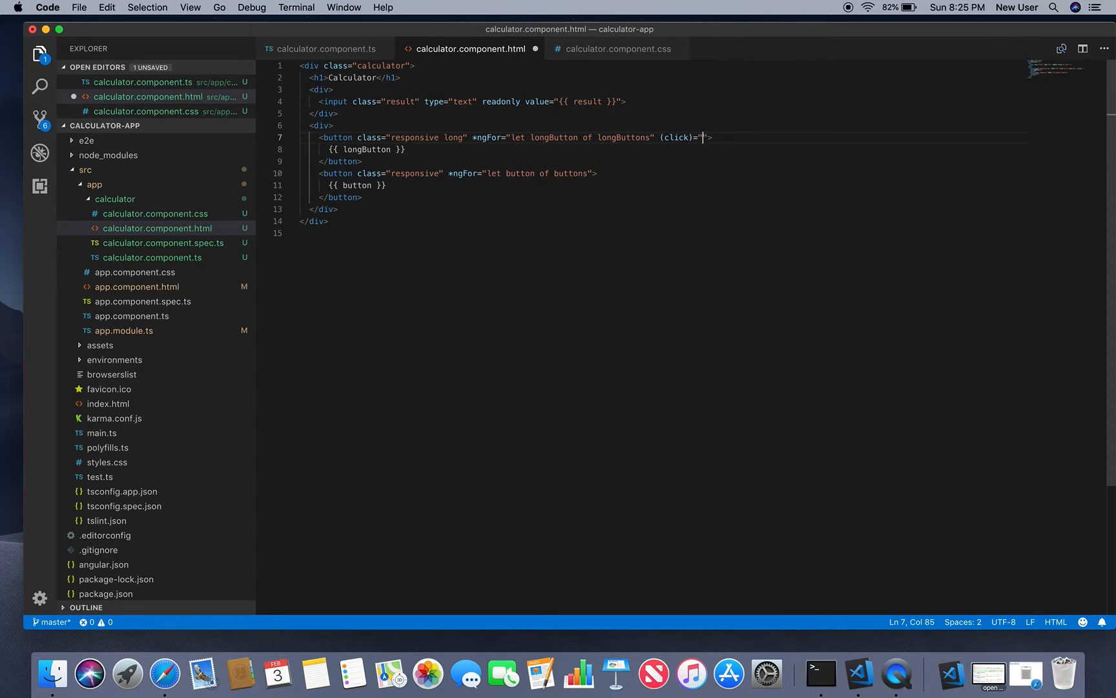
text(add)
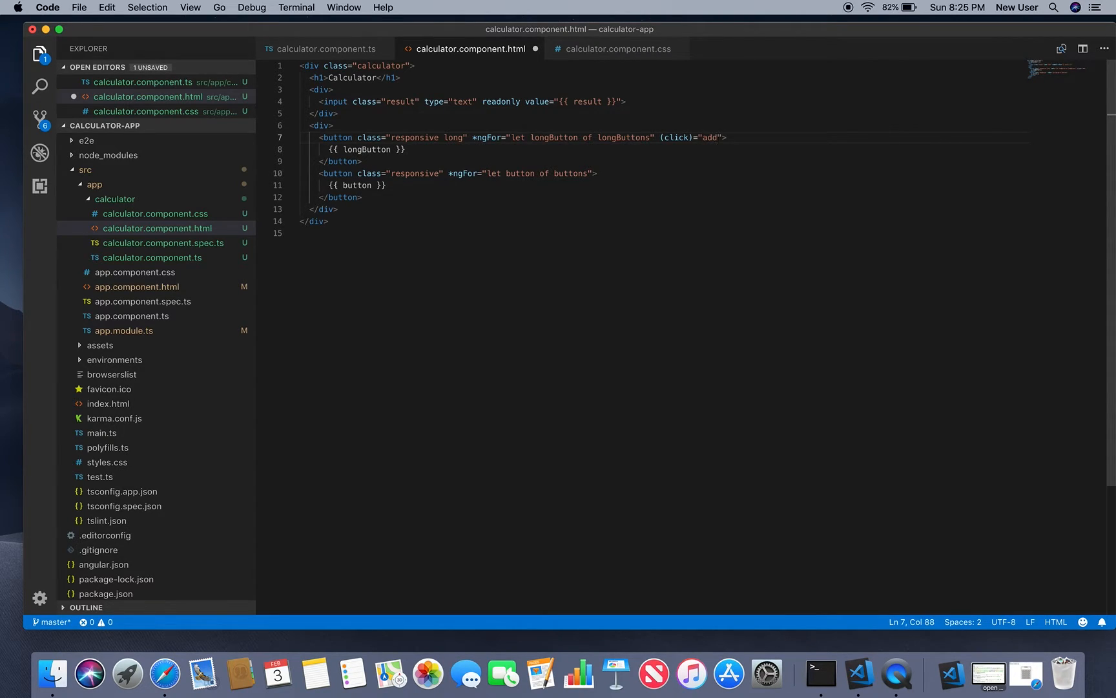
text(ToE)
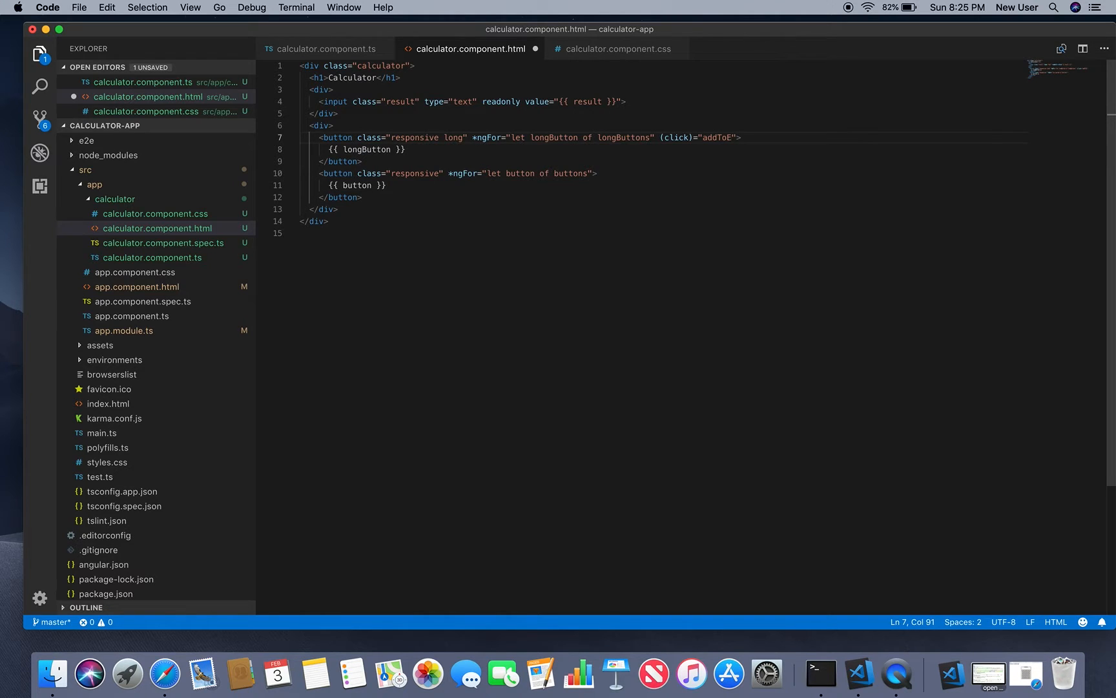
text(xp)
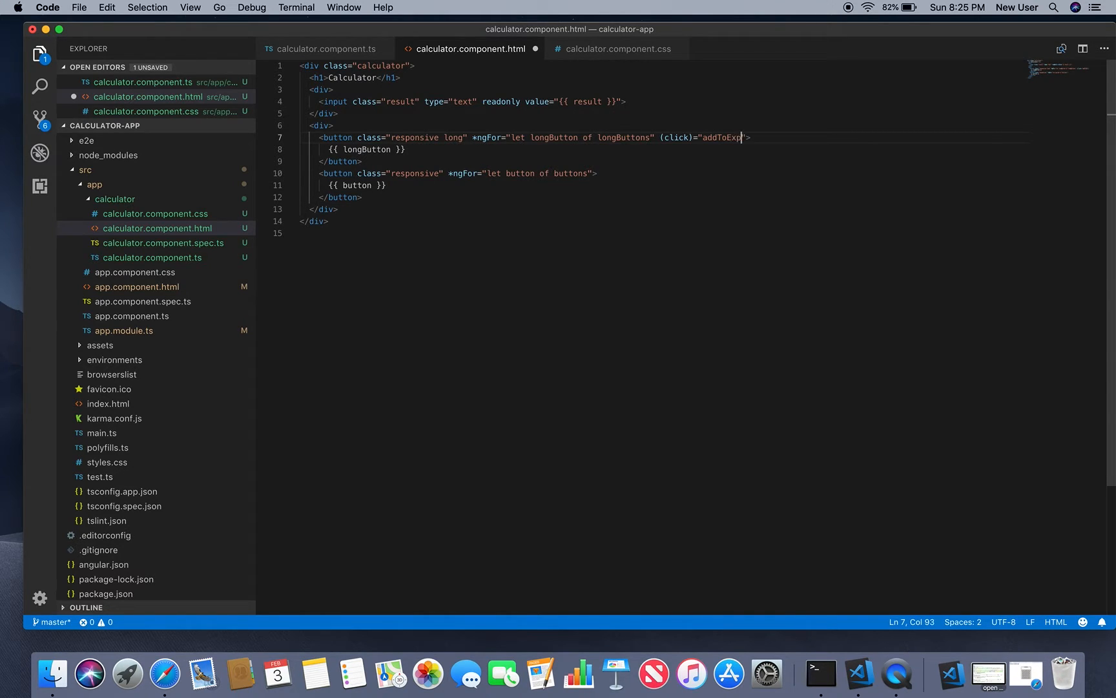
text(ression)
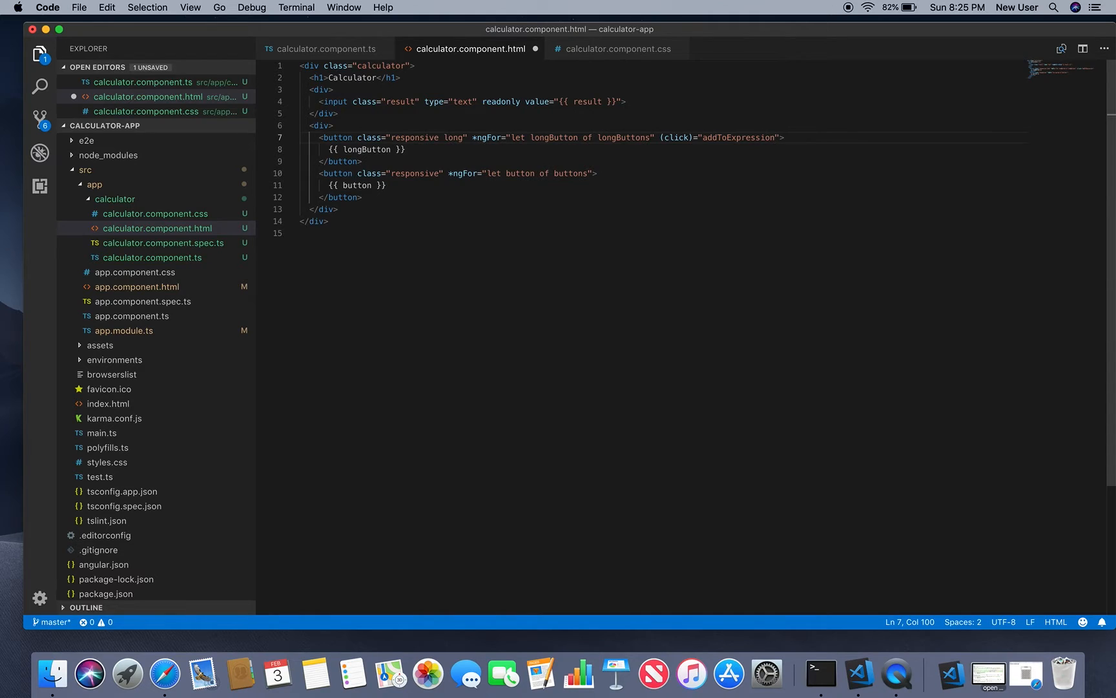
text(())
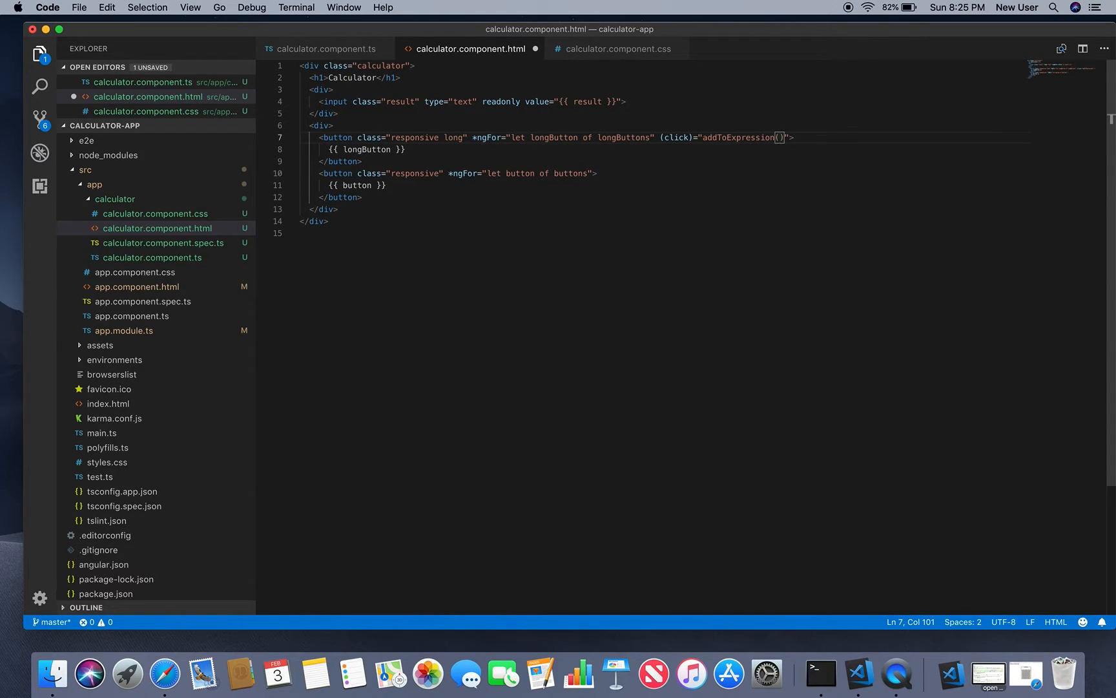
text(longButton)
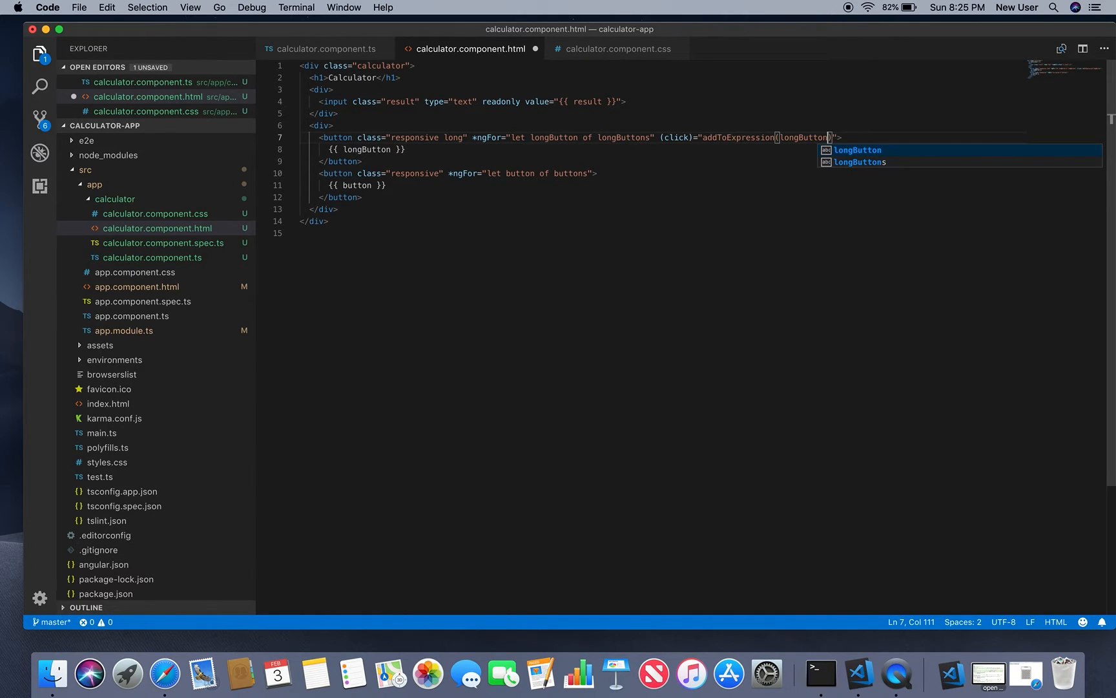
mouse_move(688, 163)
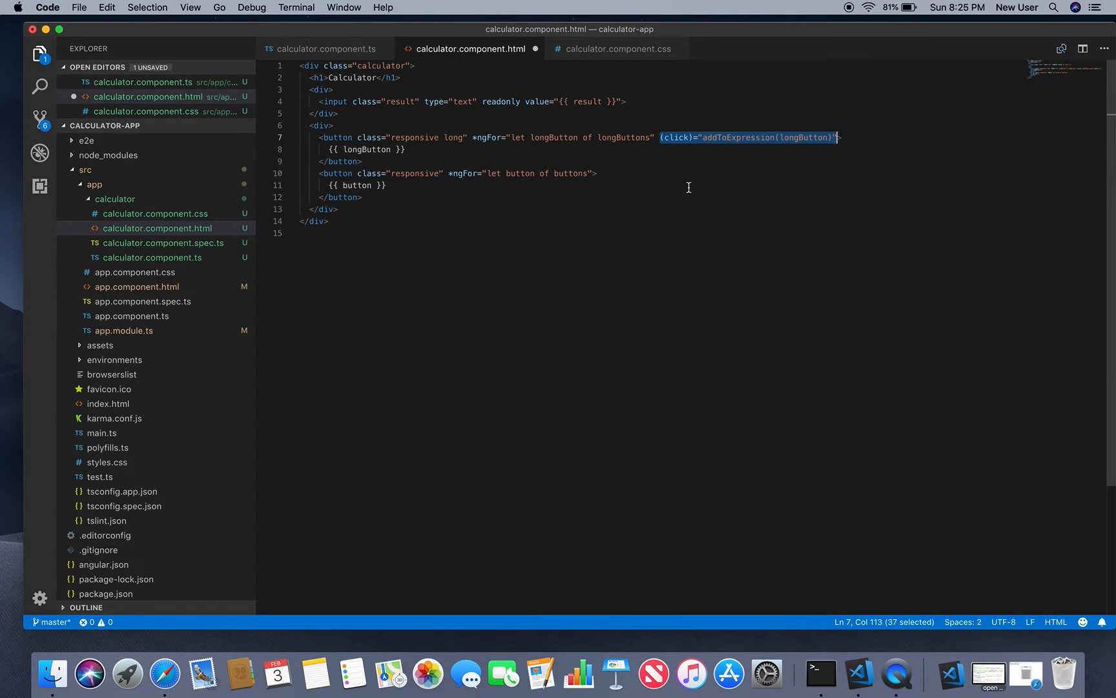
click(601, 173)
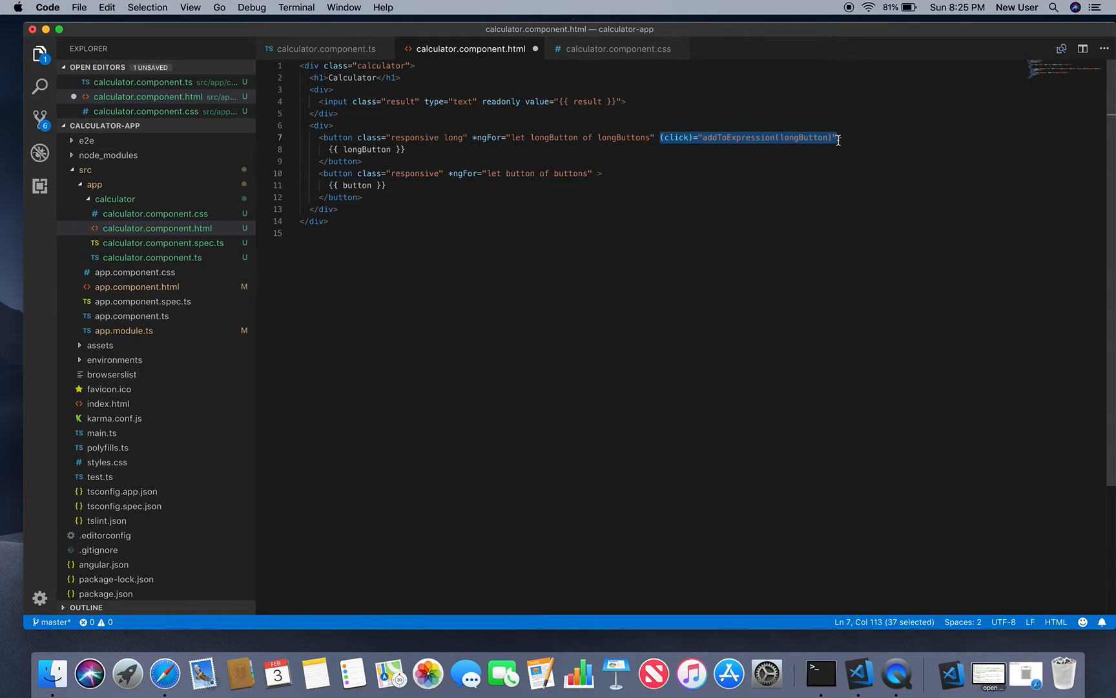
- Paste the click handler onto the line 10 button tag as (click)="addToExpression(button)"
click(597, 173)
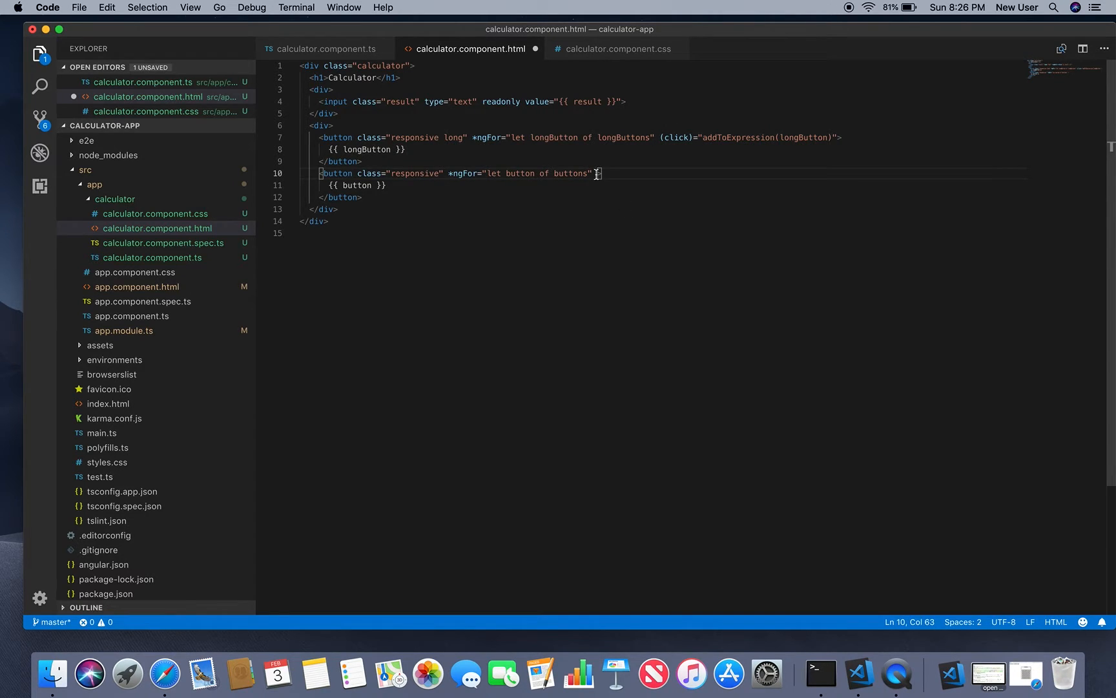
text((click)="addToExpression(longButton)")
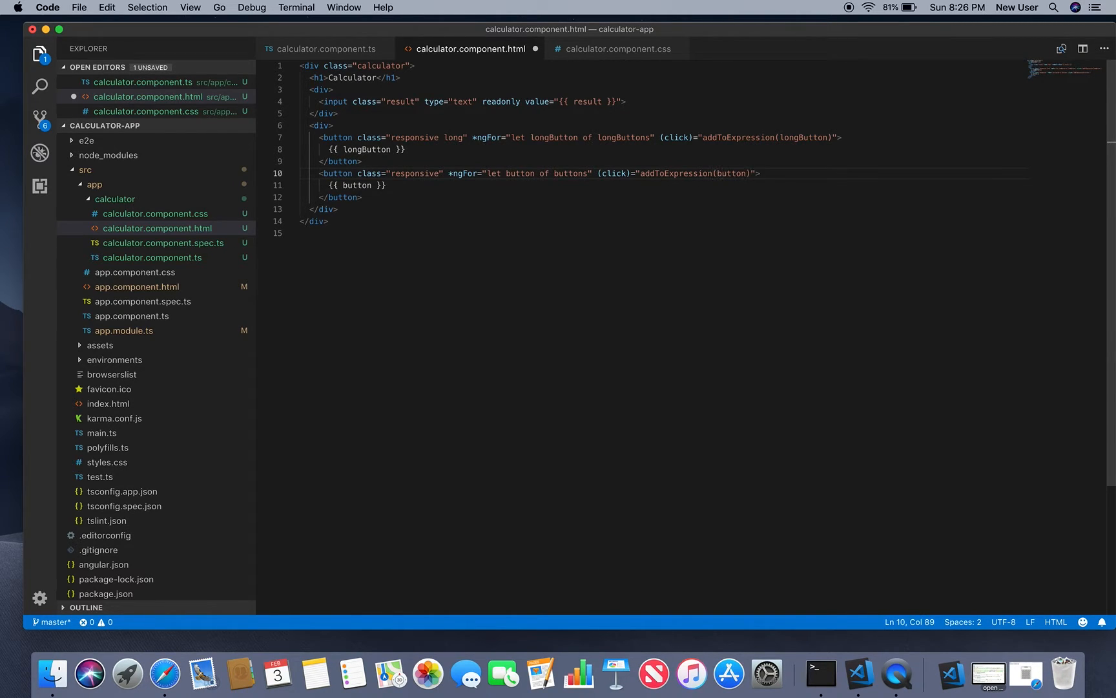
click(362, 197)
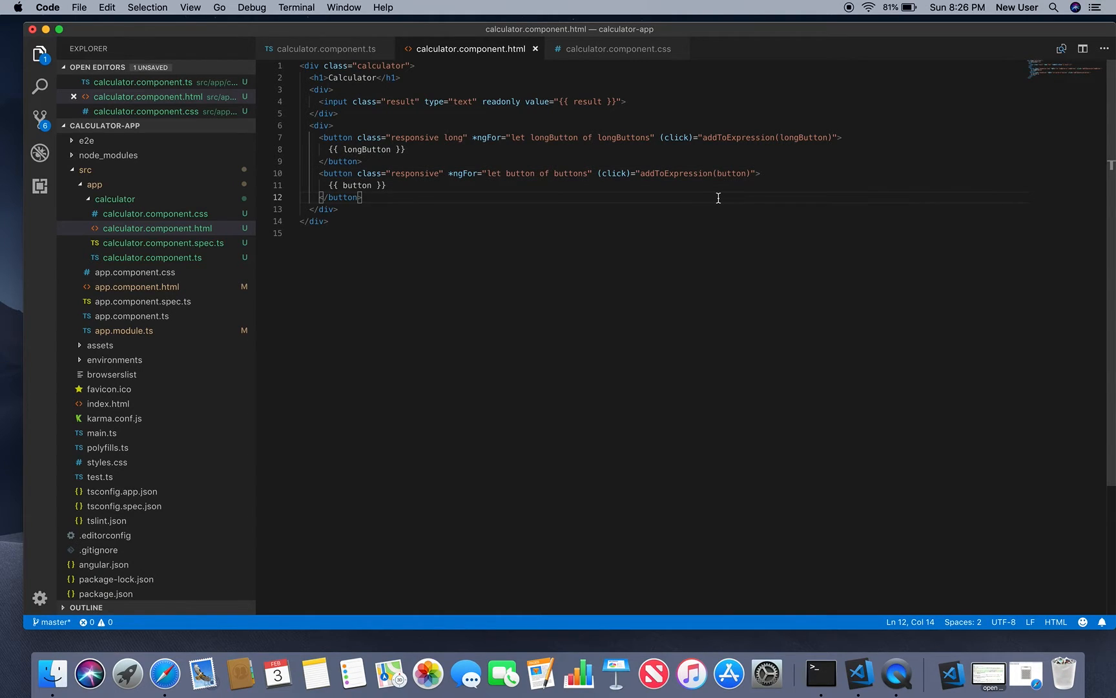
mouse_move(331, 58)
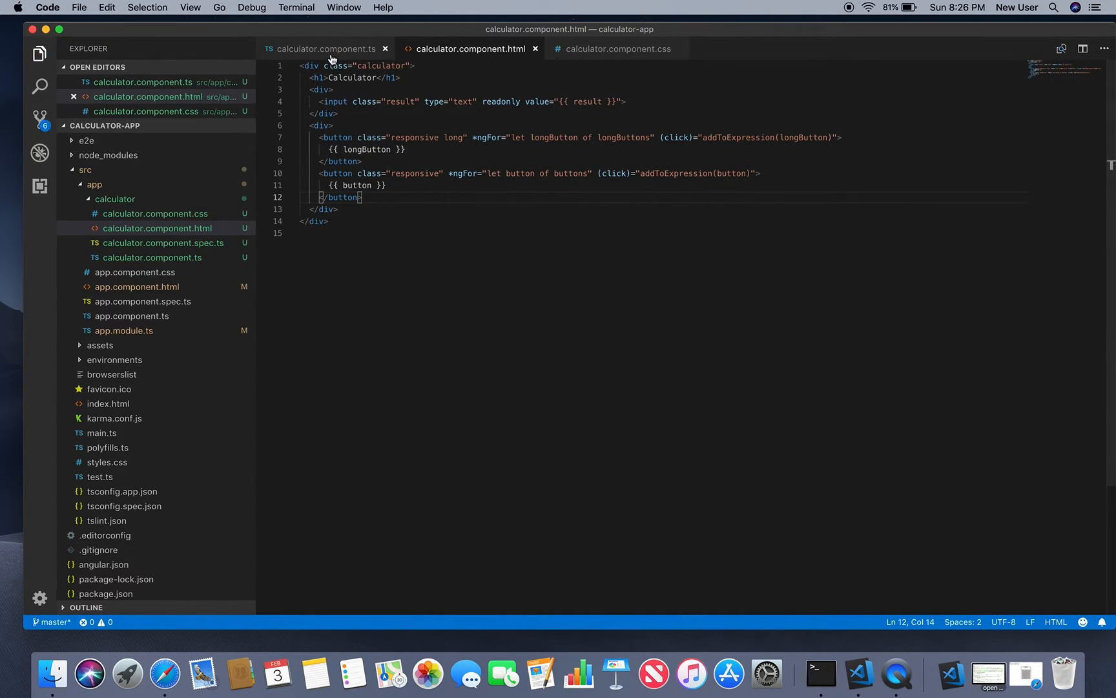
- In calculator.component.ts, declare result: string = ''; above longButtons
click(324, 48)
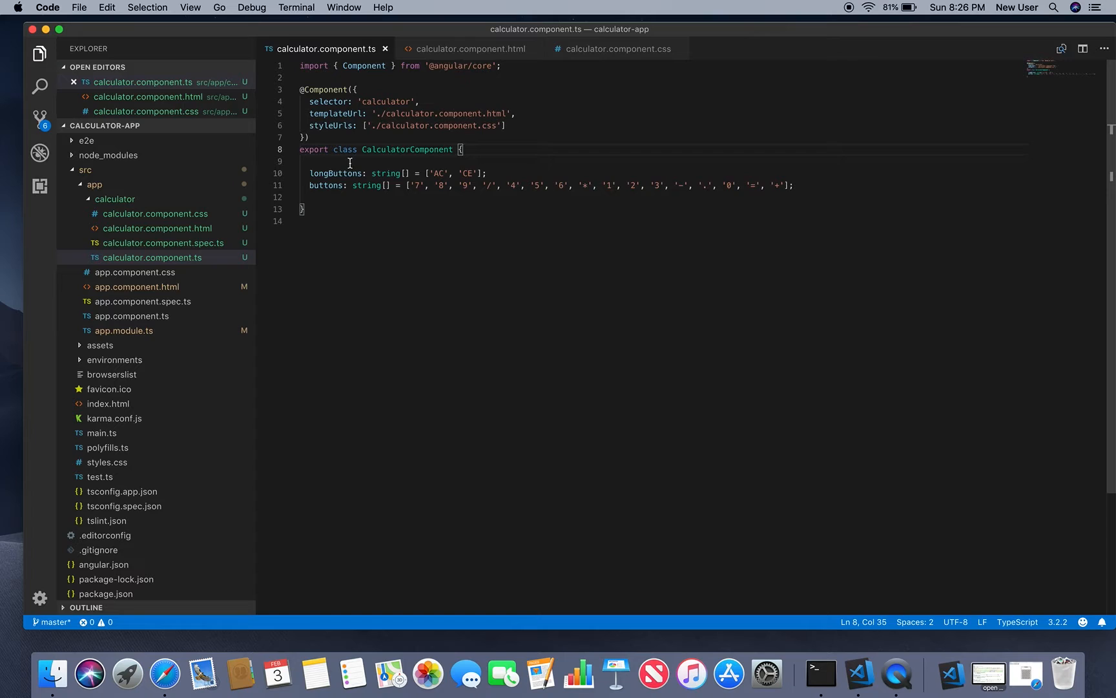
click(349, 161)
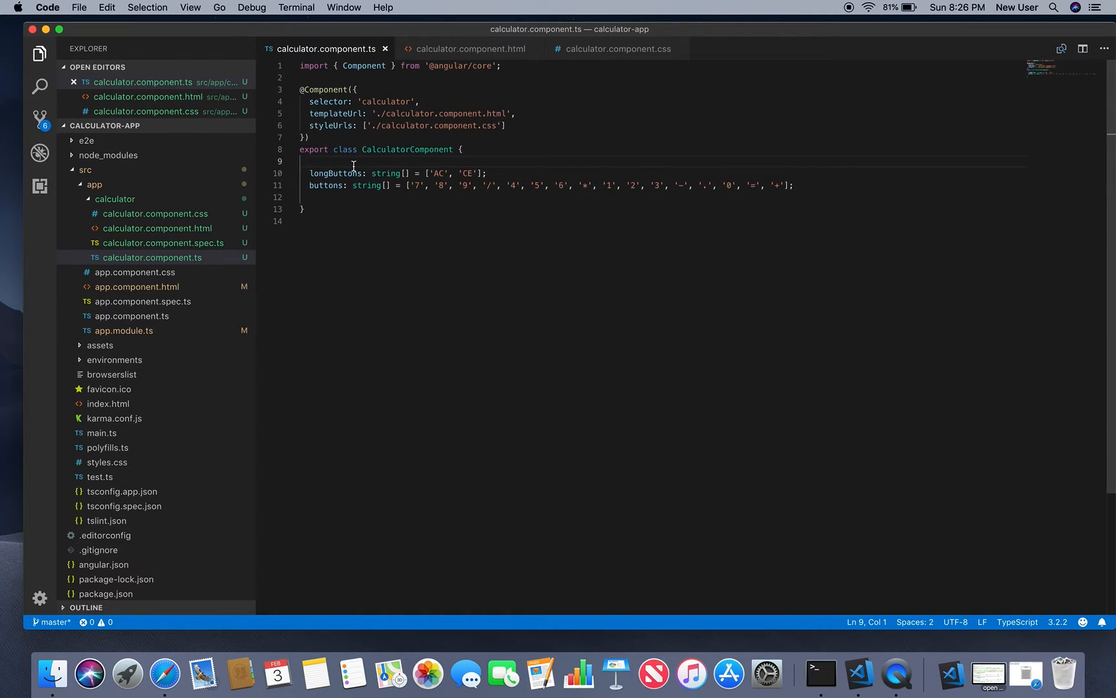
text(result)
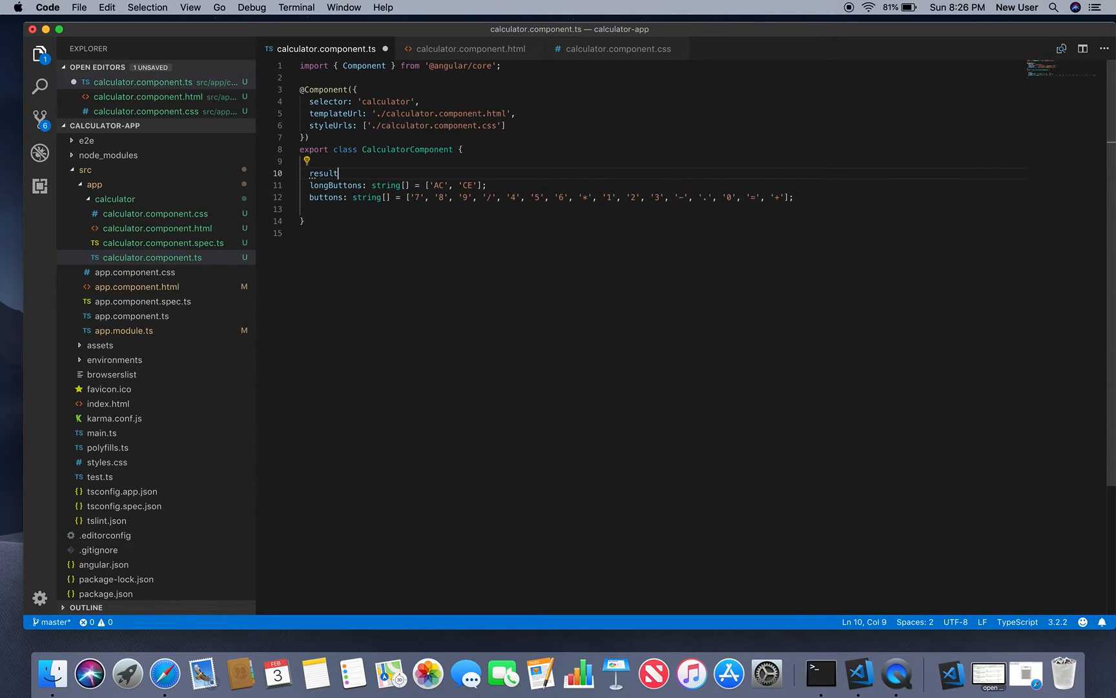
text(: string =)
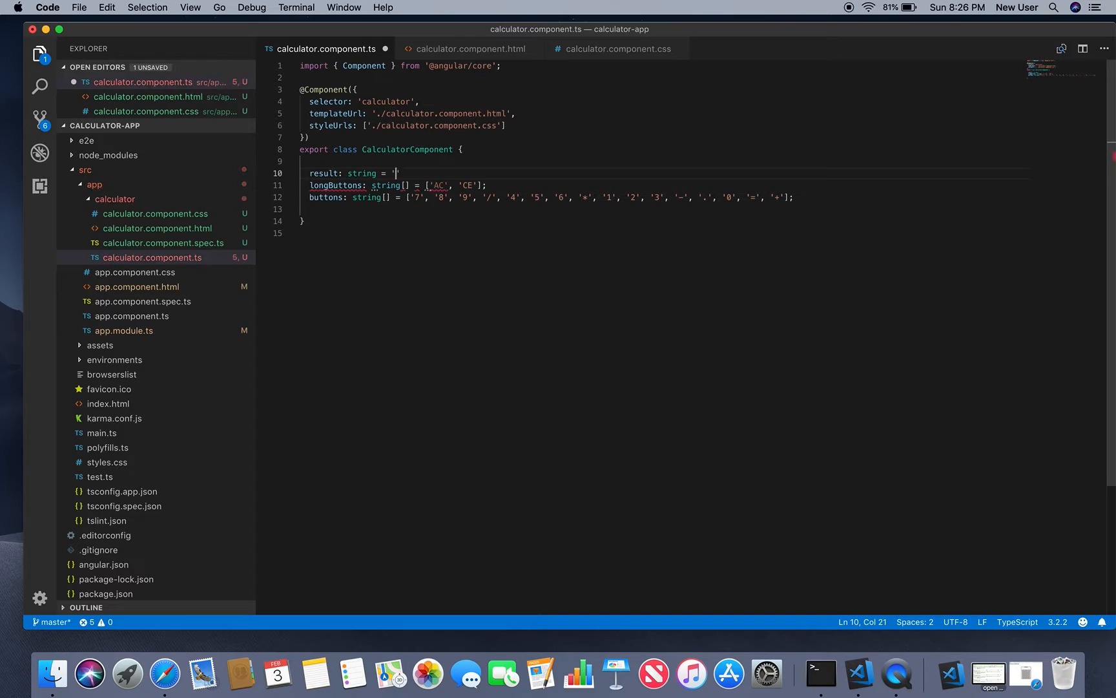
text(';)
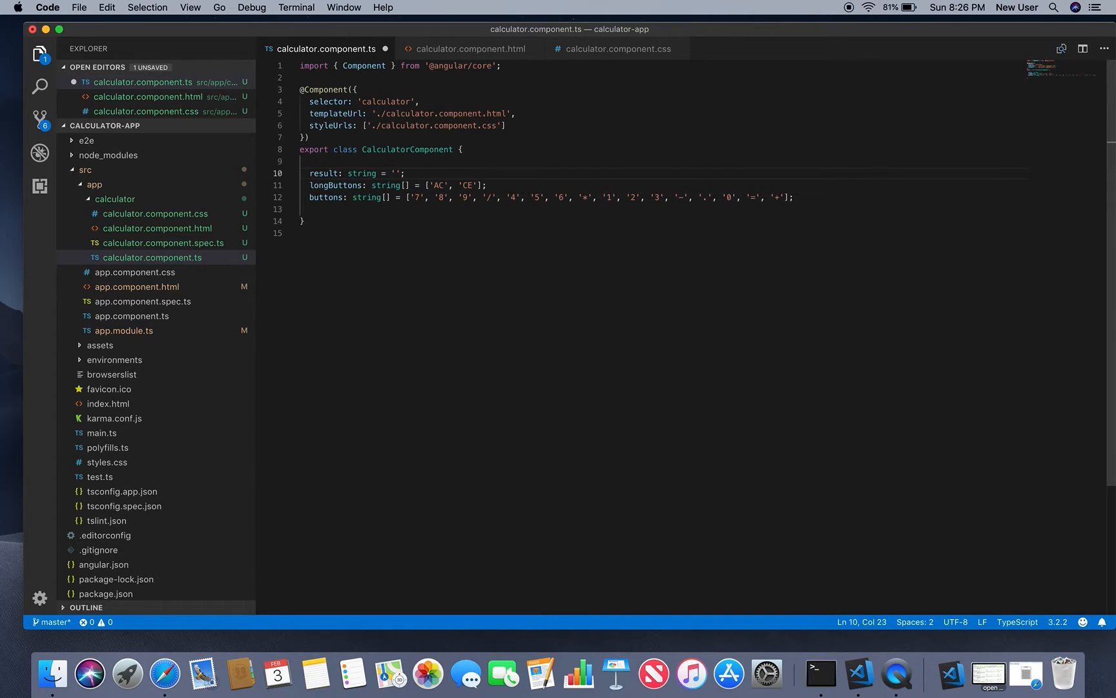
mouse_move(644, 271)
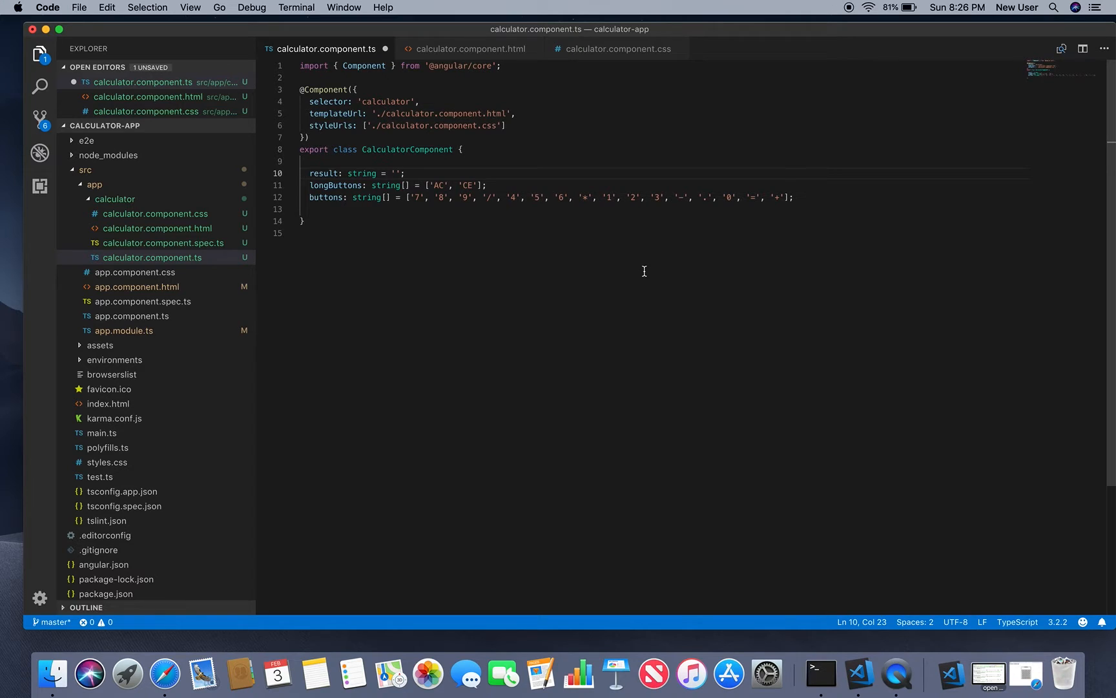
- Declare private prevValue: string = ''; and private curValue: string = ''; below the buttons array
key(enter)
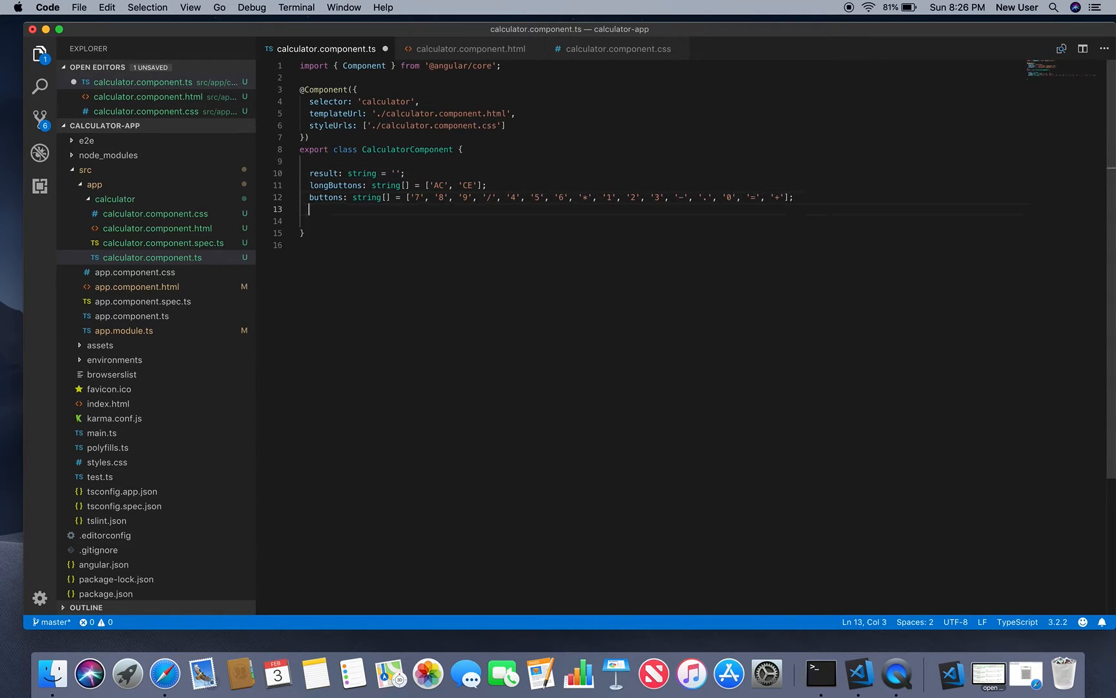
text(private)
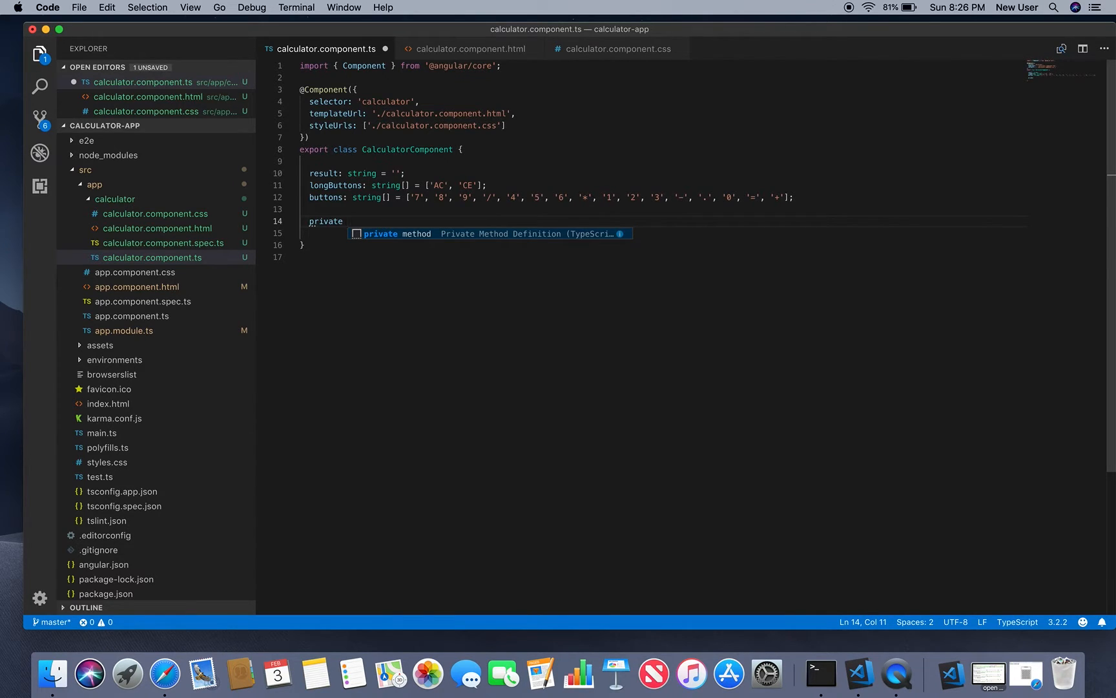
text(prev)
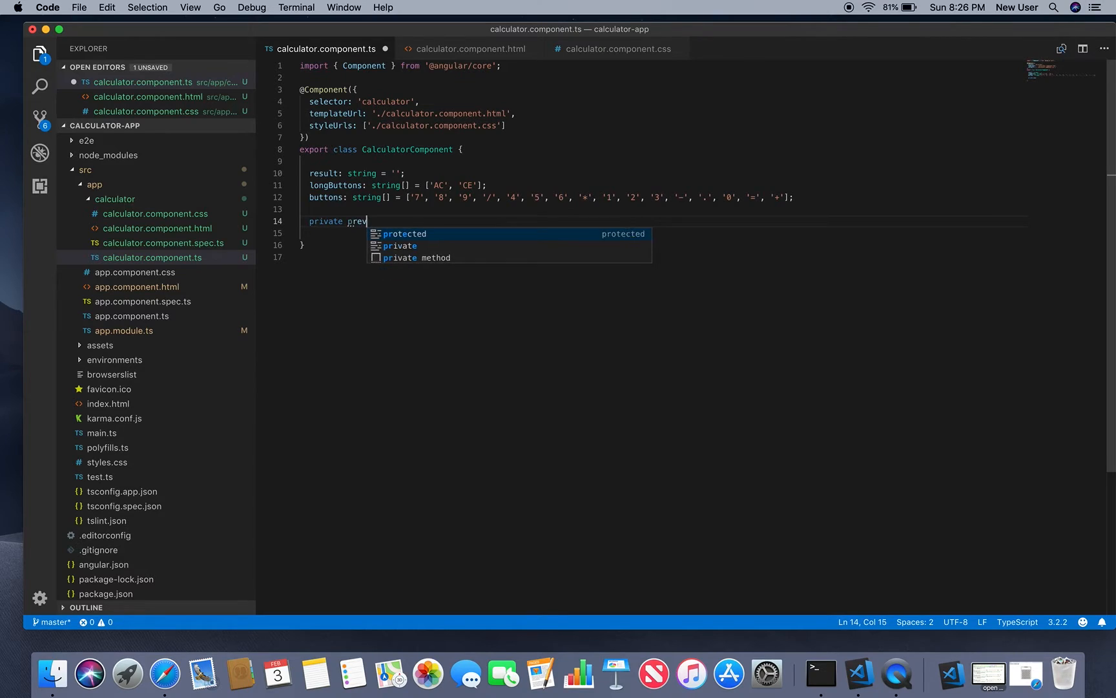
text(Va)
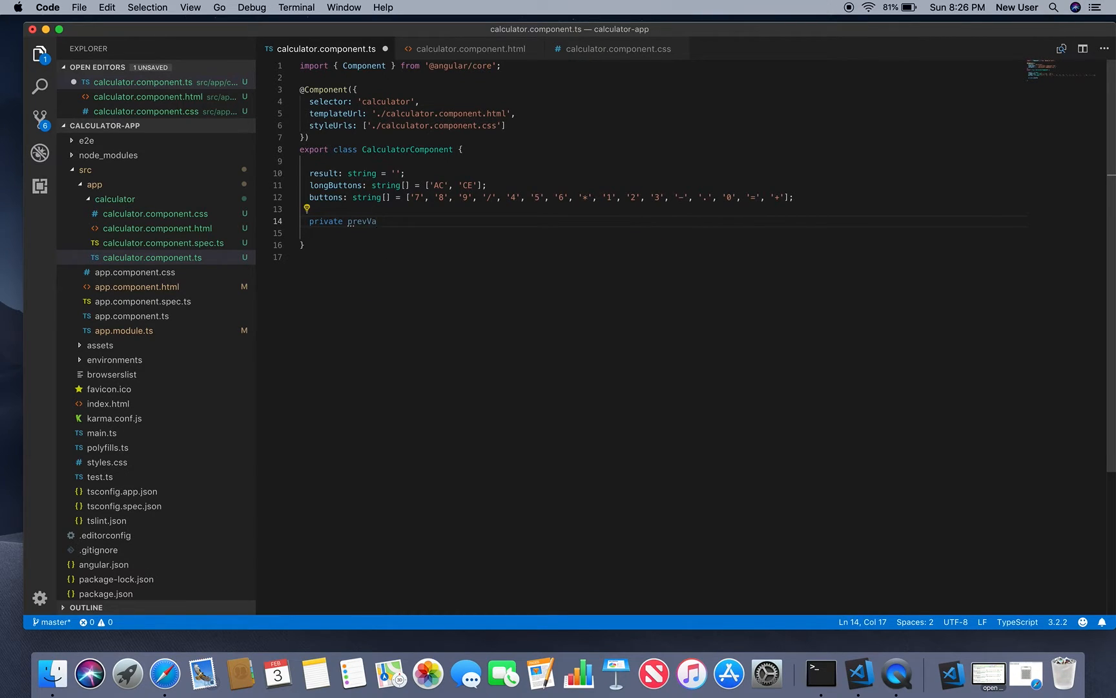
text(lue: string)
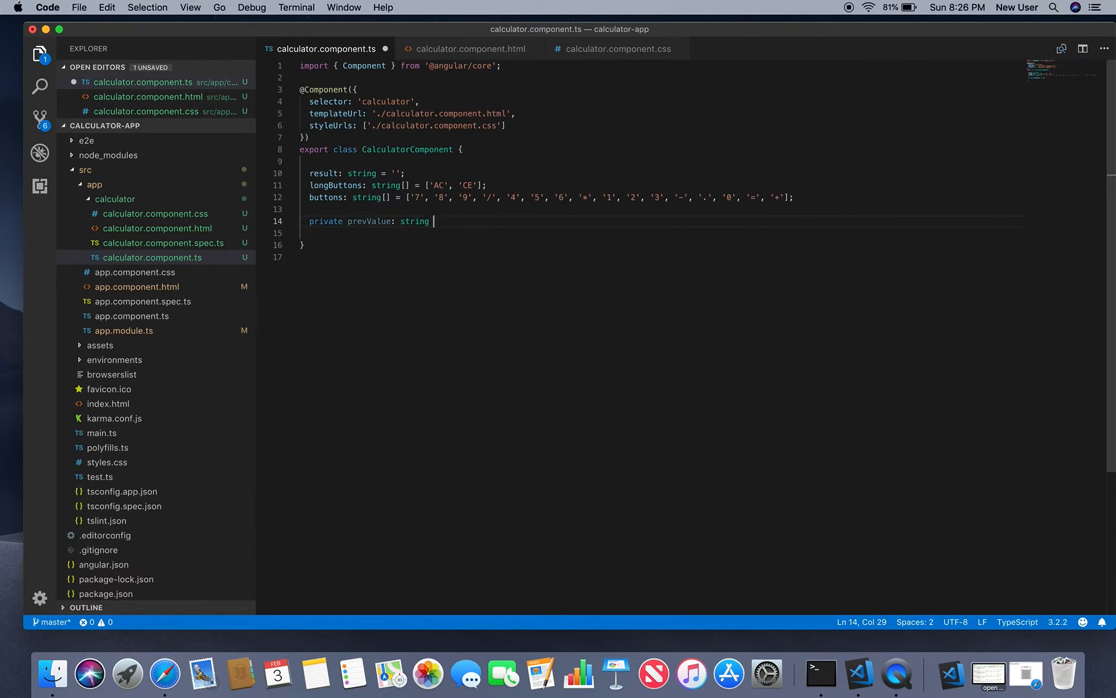
text(= '';)
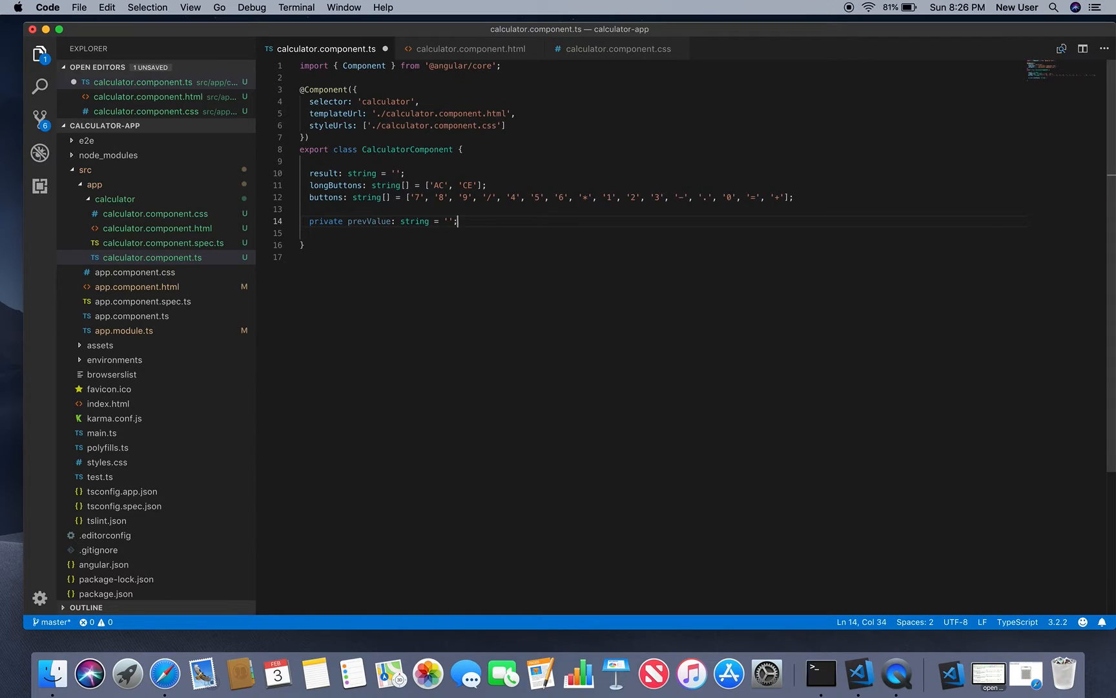
key(Return)
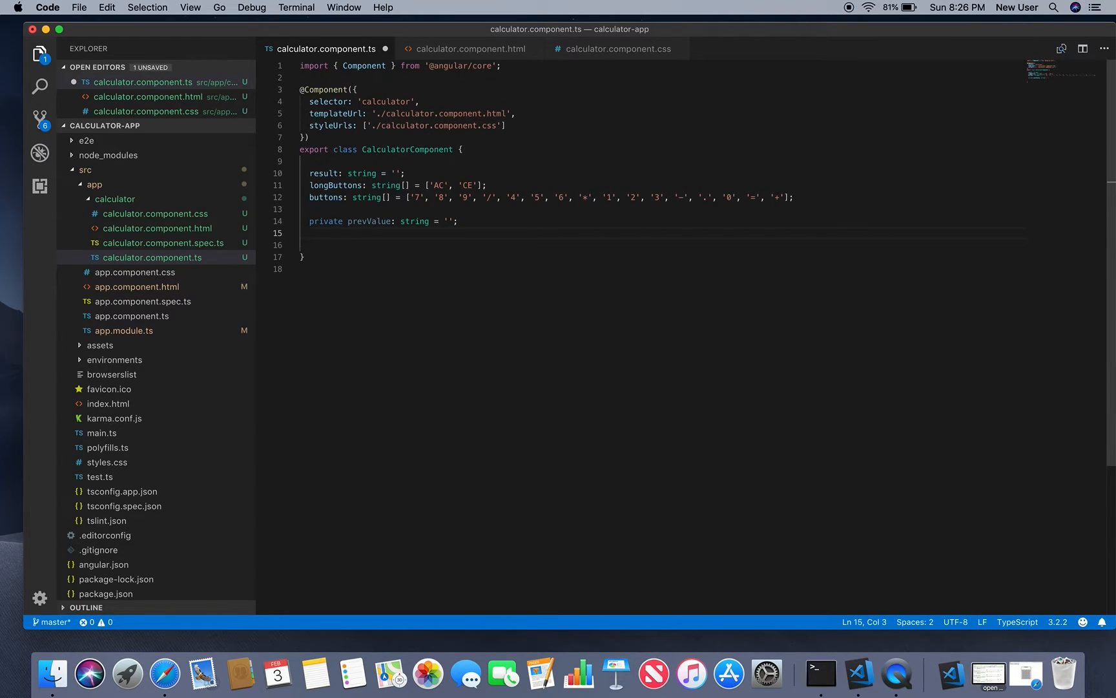
text(private)
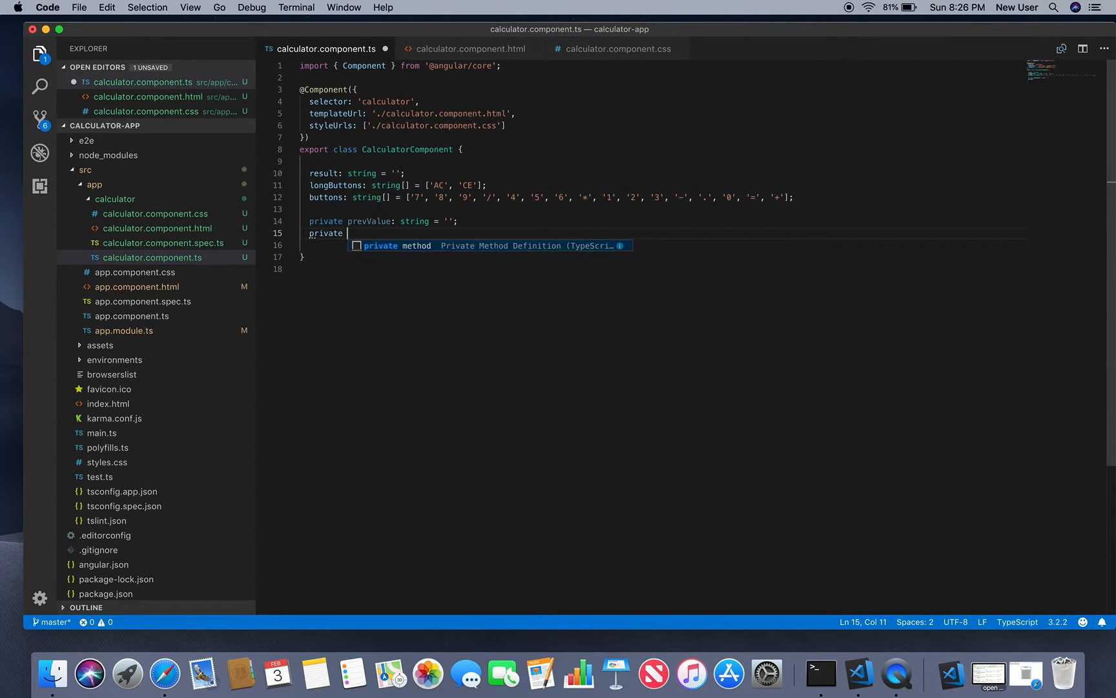
text(curValue)
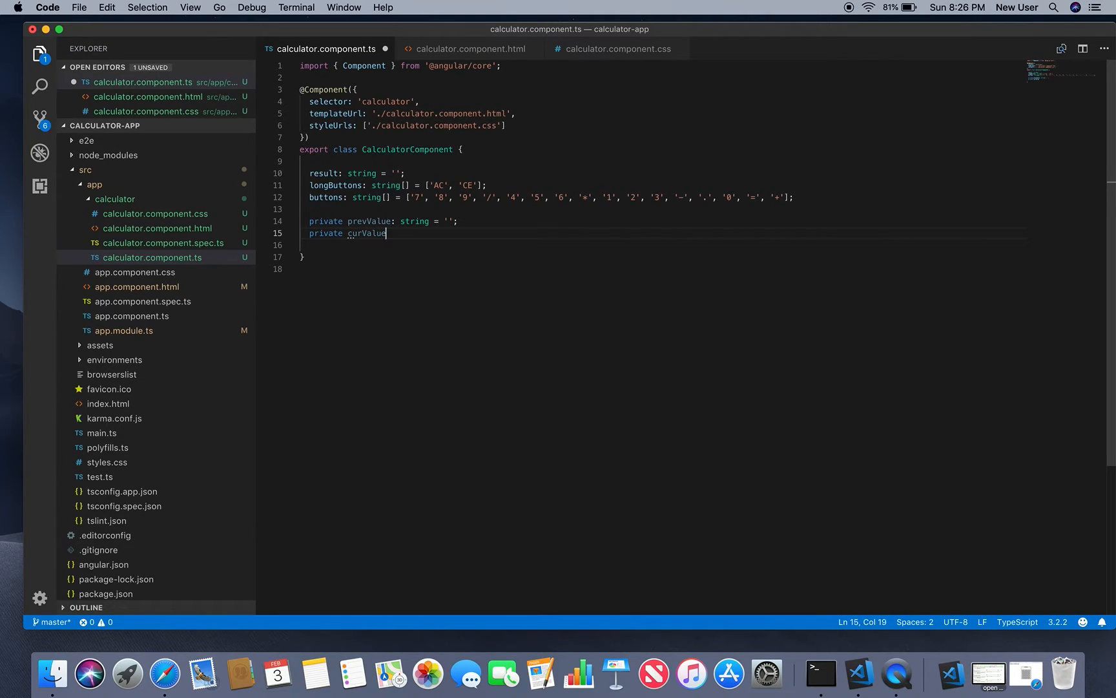
text(: string)
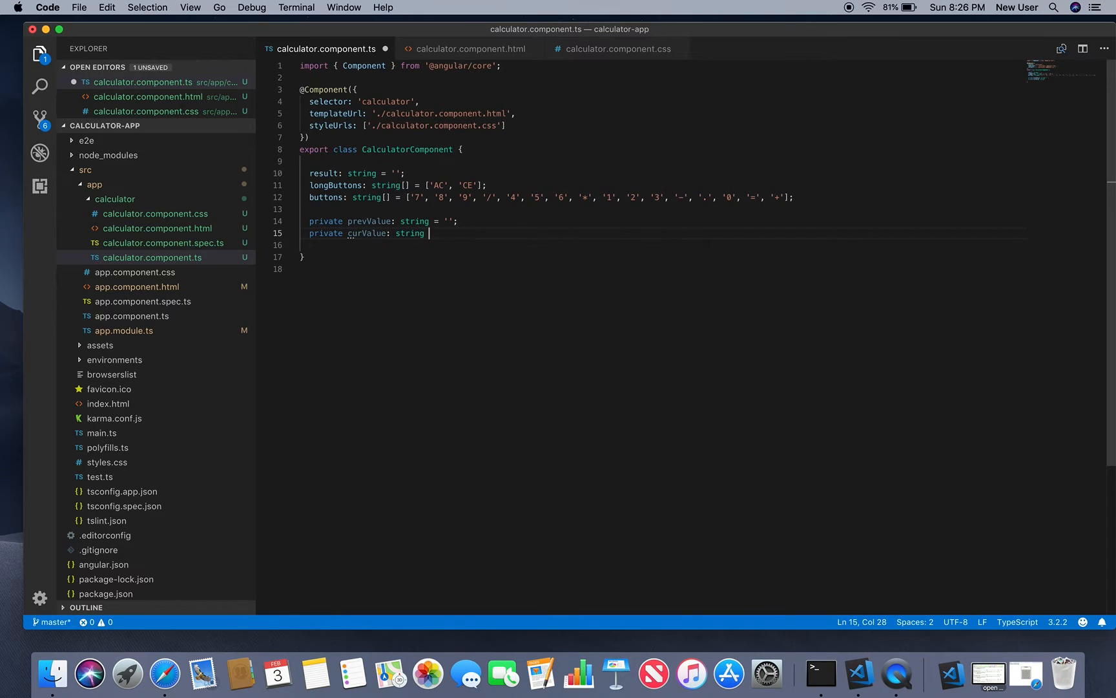
text(= '')
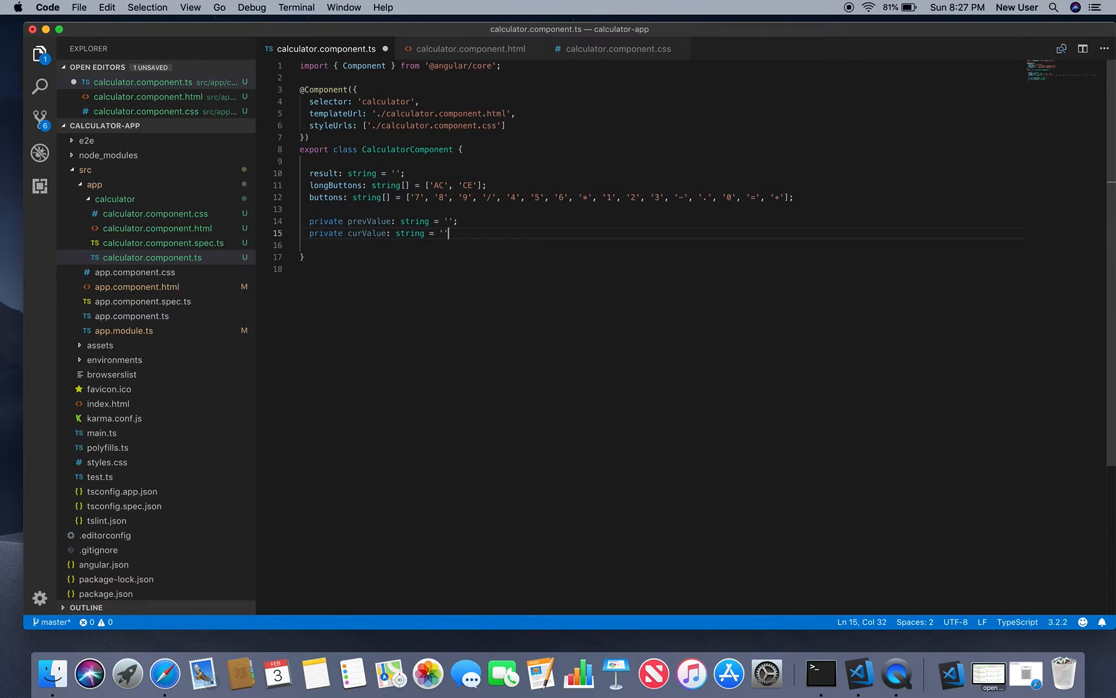
text(;)
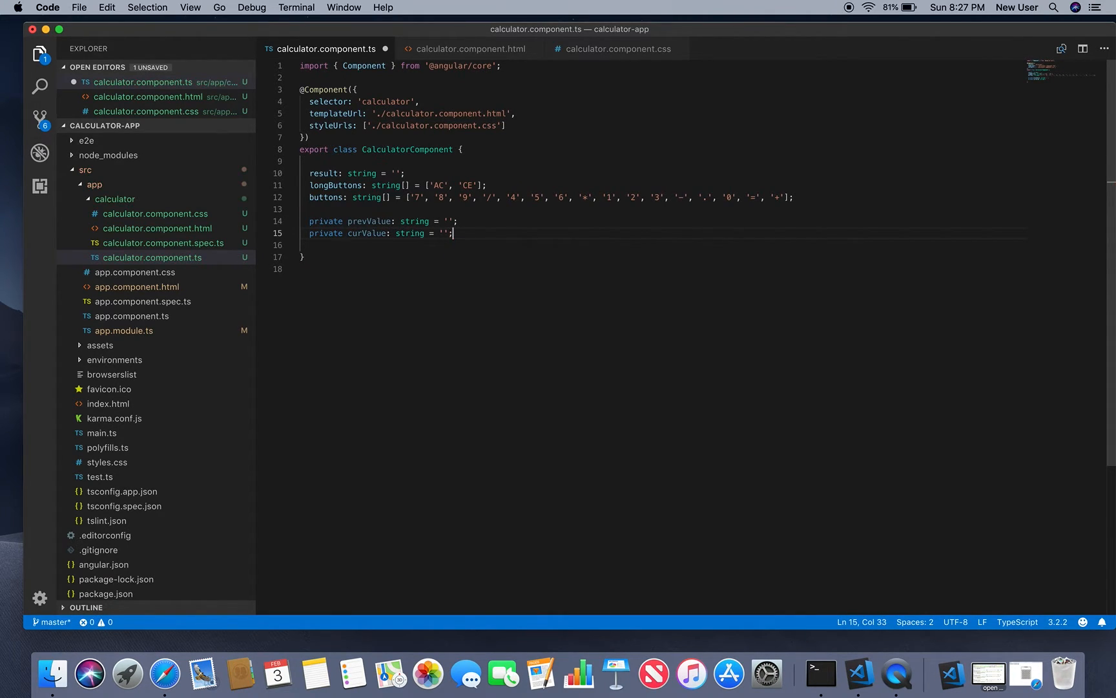
- Add an empty addToExpression(value: string) {} method below the private fields
key(enter)
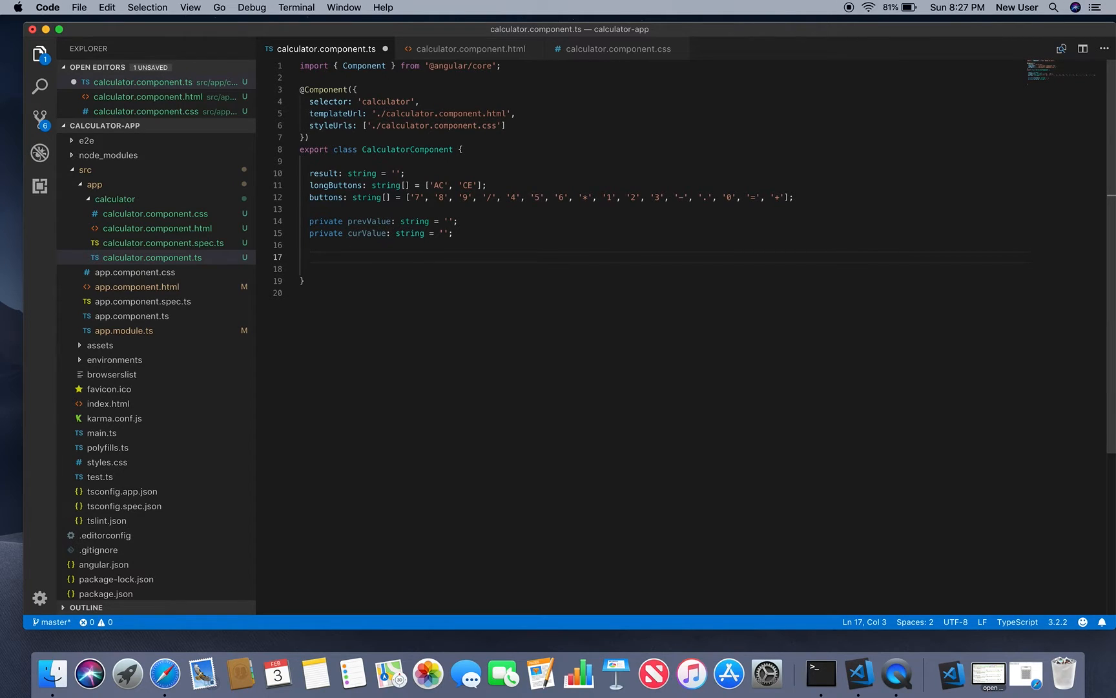
text(addTo)
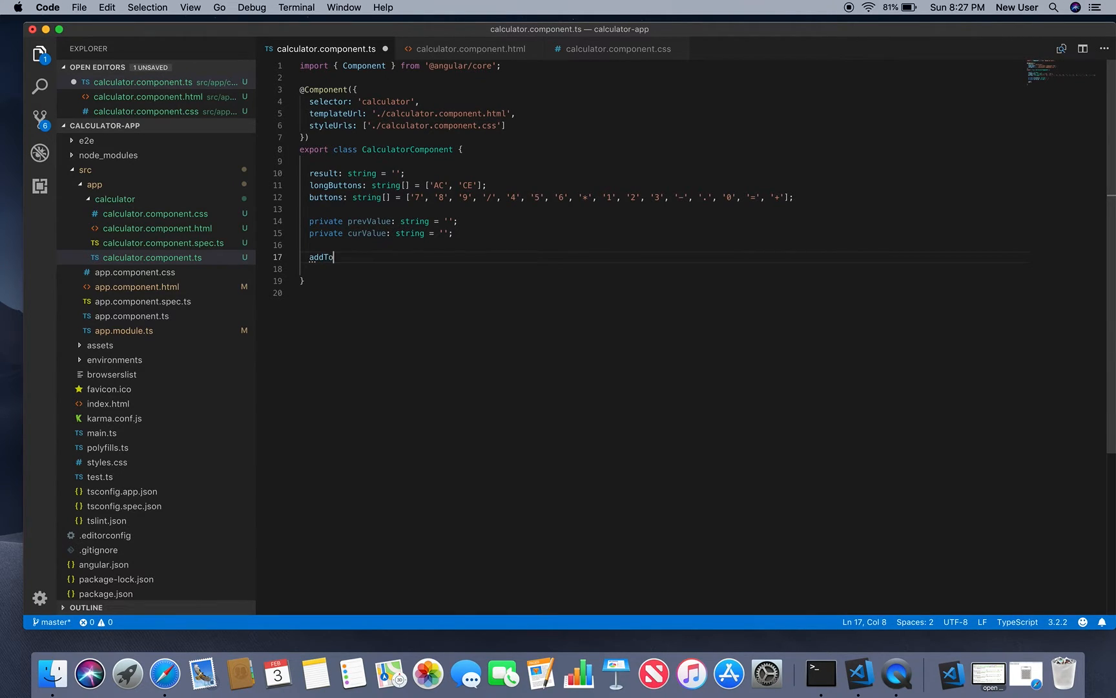
text(Expressio)
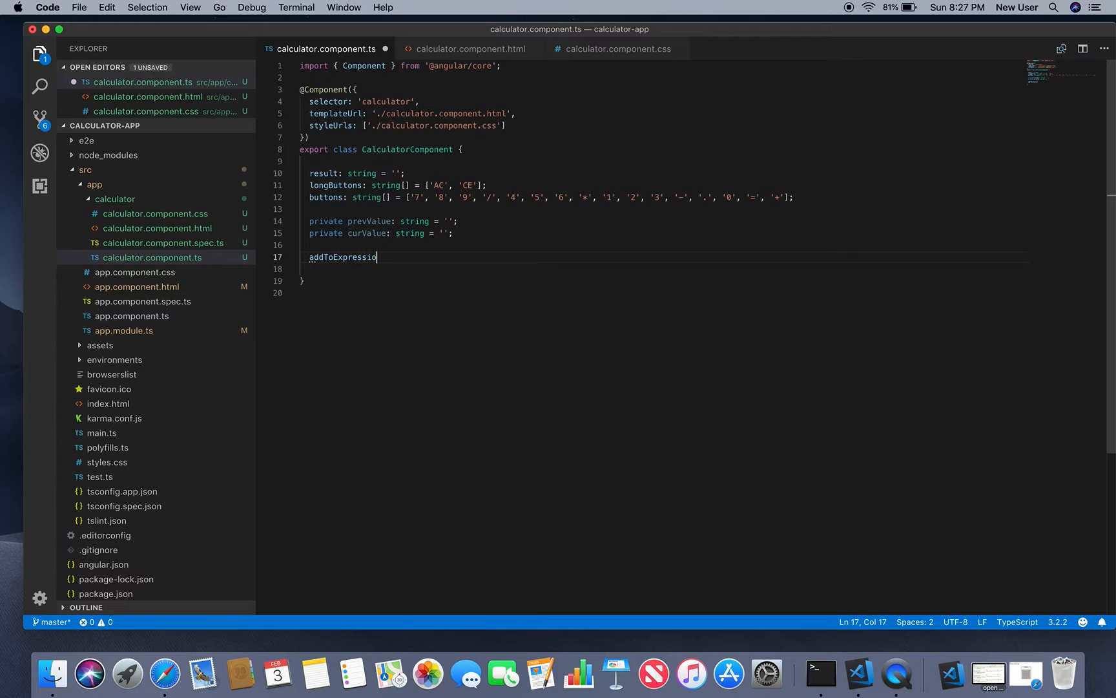
text(n())
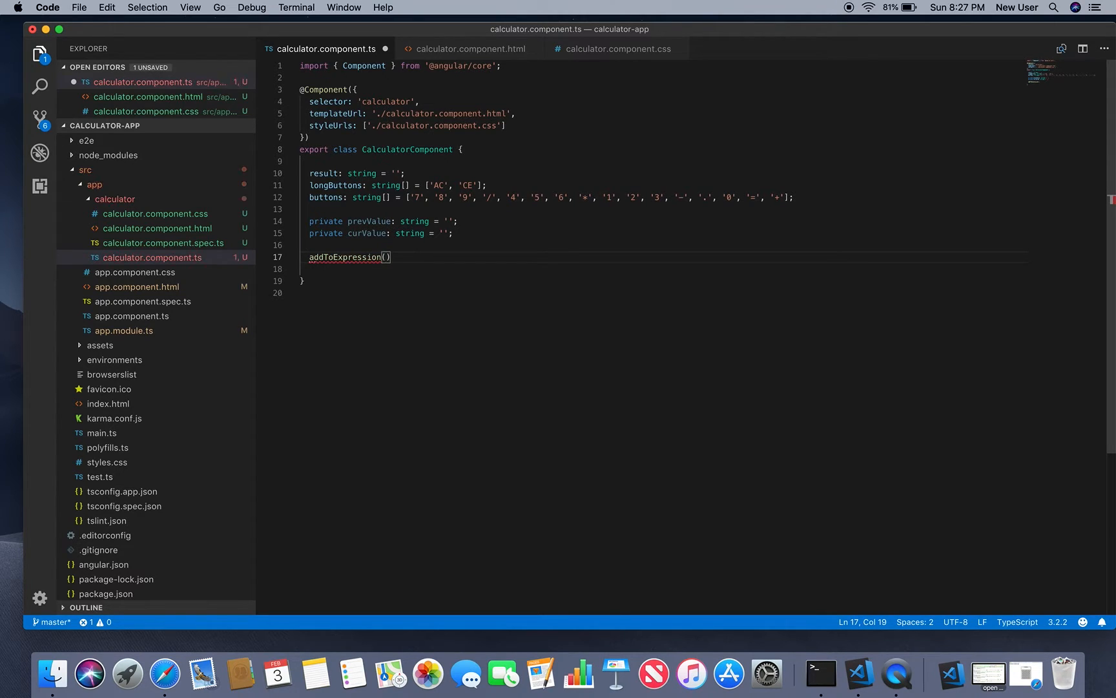
text(value:)
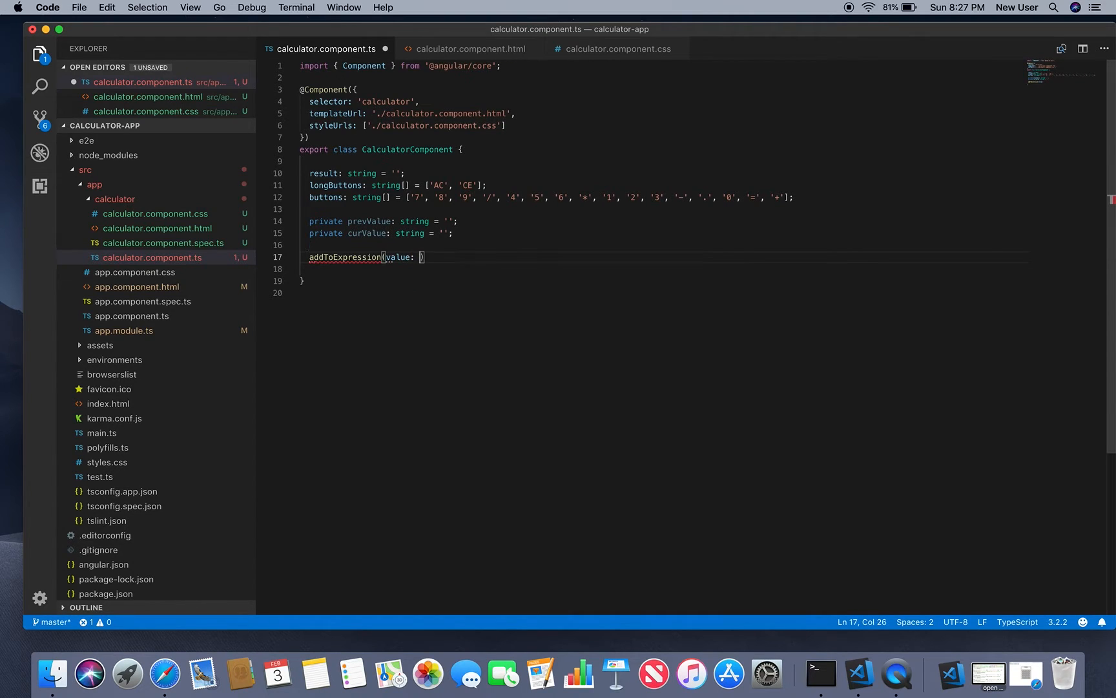
text(strin)
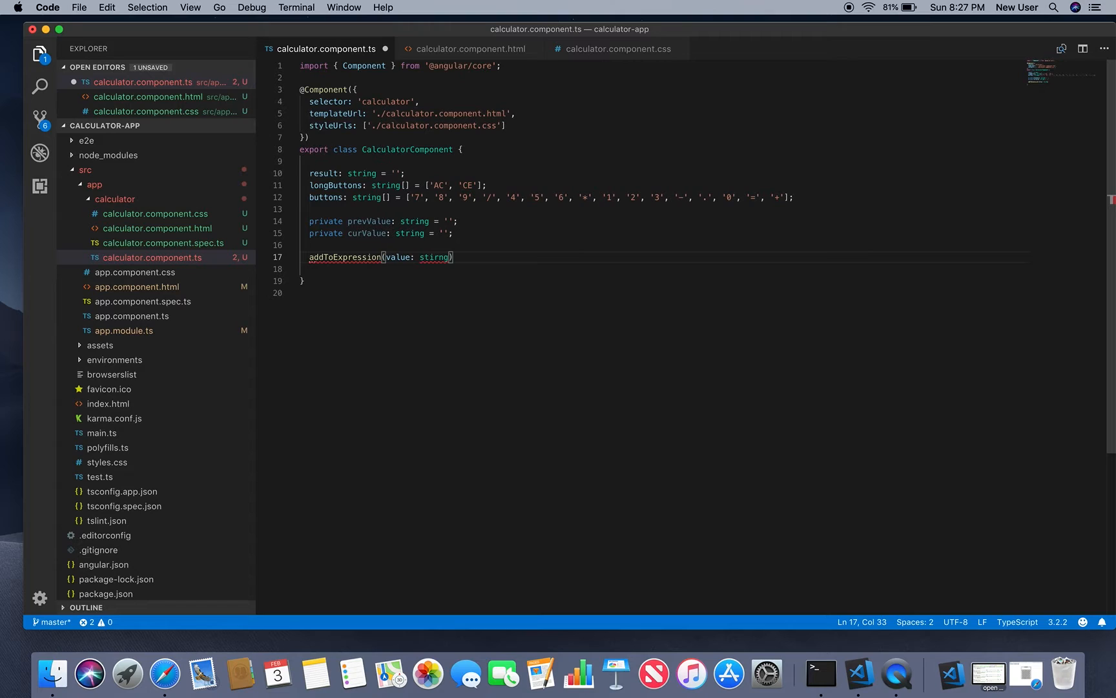
text({})
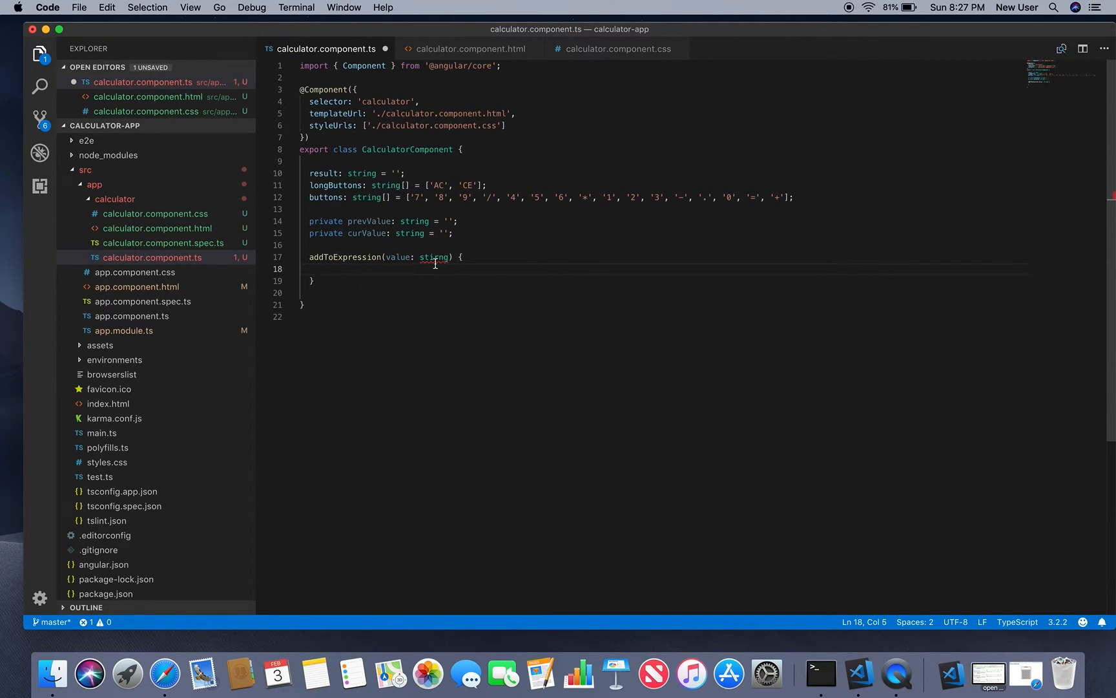
click(431, 257)
text(r)
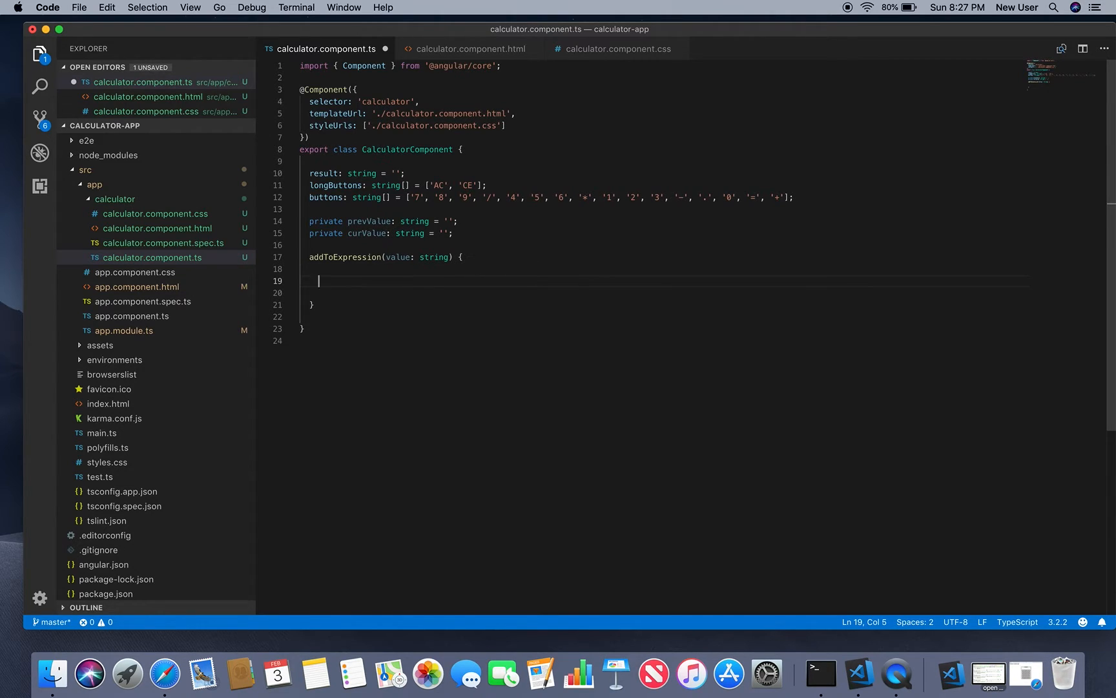
- Begin an if (this.result != '') { block inside addToExpression
text(if)
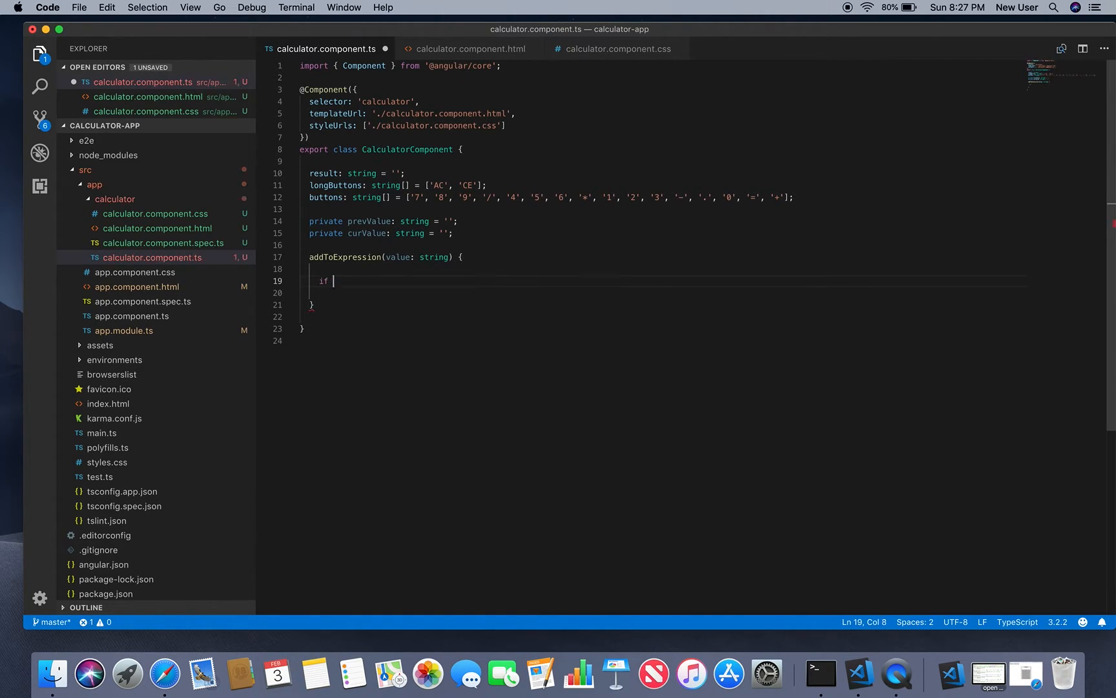
text(()
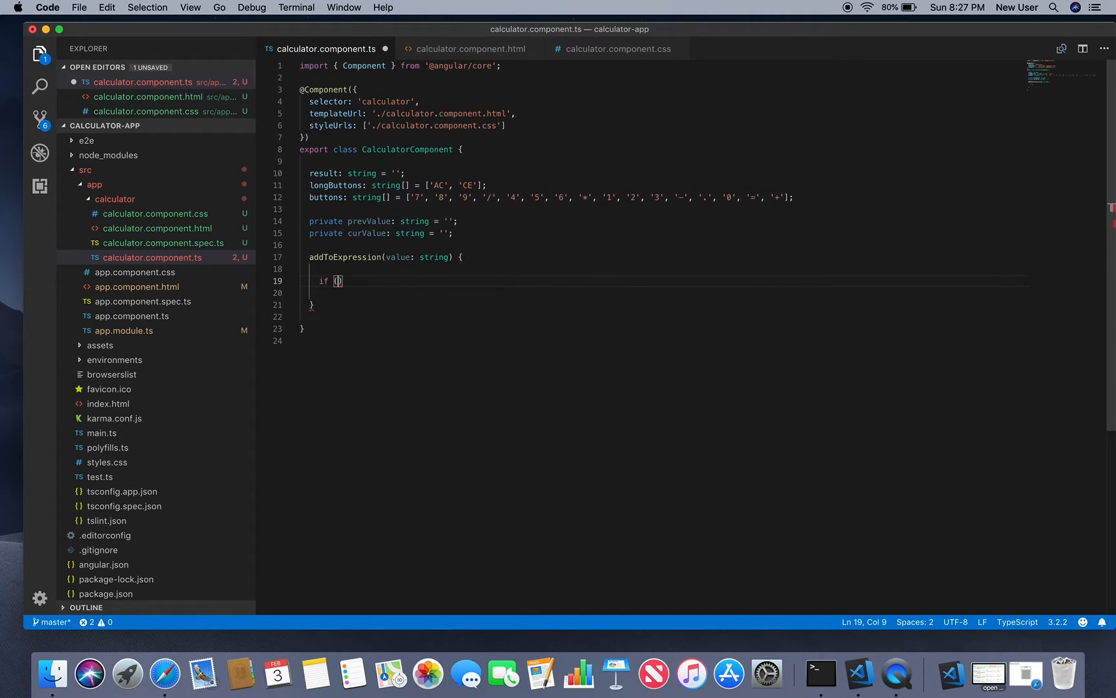
text(this.result)
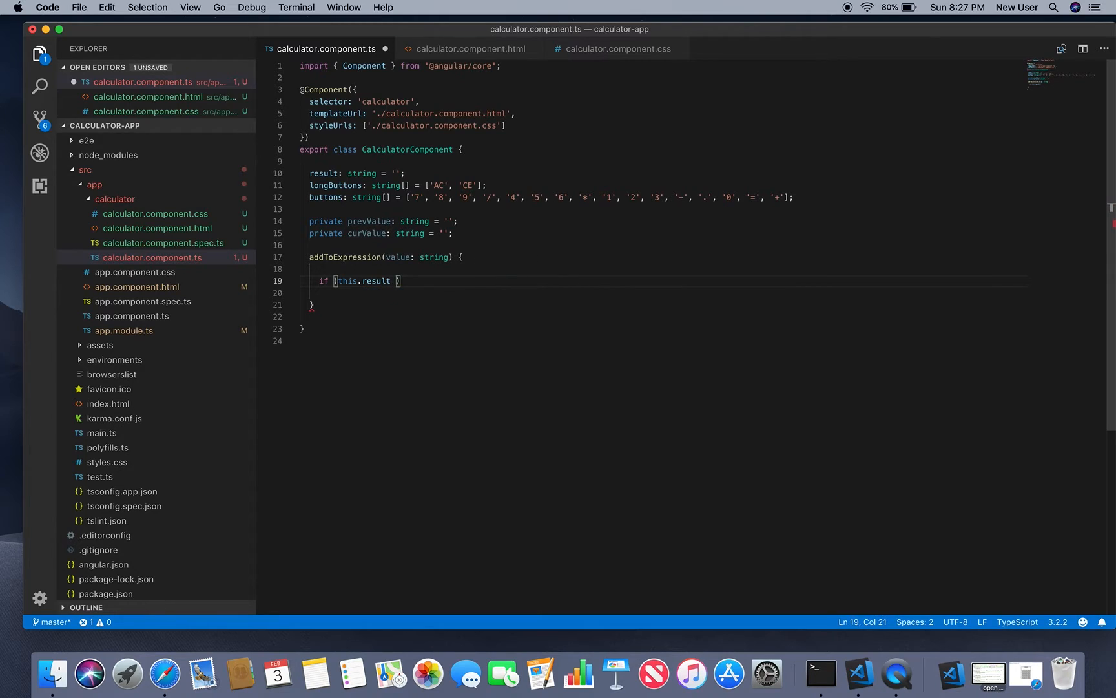
text(= '')
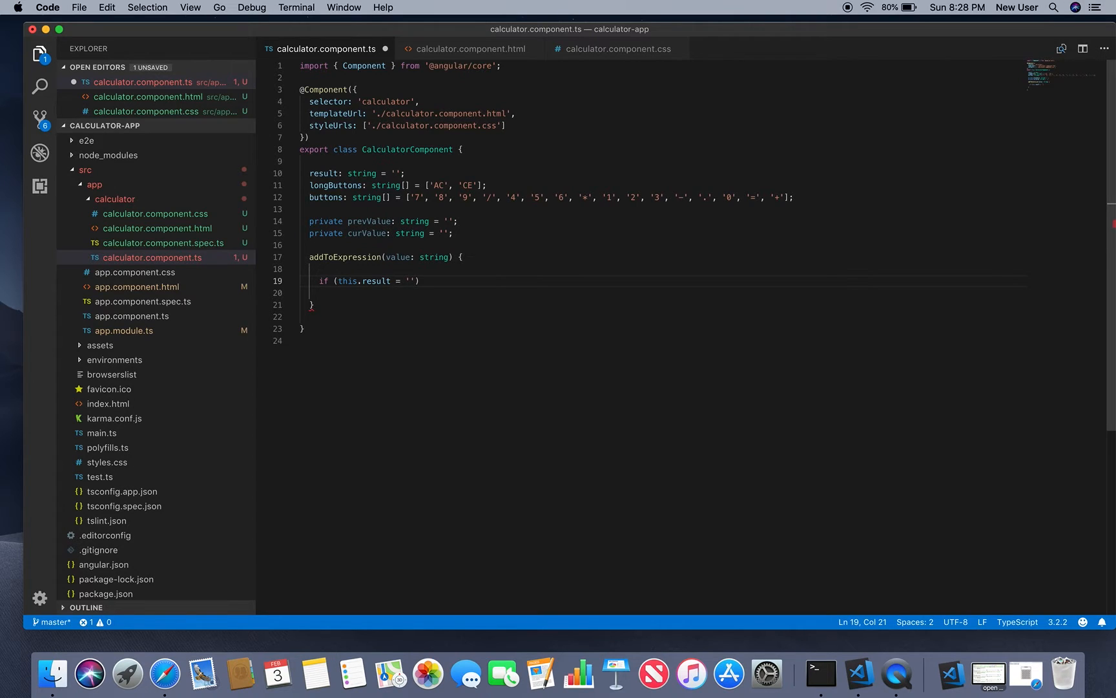
text(!)
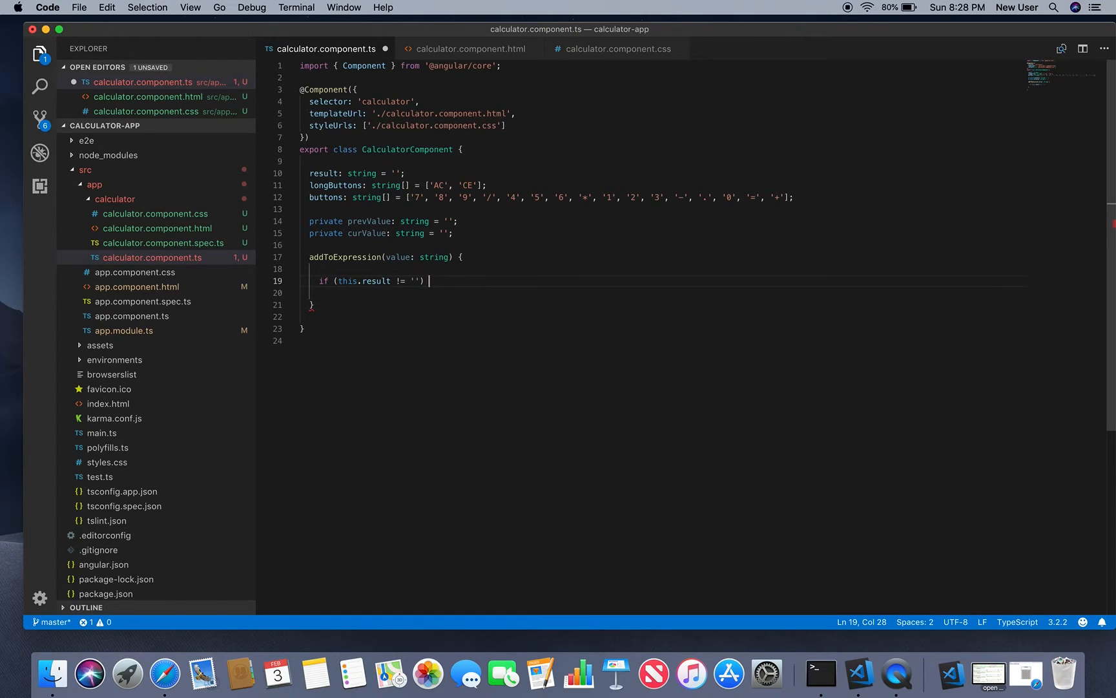
text({)
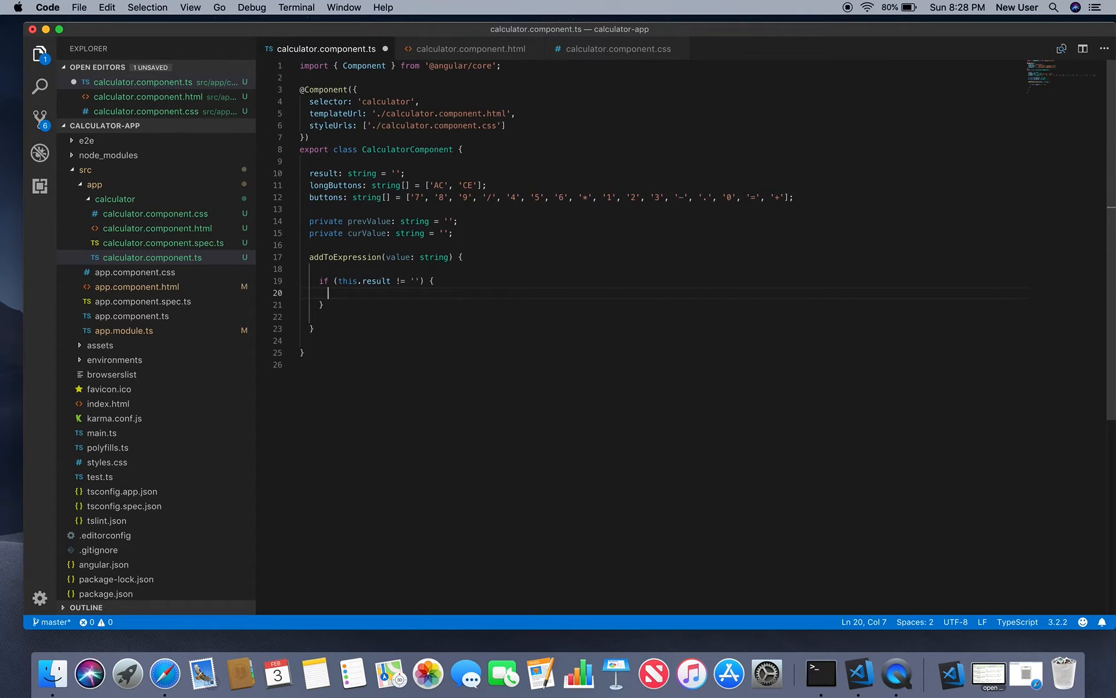
- Inside it set this.prevValue = this.curValue and this.curValue = value;
text(thi)
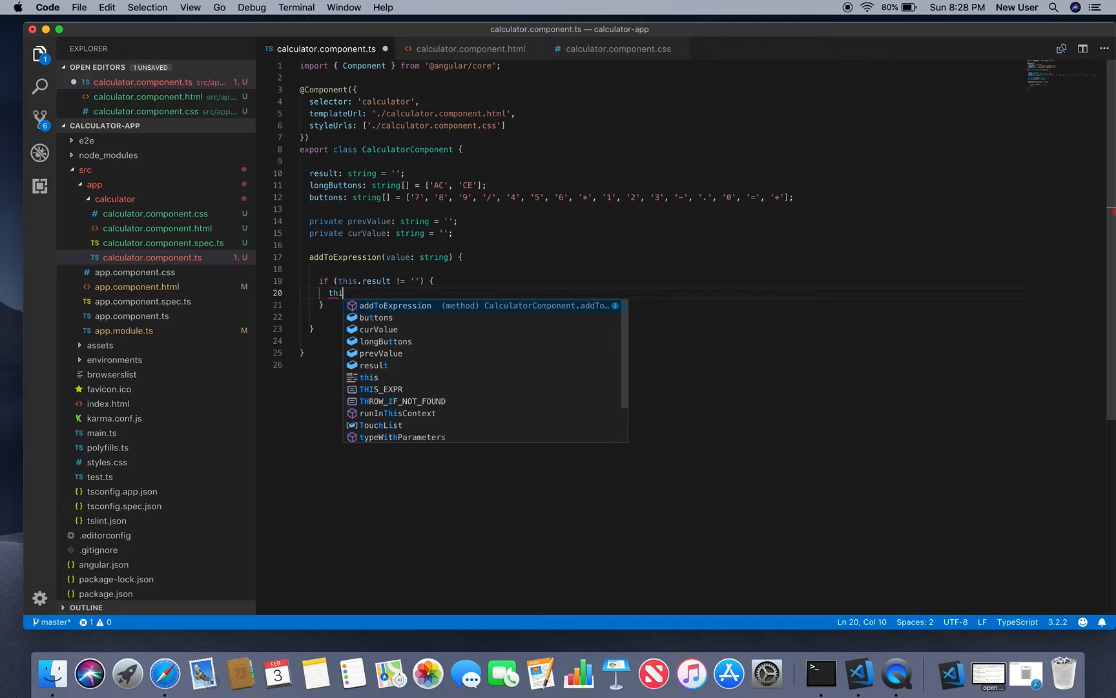
text(s.)
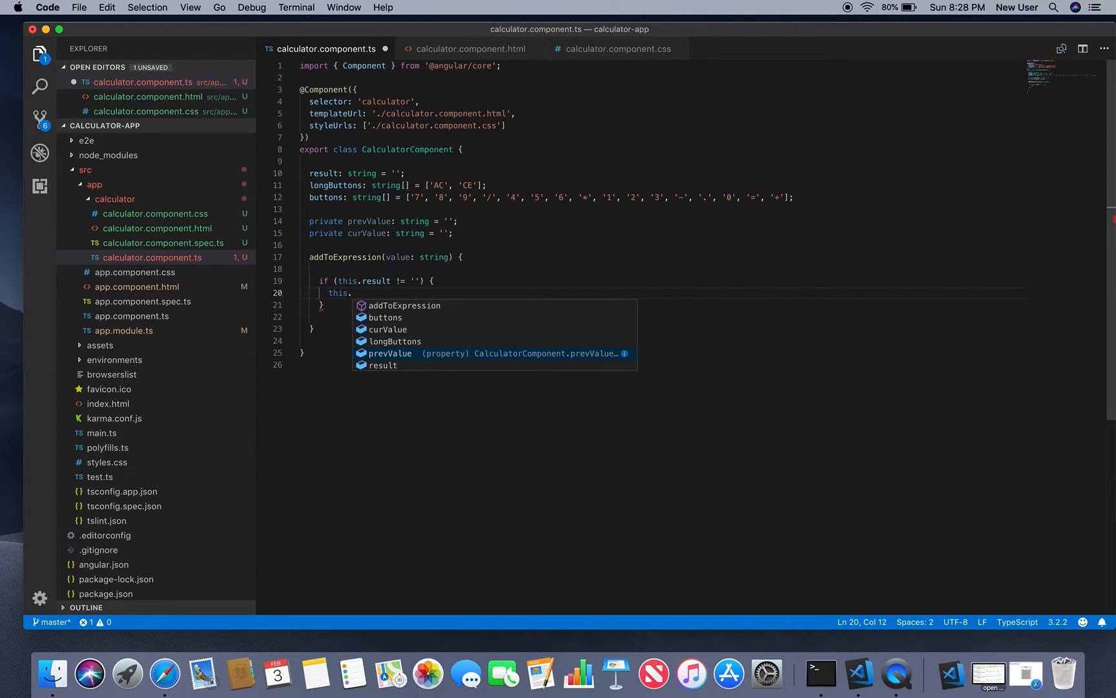
text(prevValue =)
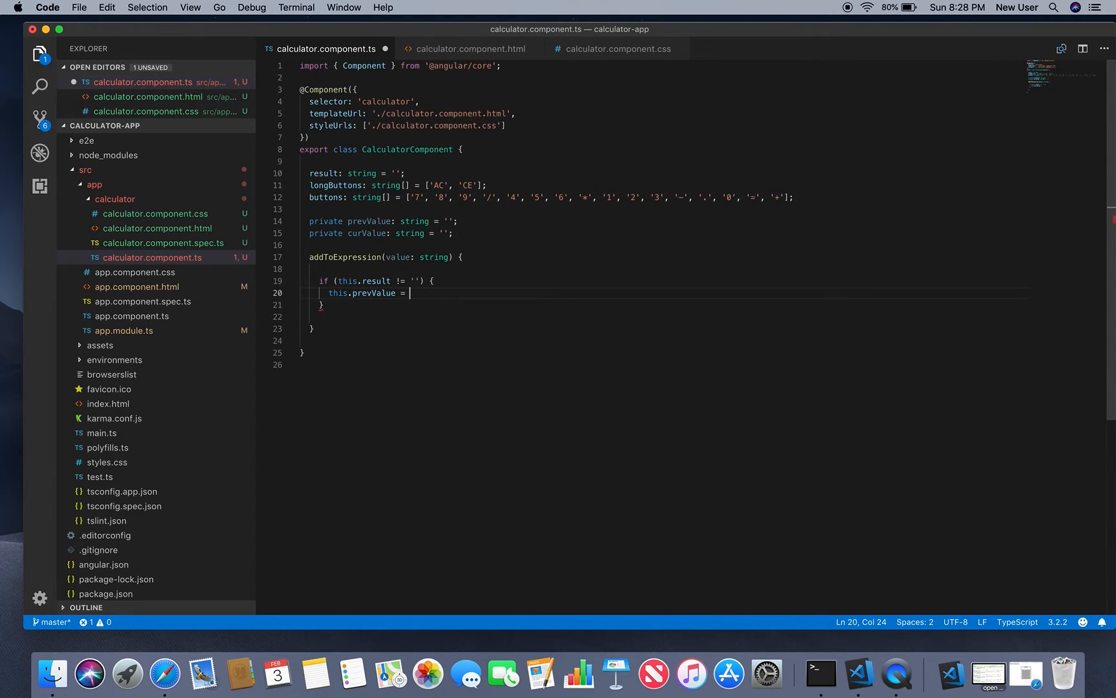
text(thos)
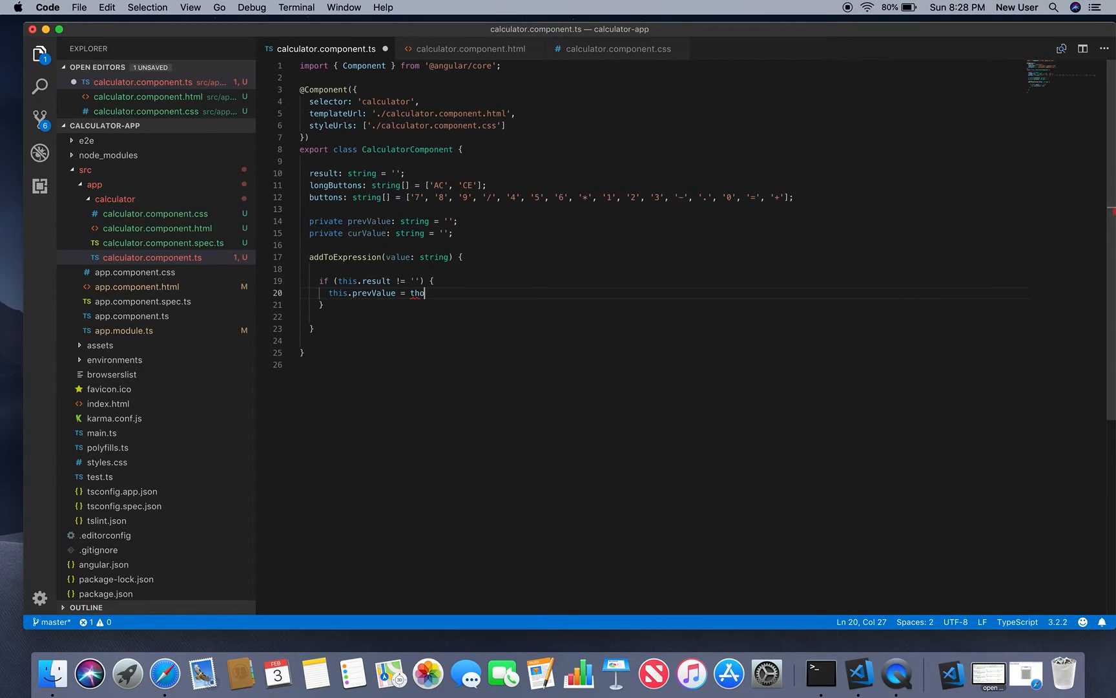
key(Backspace)
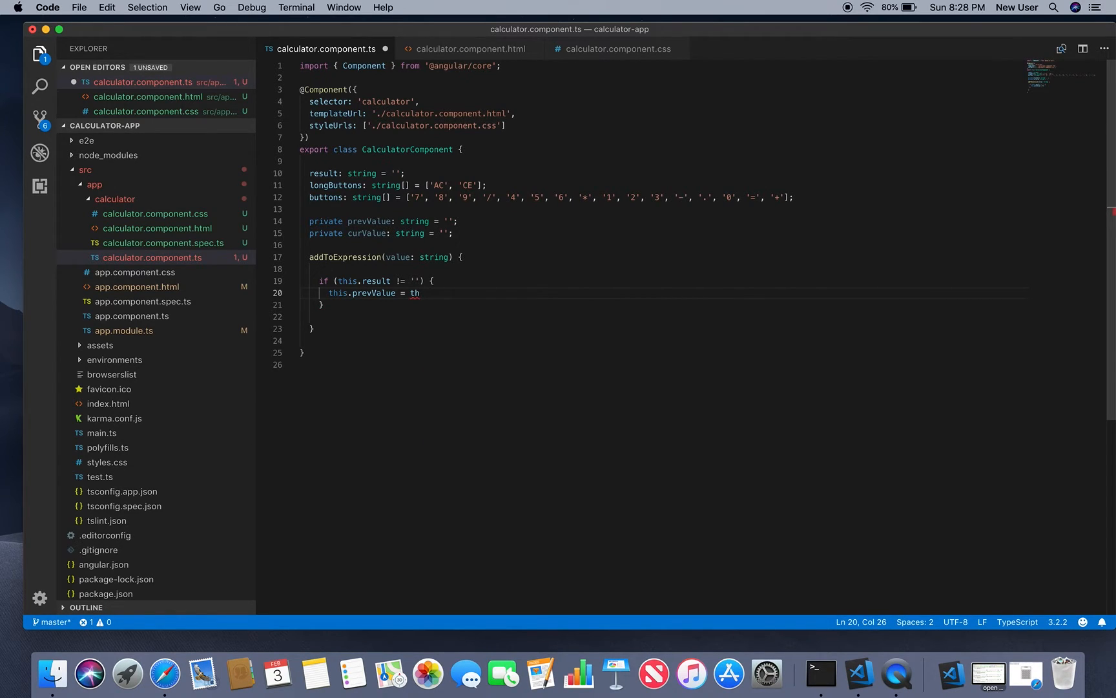
text(is)
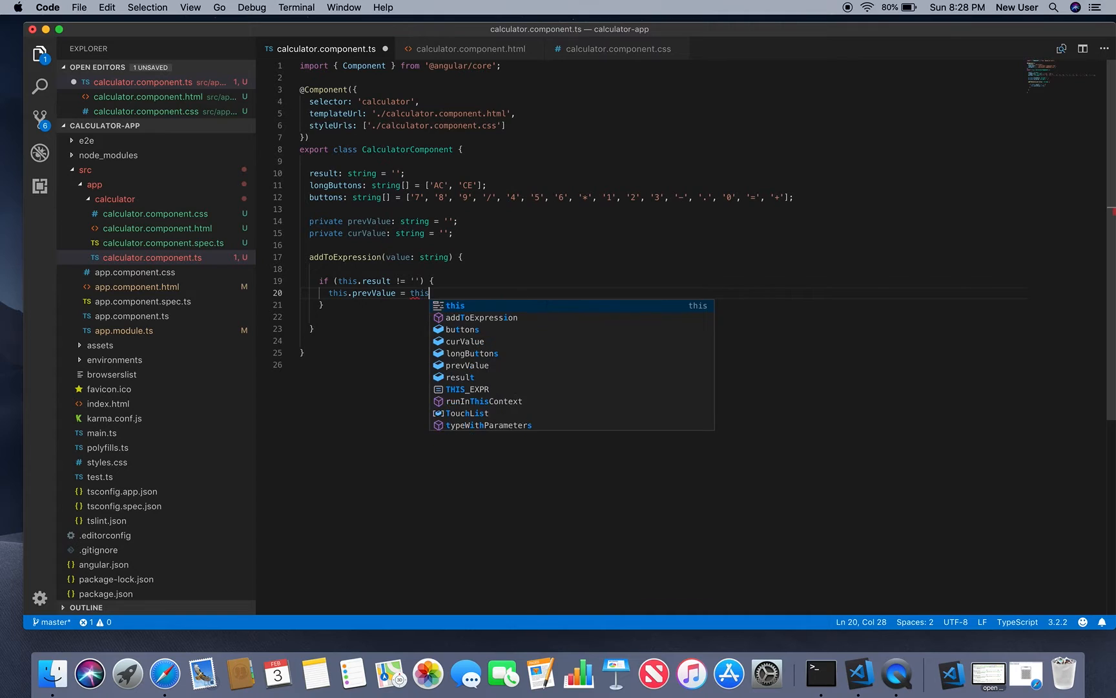
text(.curValue;)
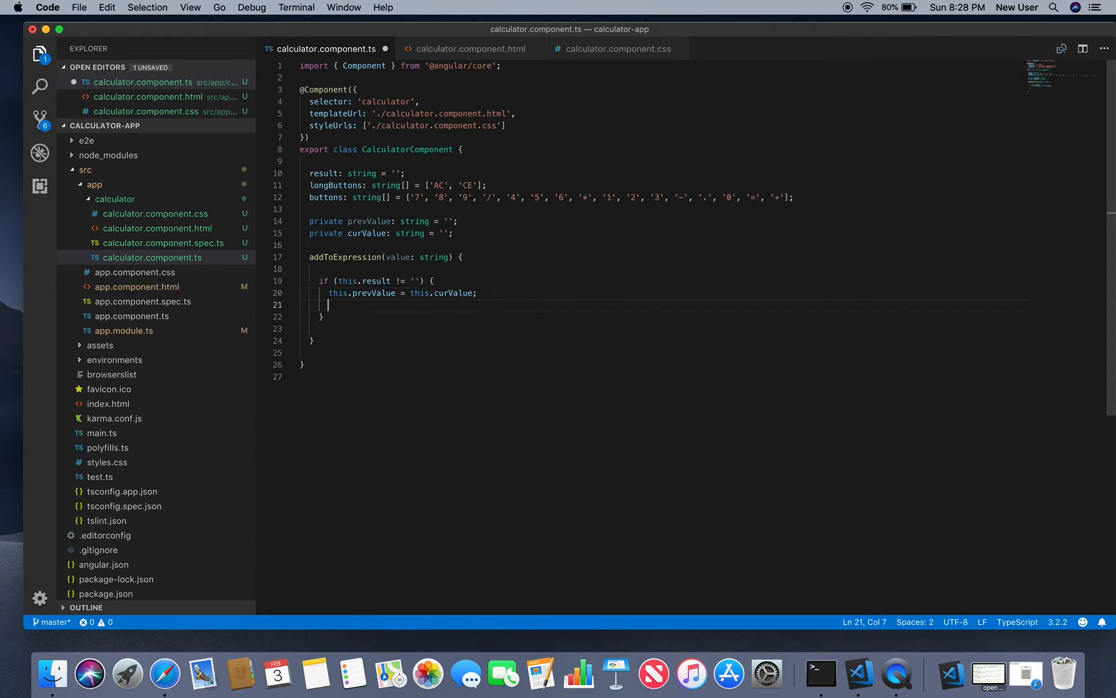
text(this)
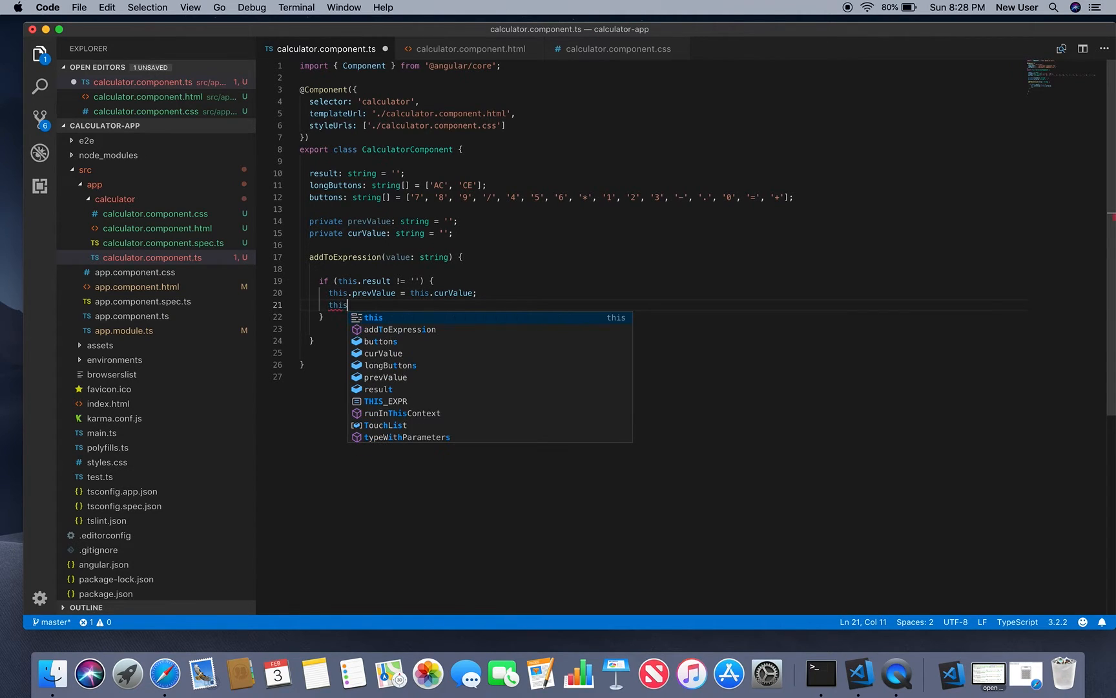
text(.curValue)
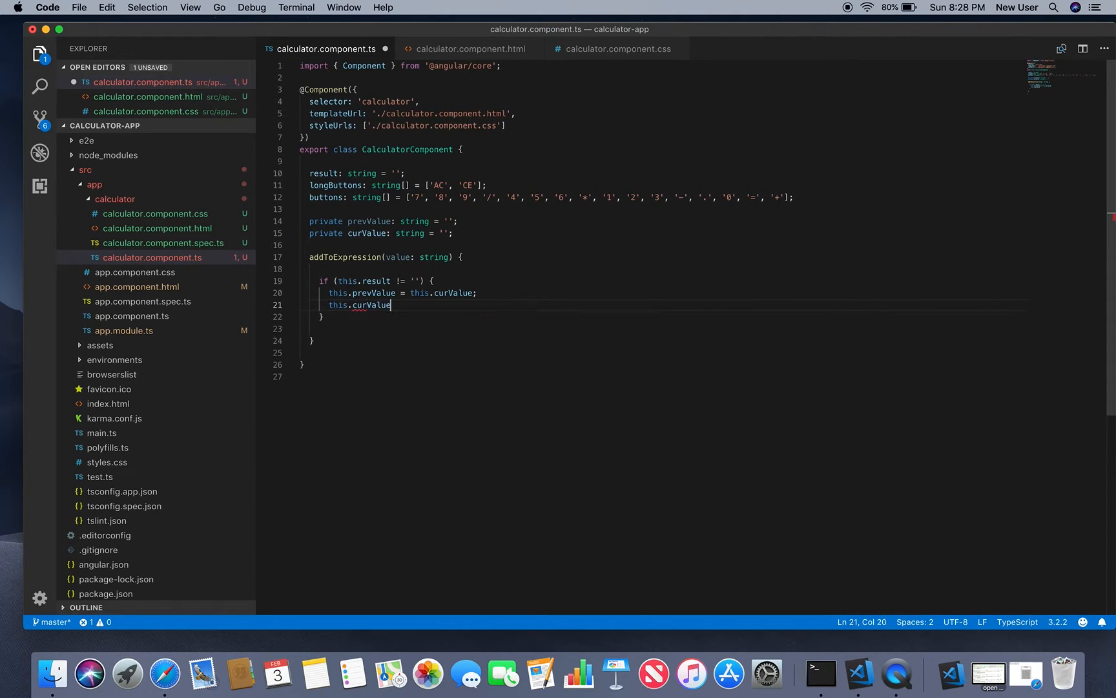
text(=)
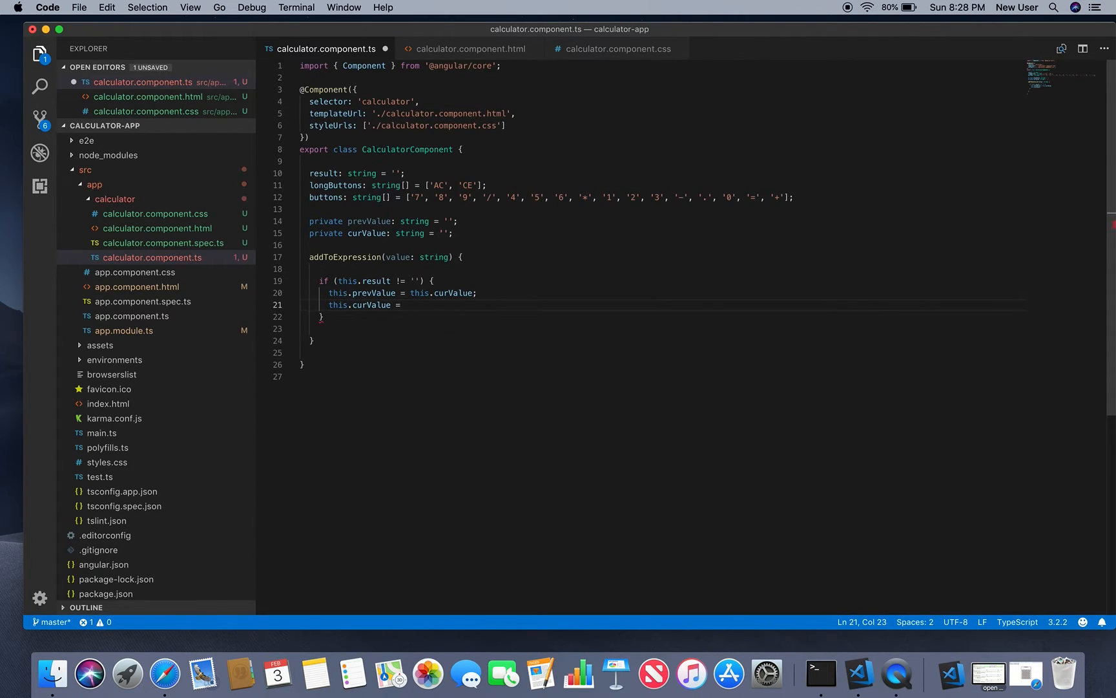
text(value;)
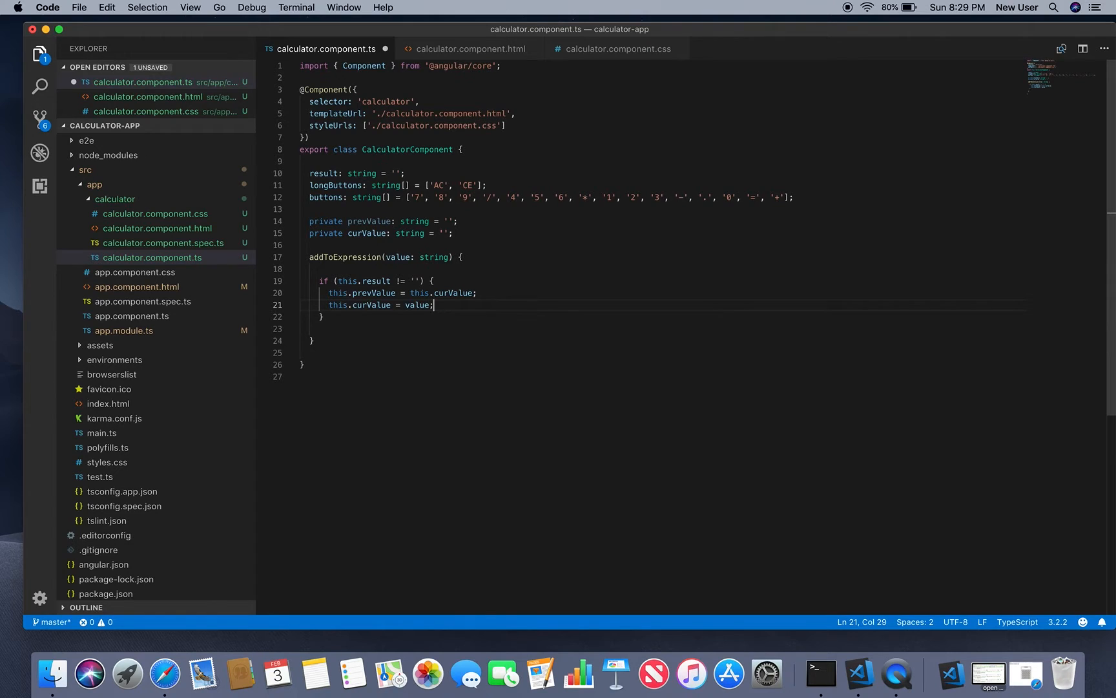
key(Enter)
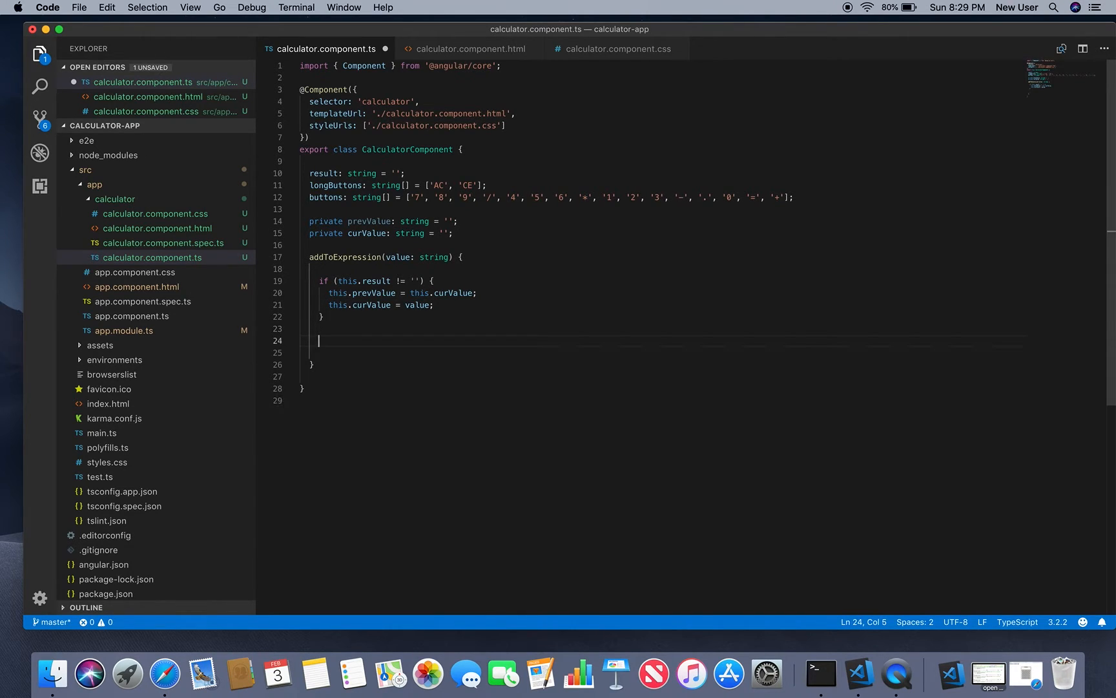
- Add if (value == 'AC') { this.result = ''; } and continue after its closing brace
text(if)
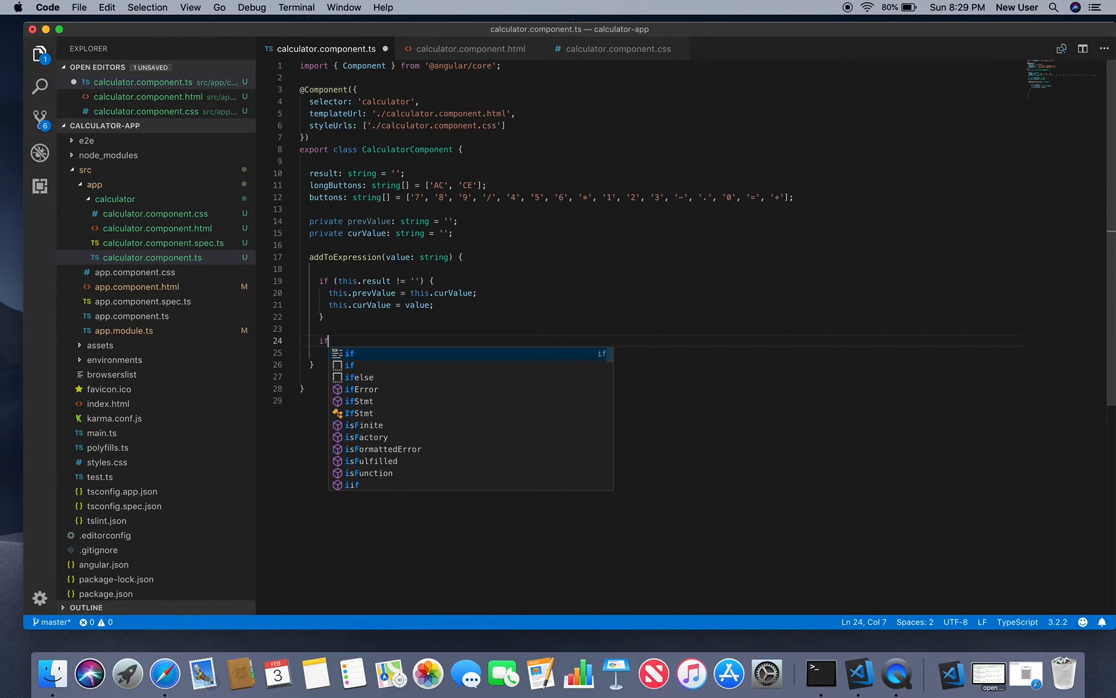
text((va)
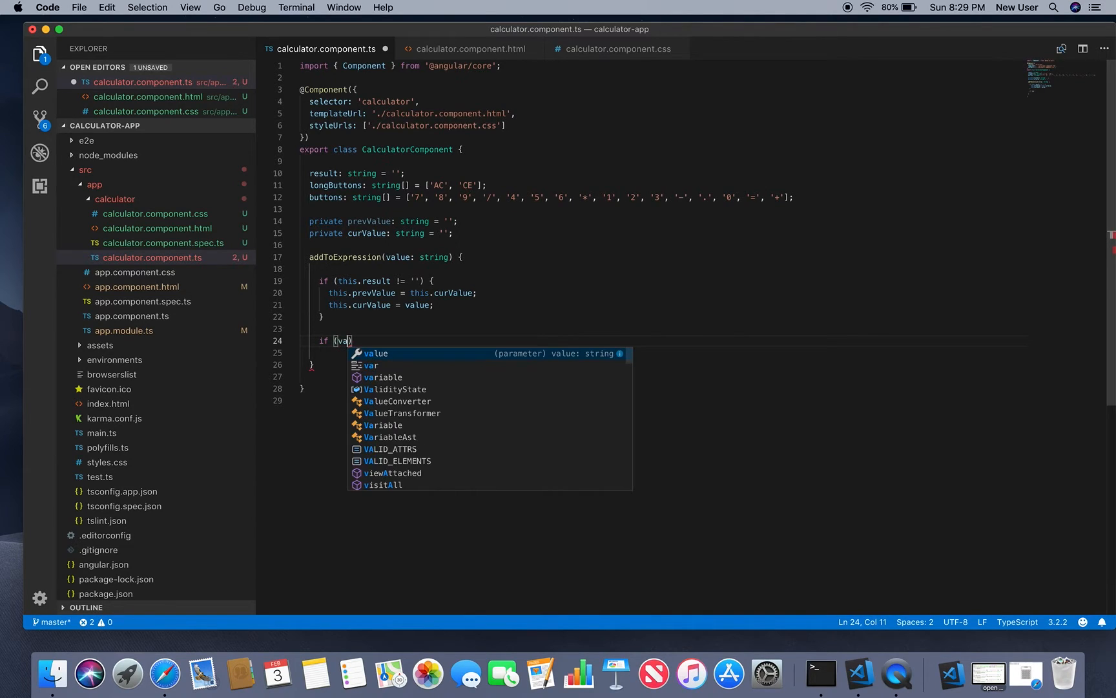
text(lue)
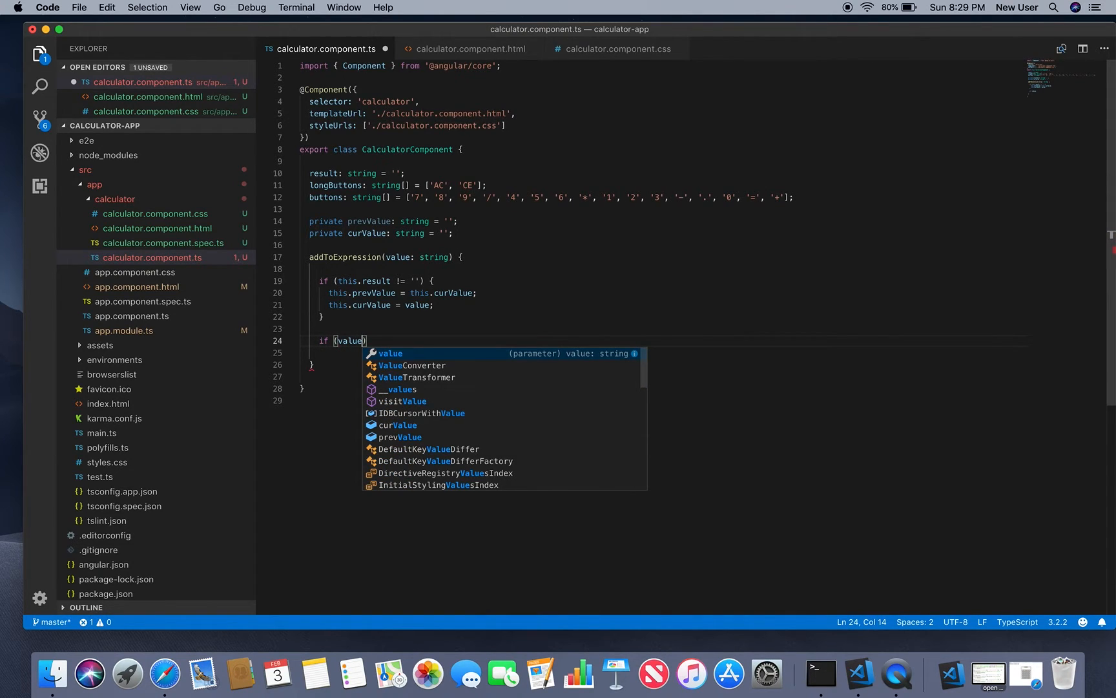
text(== '')
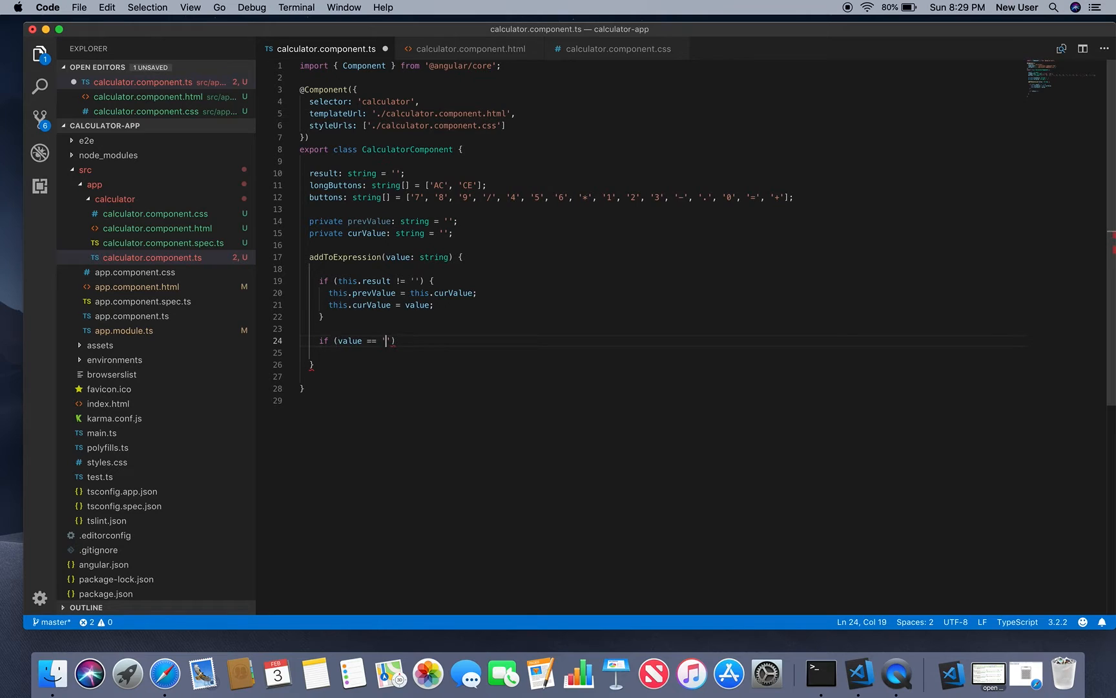
text(AC)
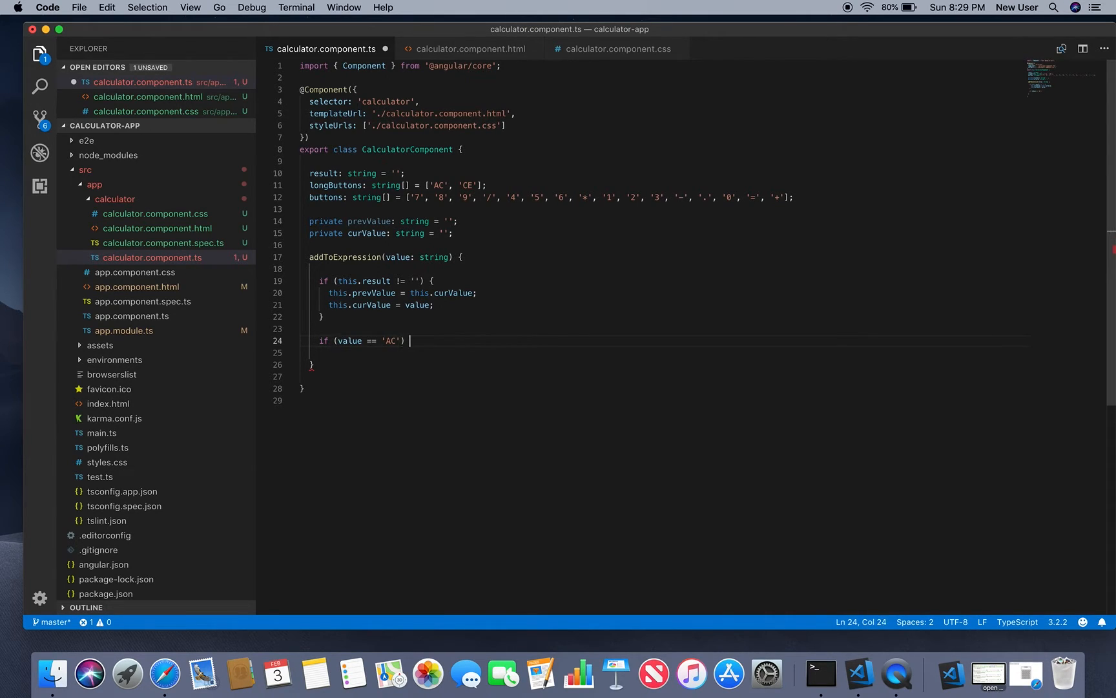
text({)
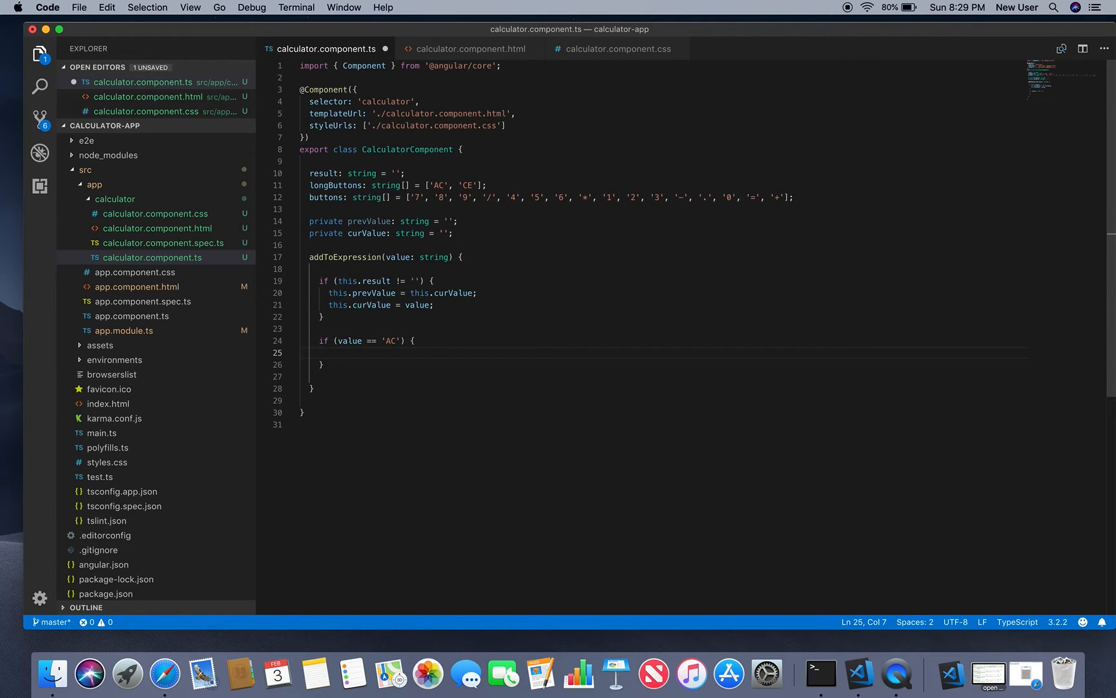
text(this.result =)
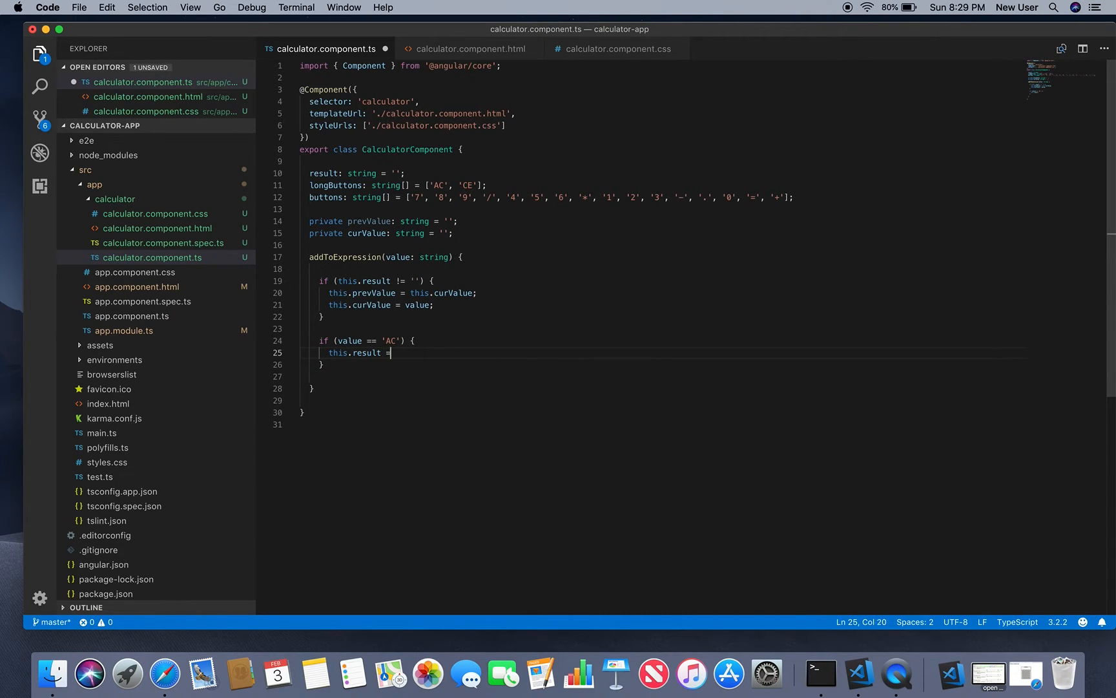
text('')
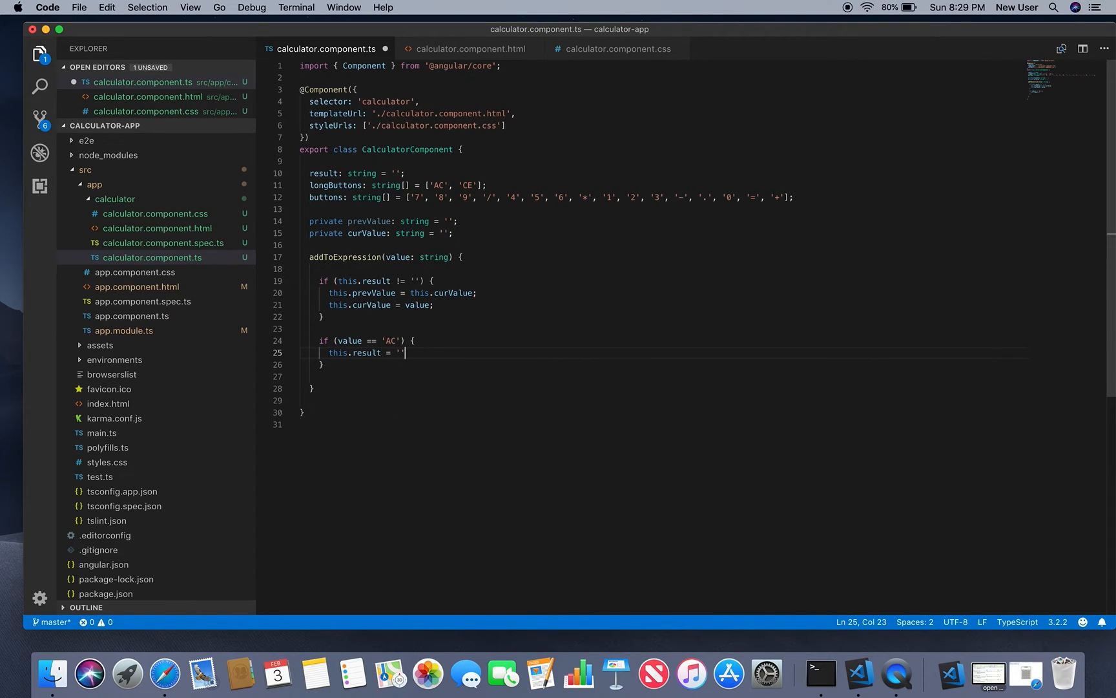
text(;)
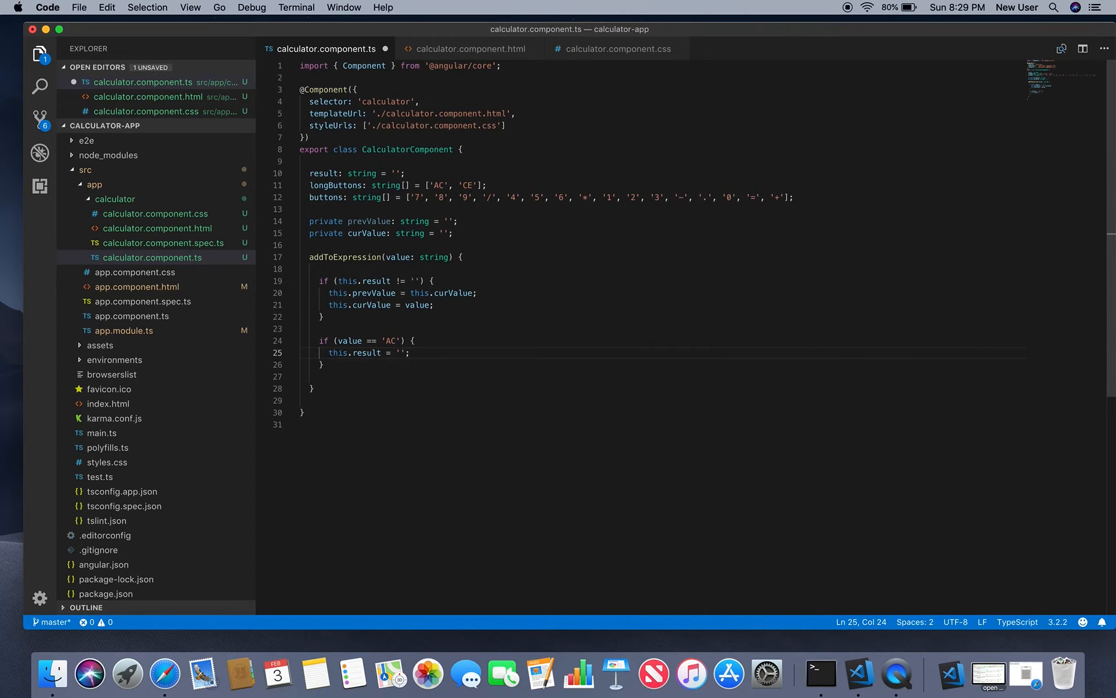
click(341, 365)
text( else)
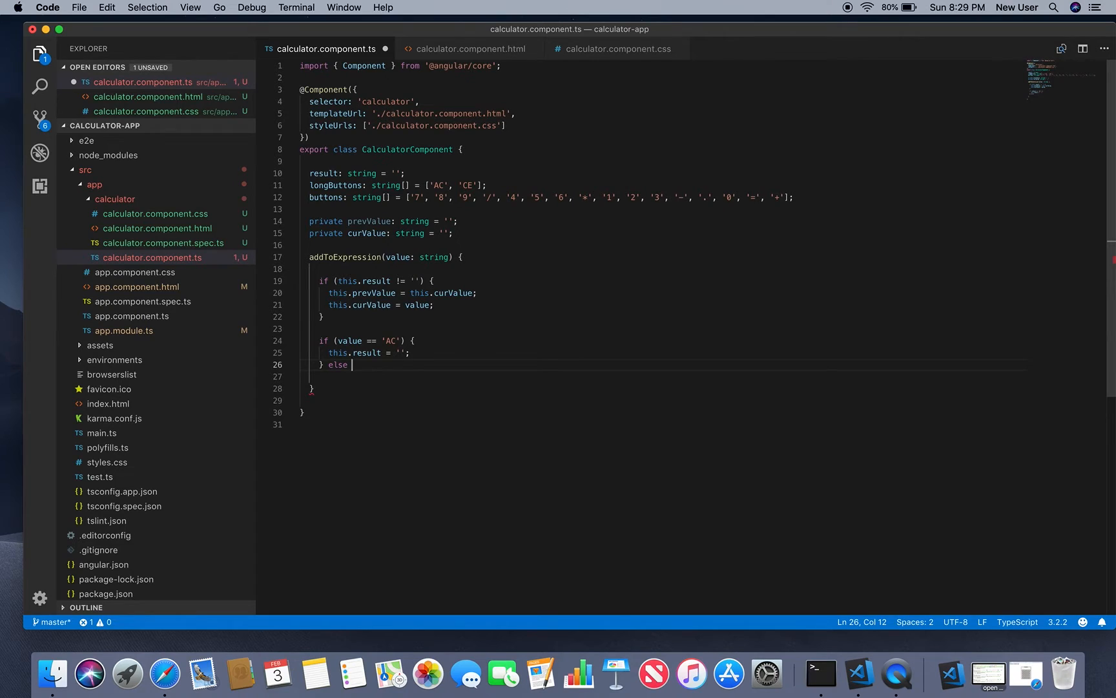
- Begin the if (value == "CE") branch assigning this.result
text(if)
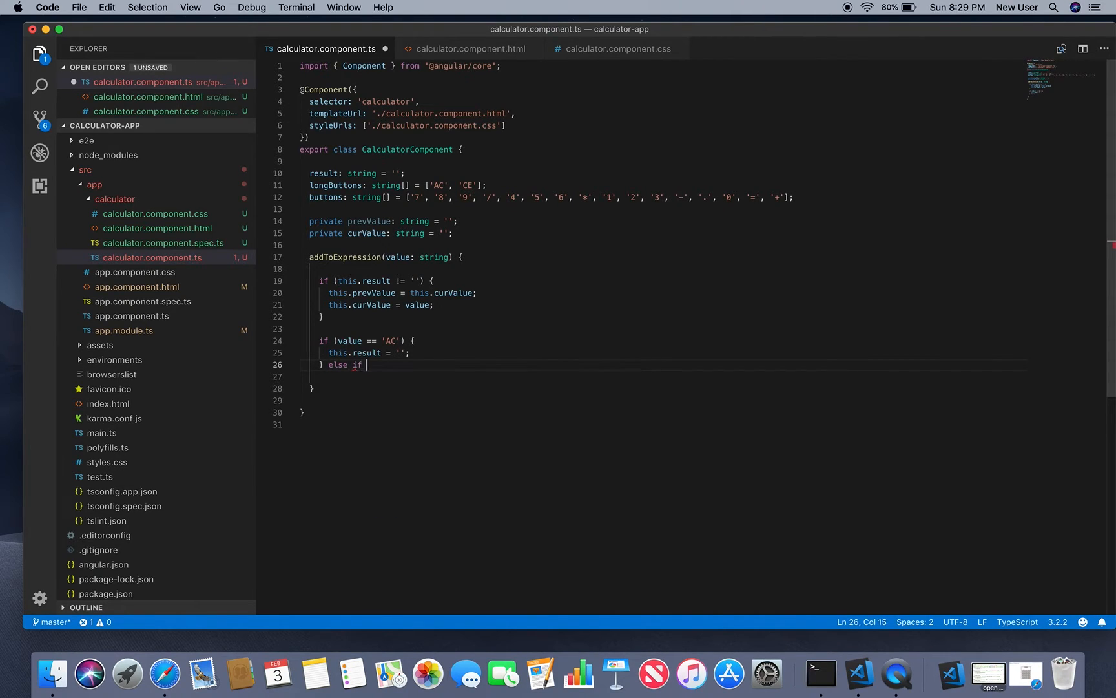
text(()
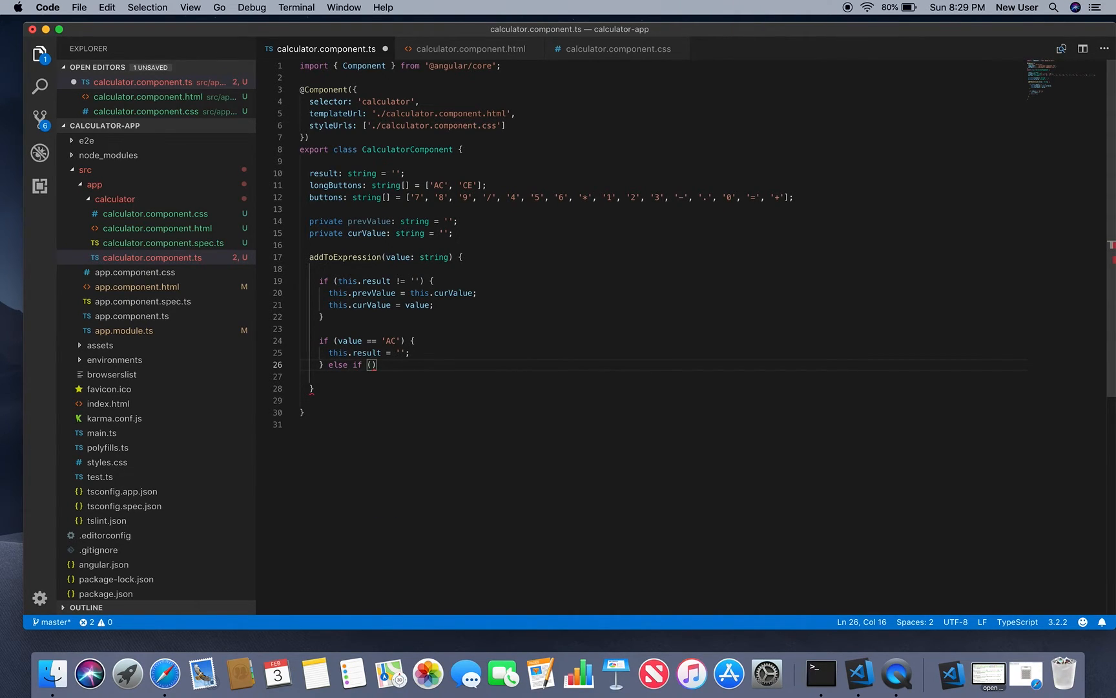
text(value ==)
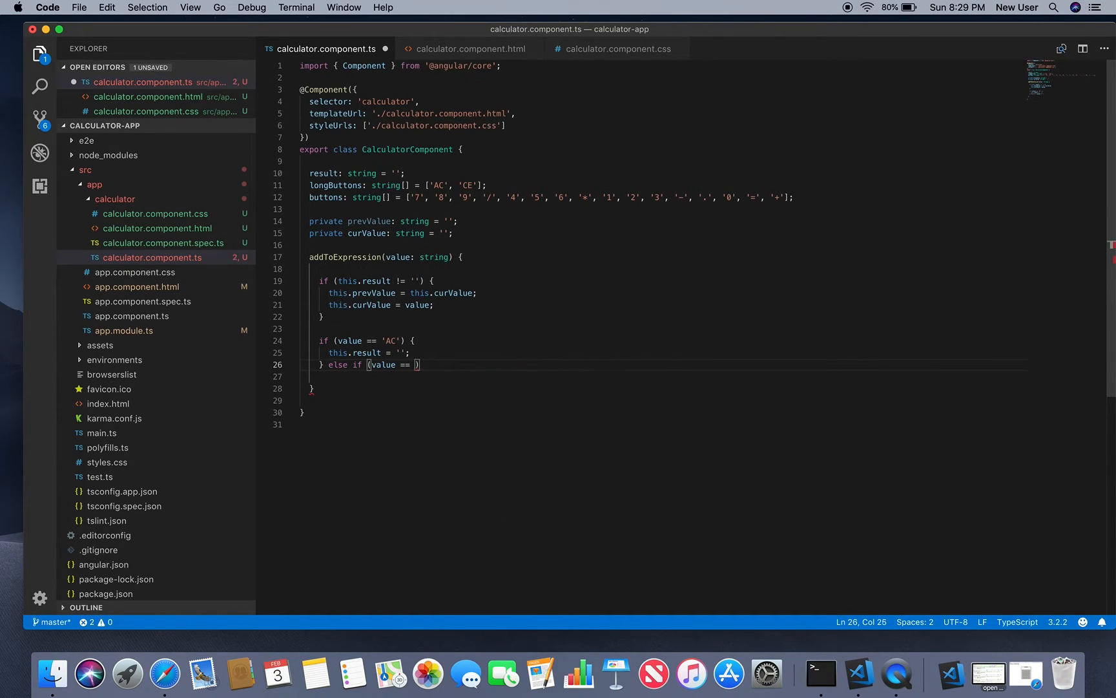
text("CE")
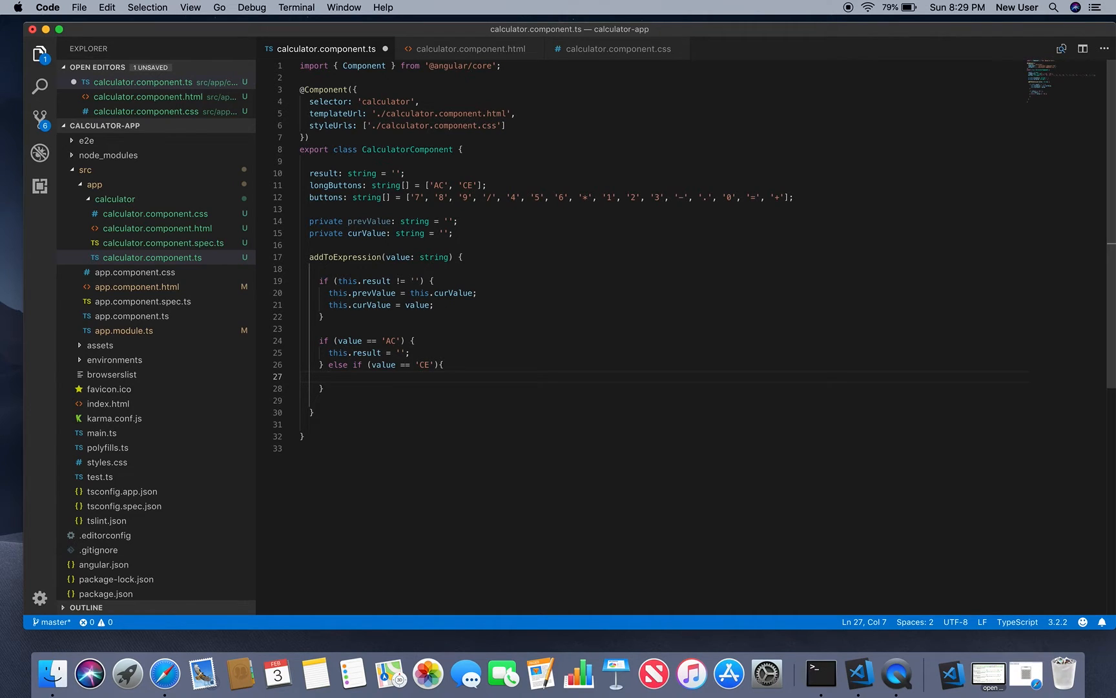
text(this)
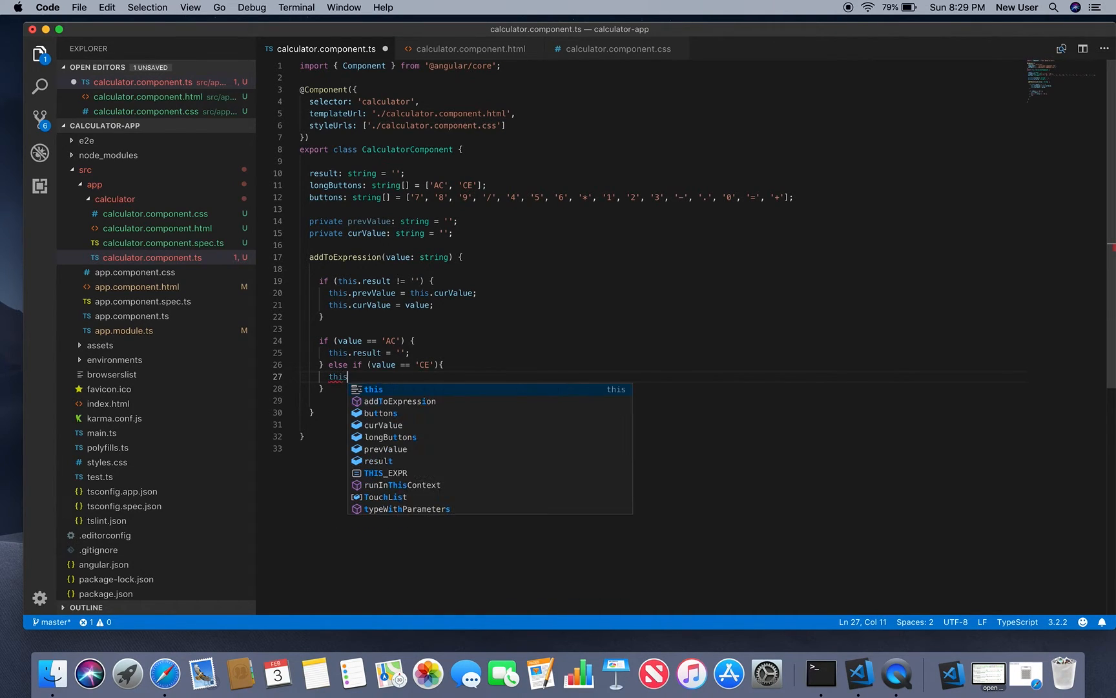
text(.result =)
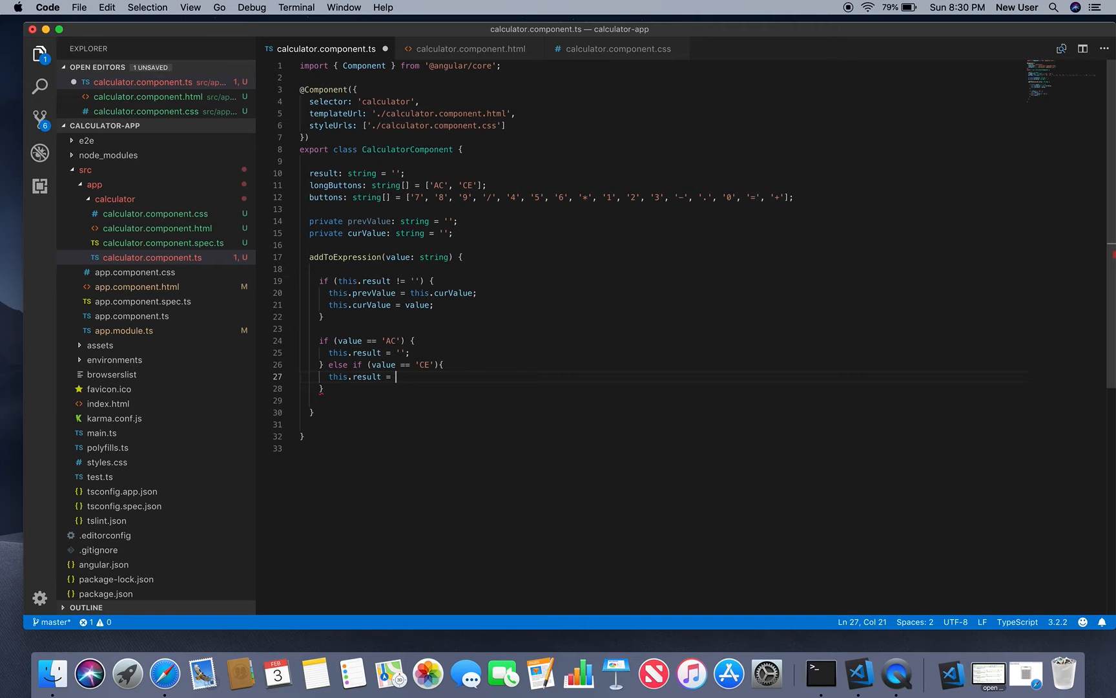
- Set result to this.prevValue == '=' ? ... : this.result.slice(0, -1), trimming the last character
text(this.prevValue != "+)
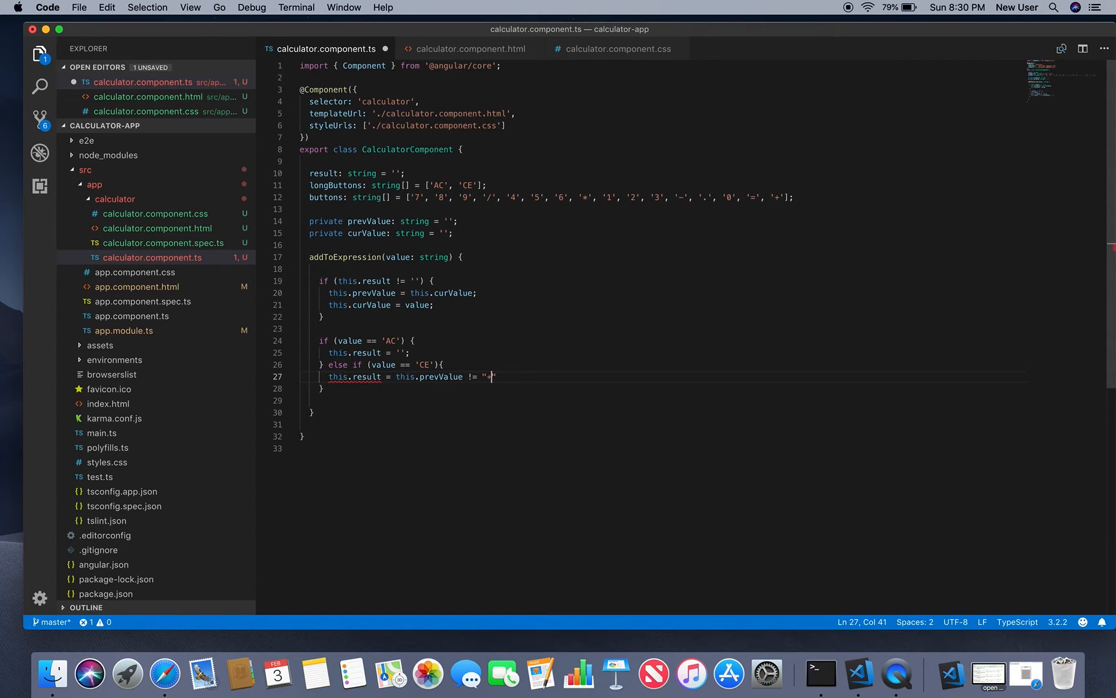
text(=)
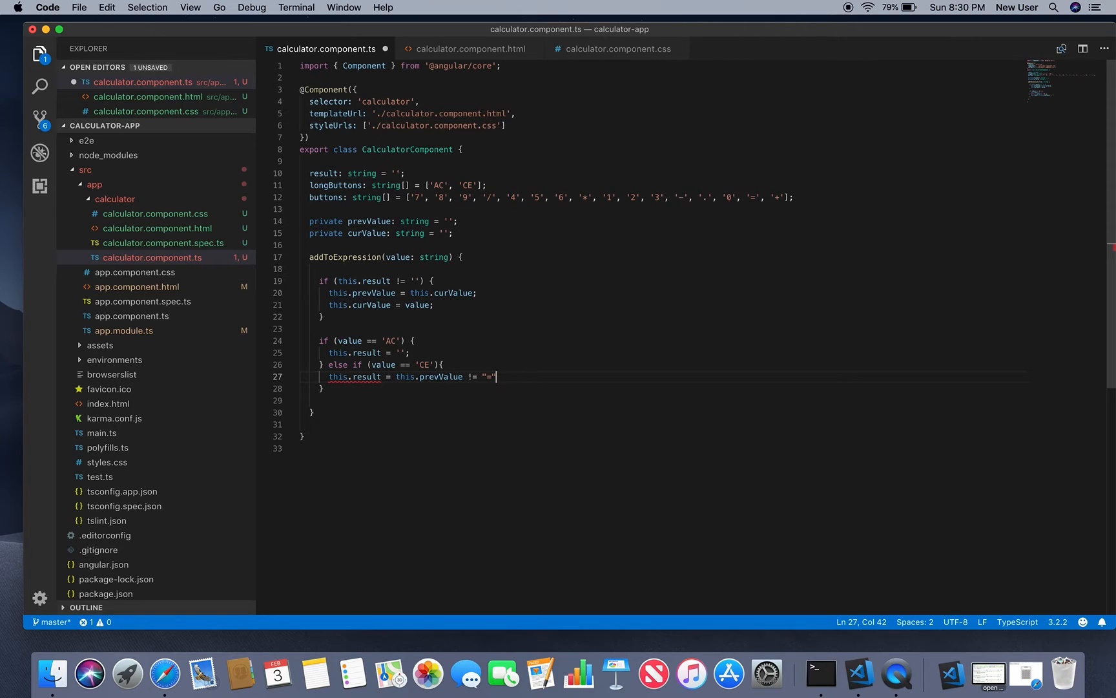
text(? thi)
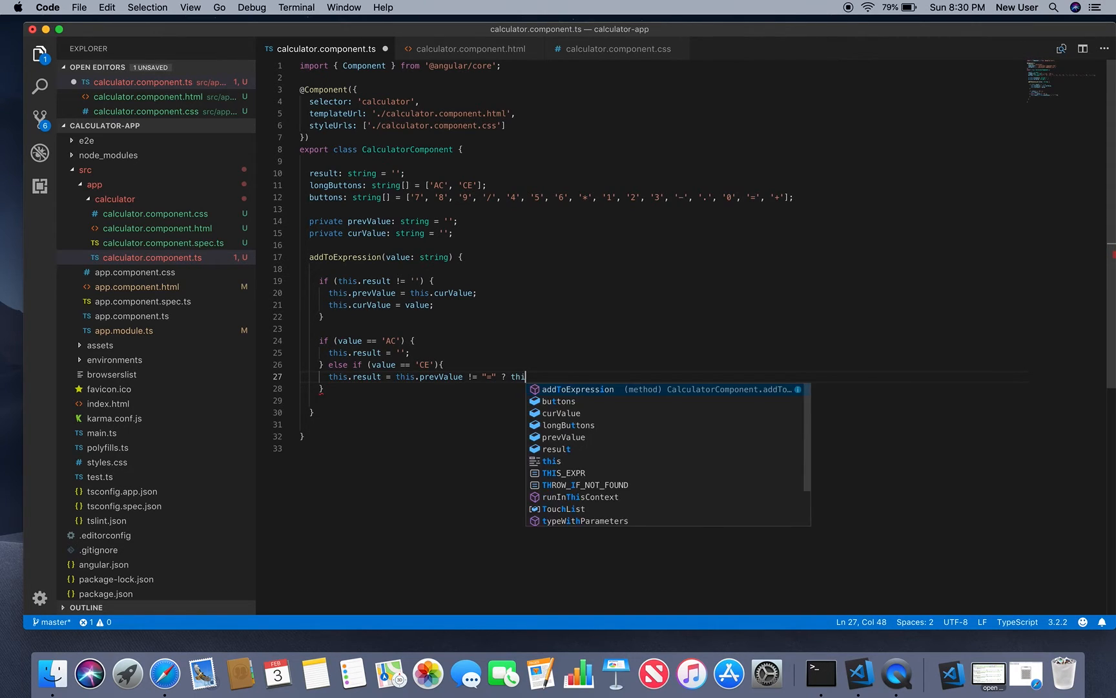
text(s.result)
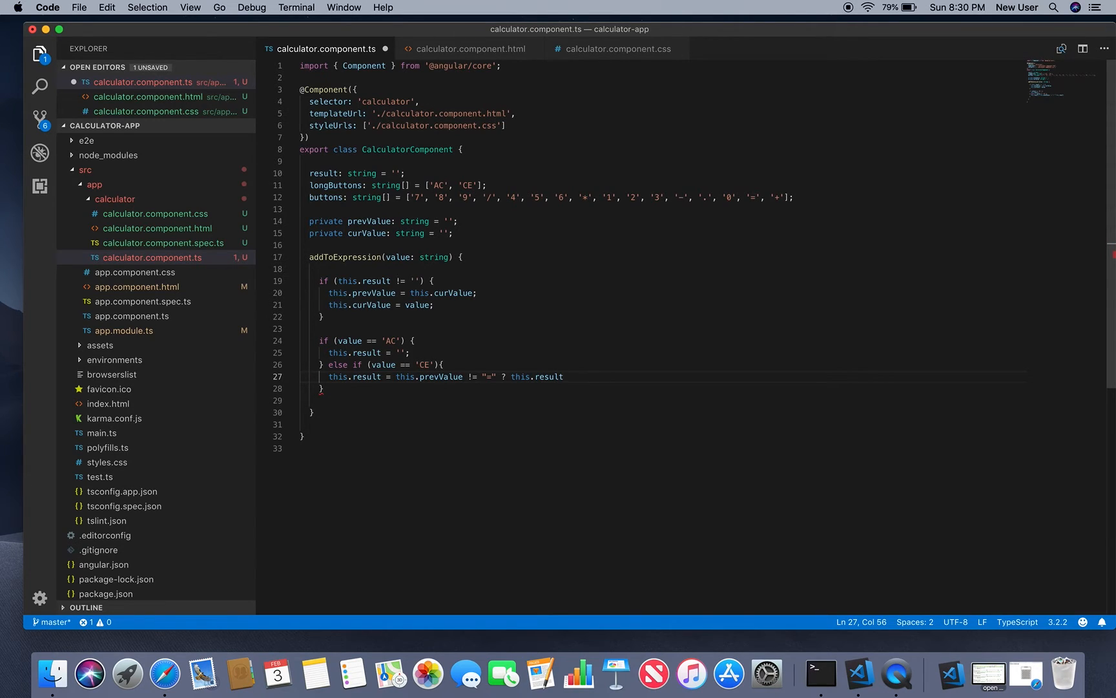
text(.slice()
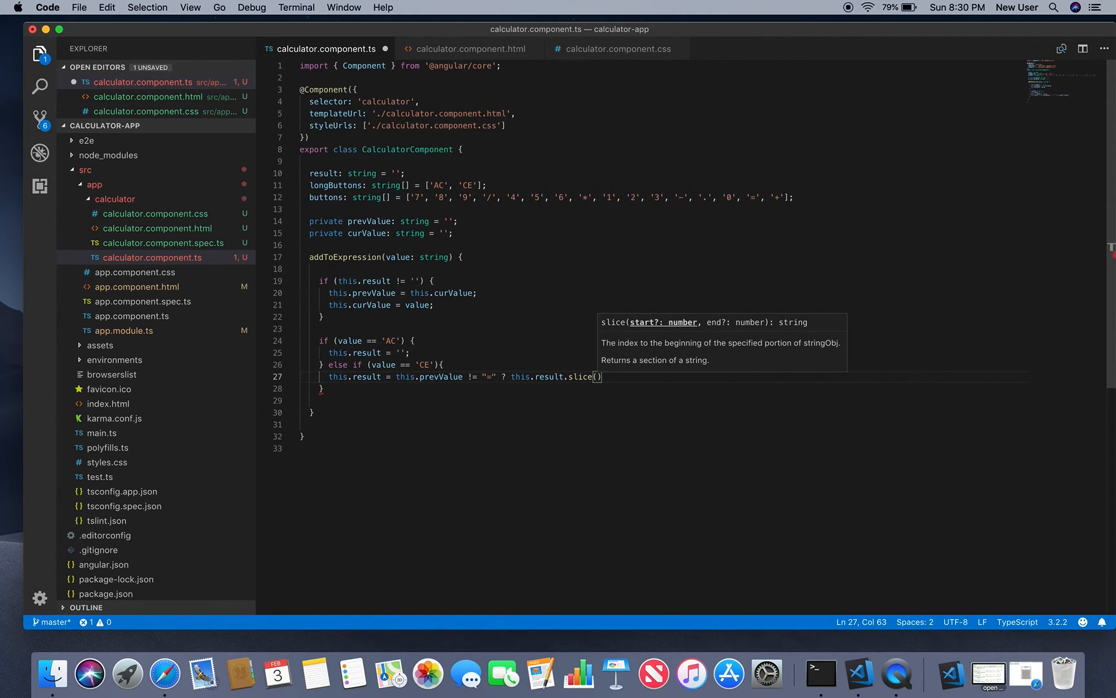
text(0,)
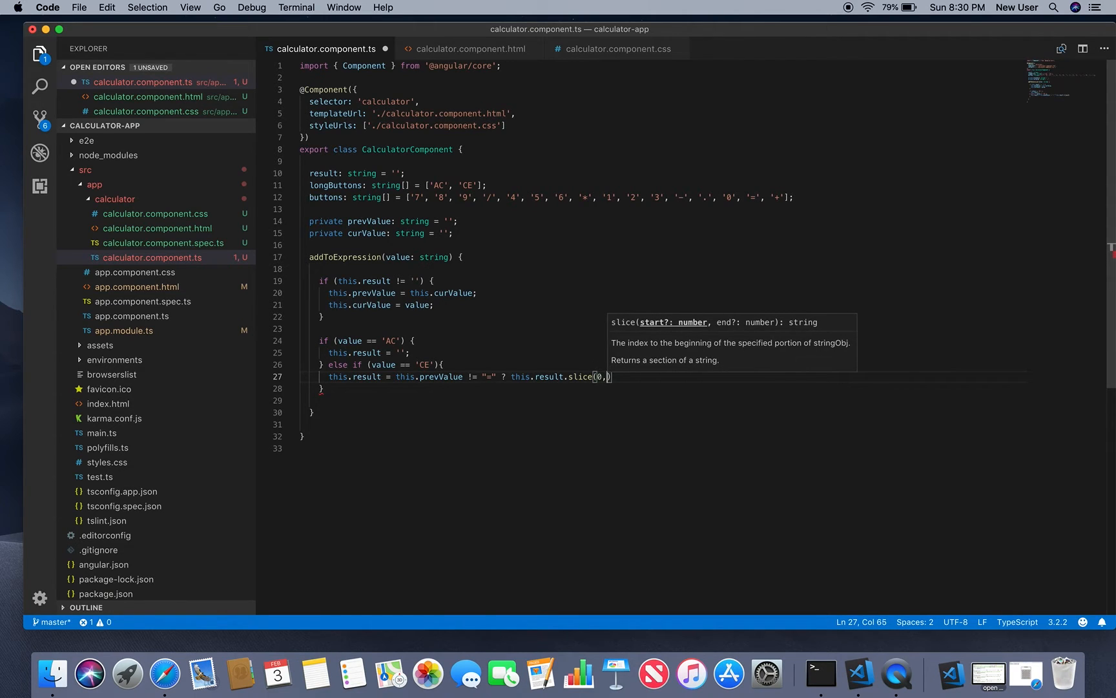
text(" ")
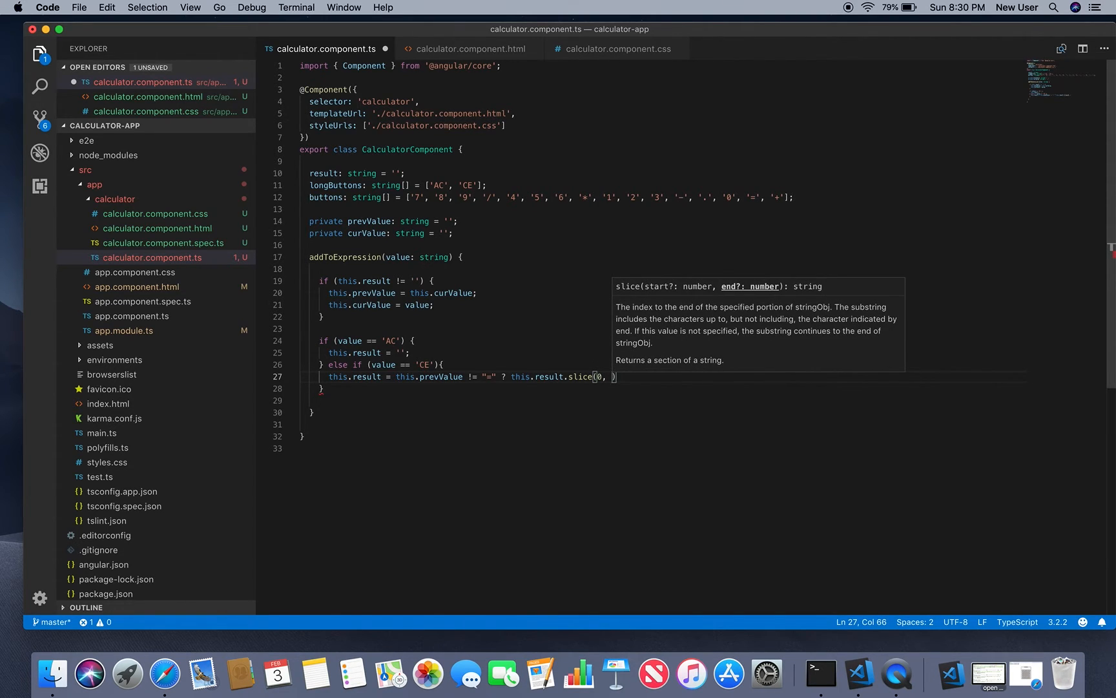
text(-1)
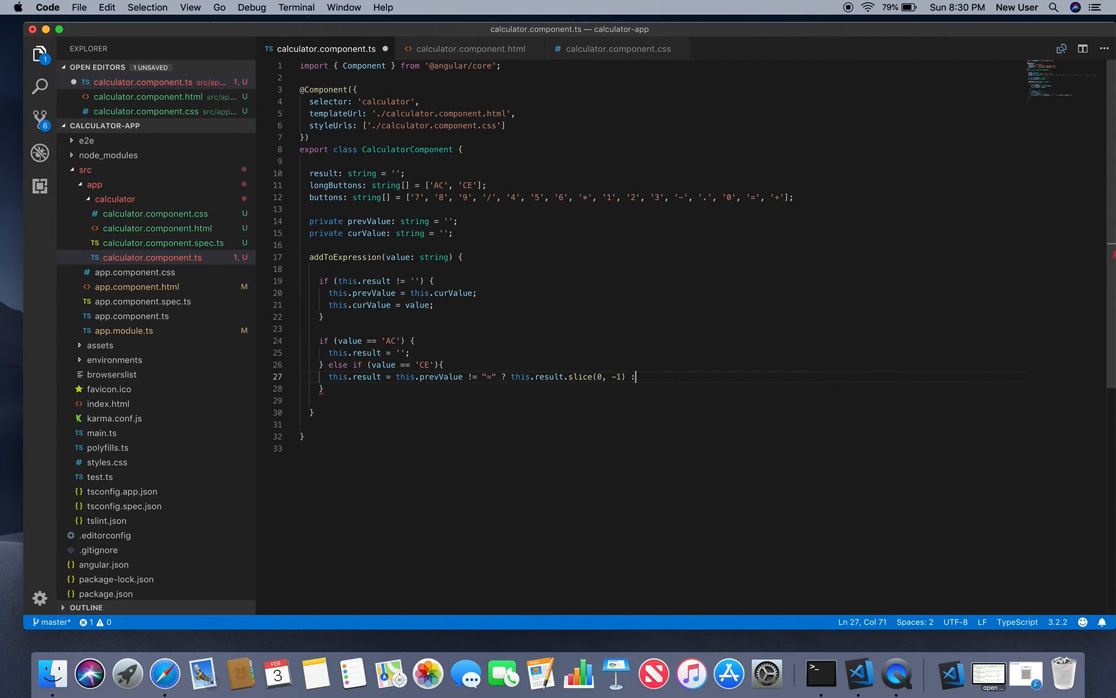
text(this.result;)
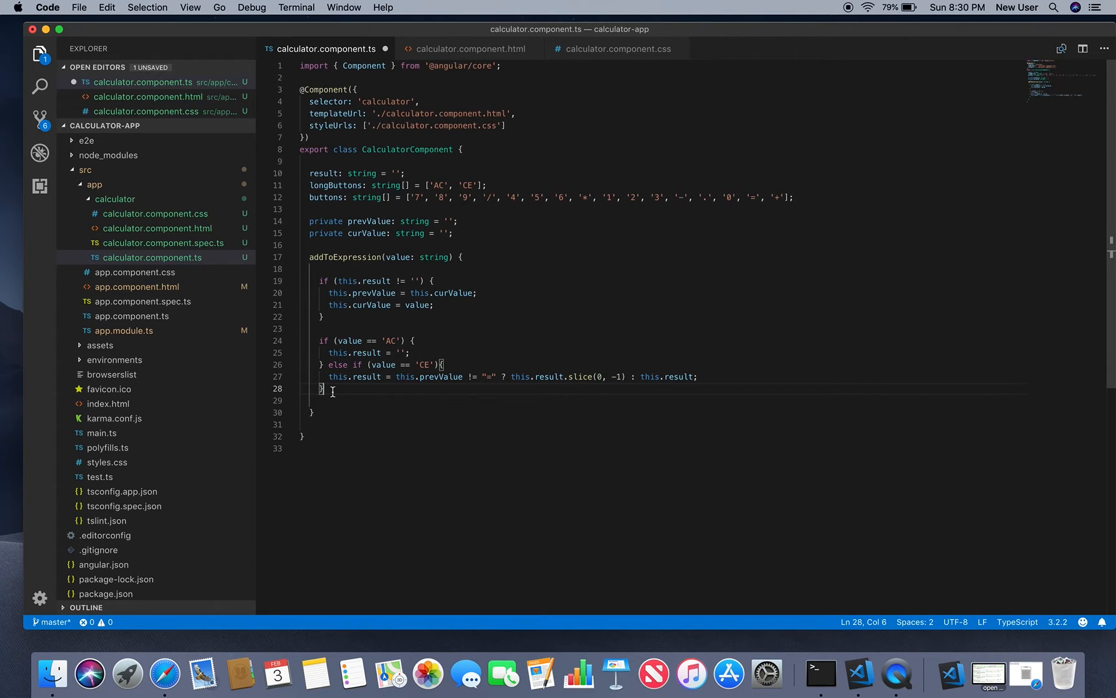
- Add else if (value == '=') { this.result = eval(this.result); }
text(else i)
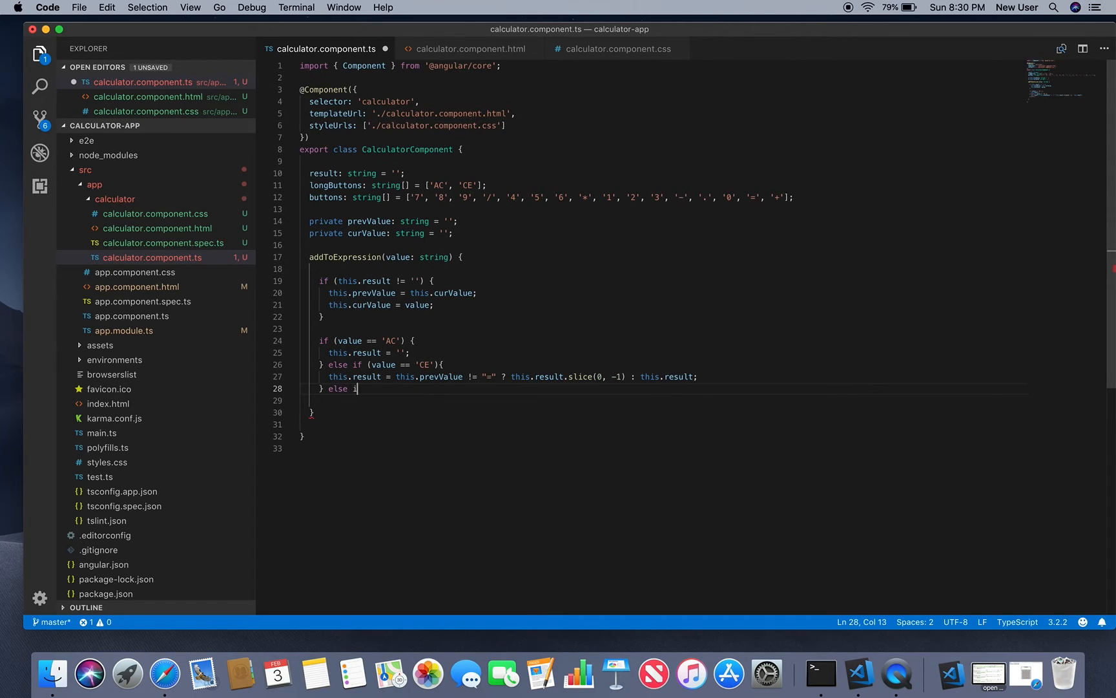
text(f)
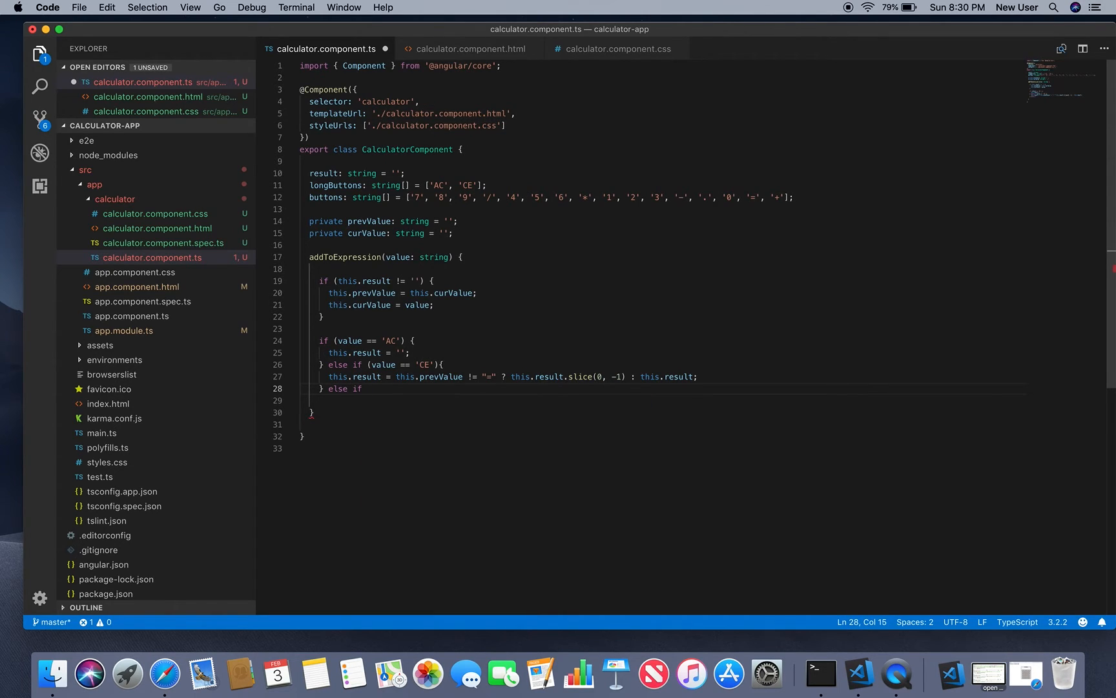
text(()
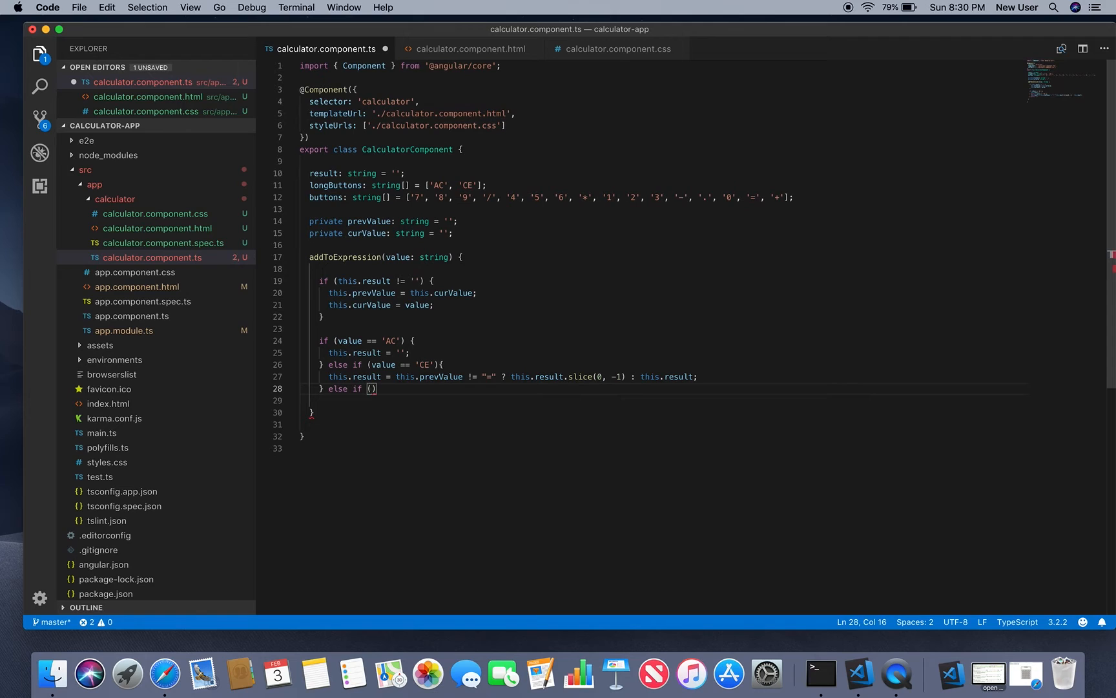
text(value == ')
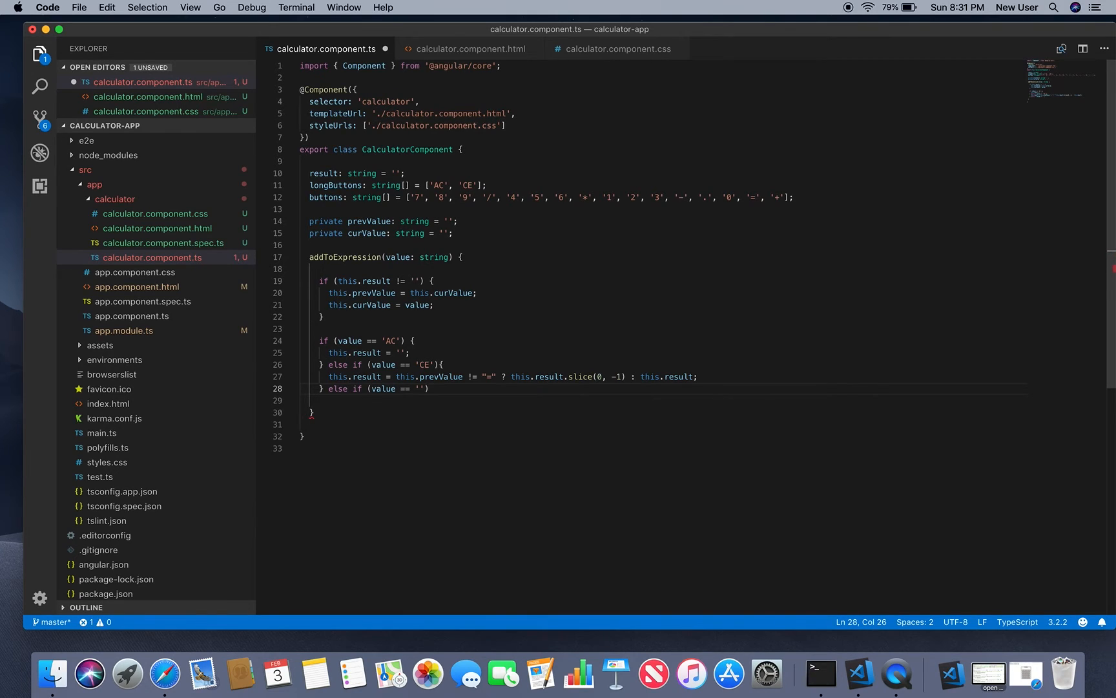
click(418, 389)
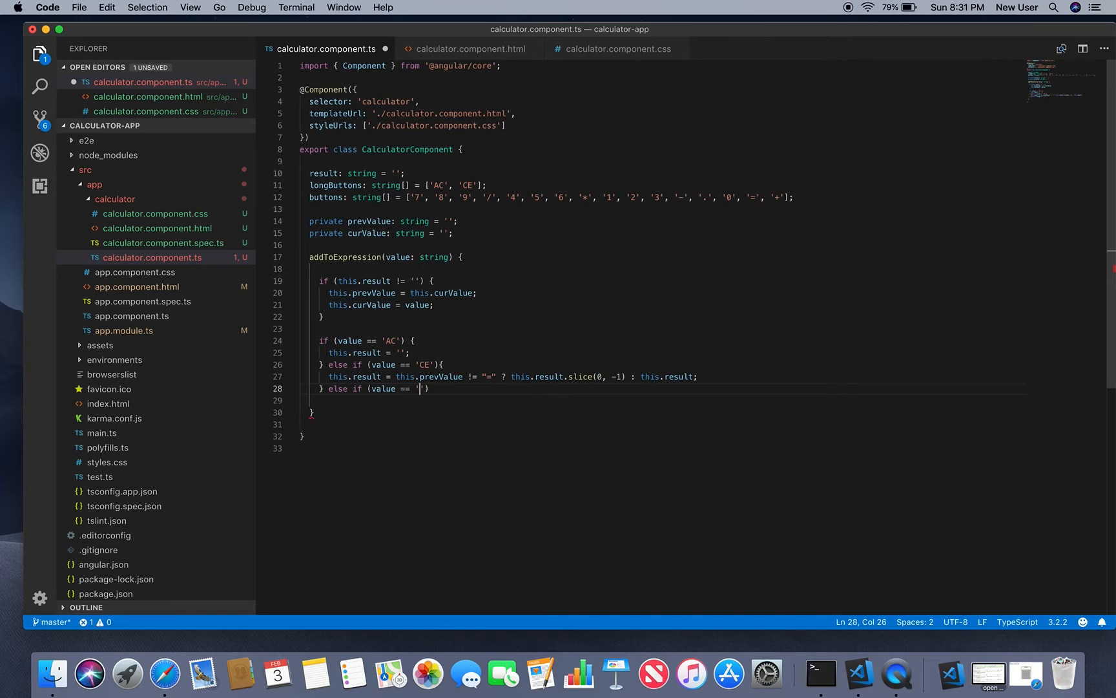
text(=') {)
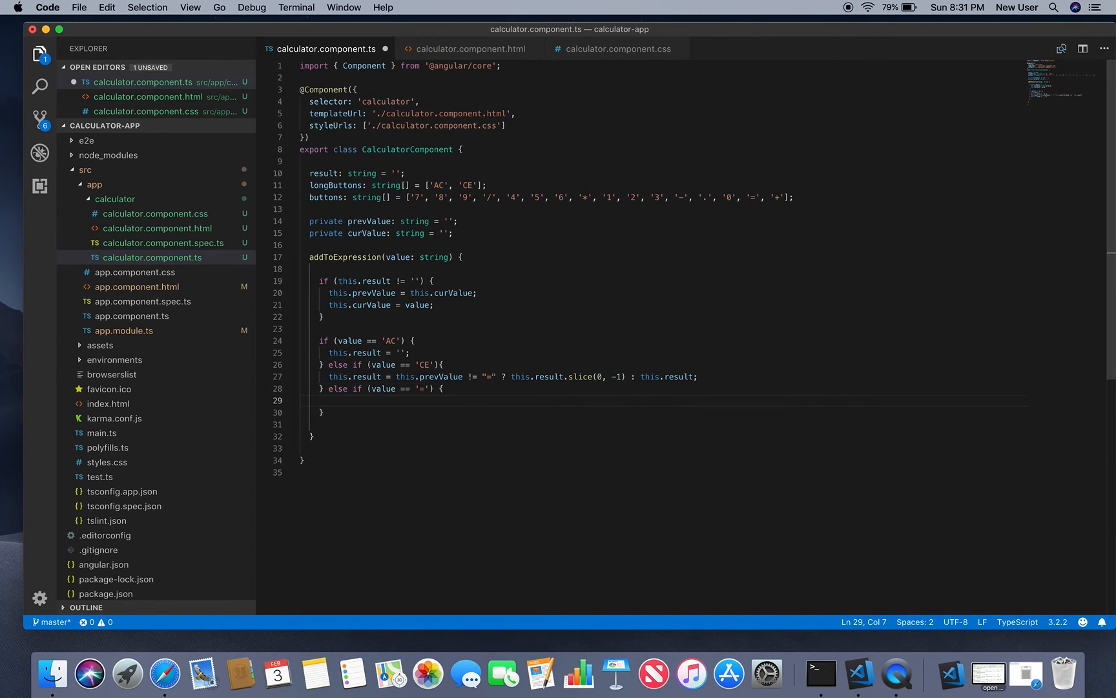
text(th)
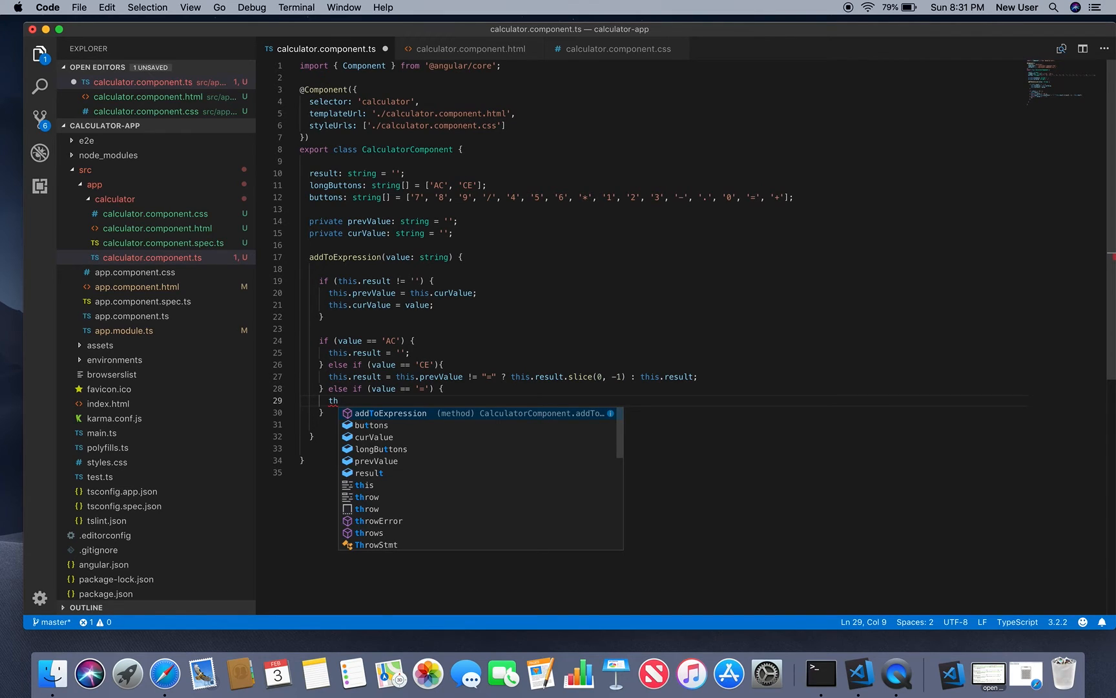
text(i)
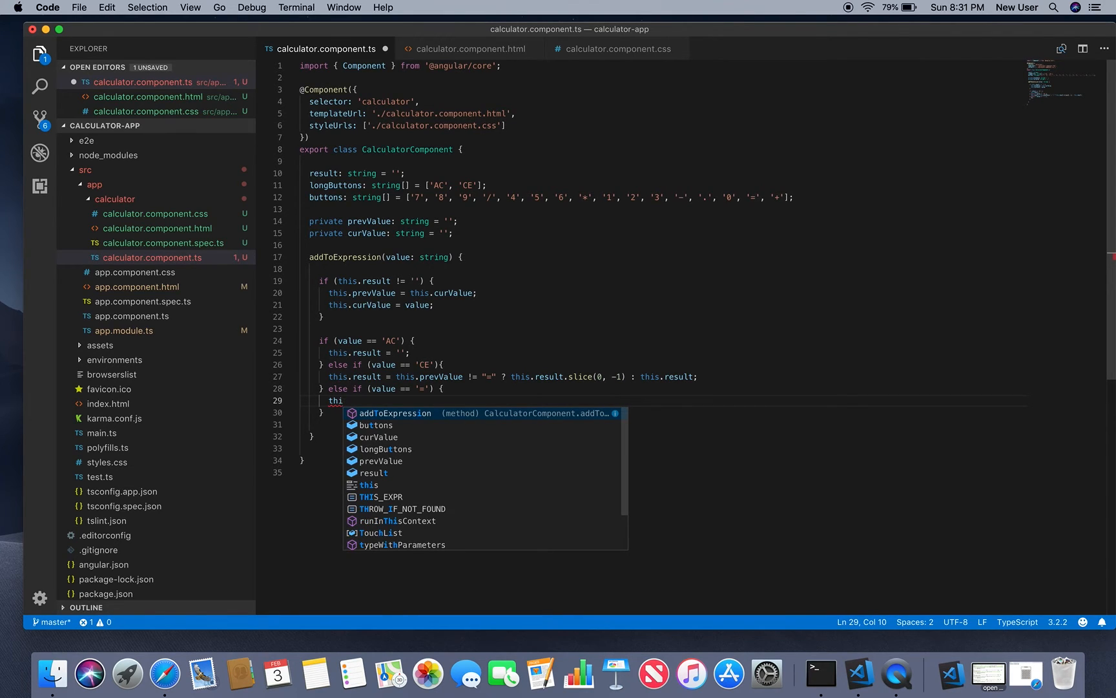
text(s.result =)
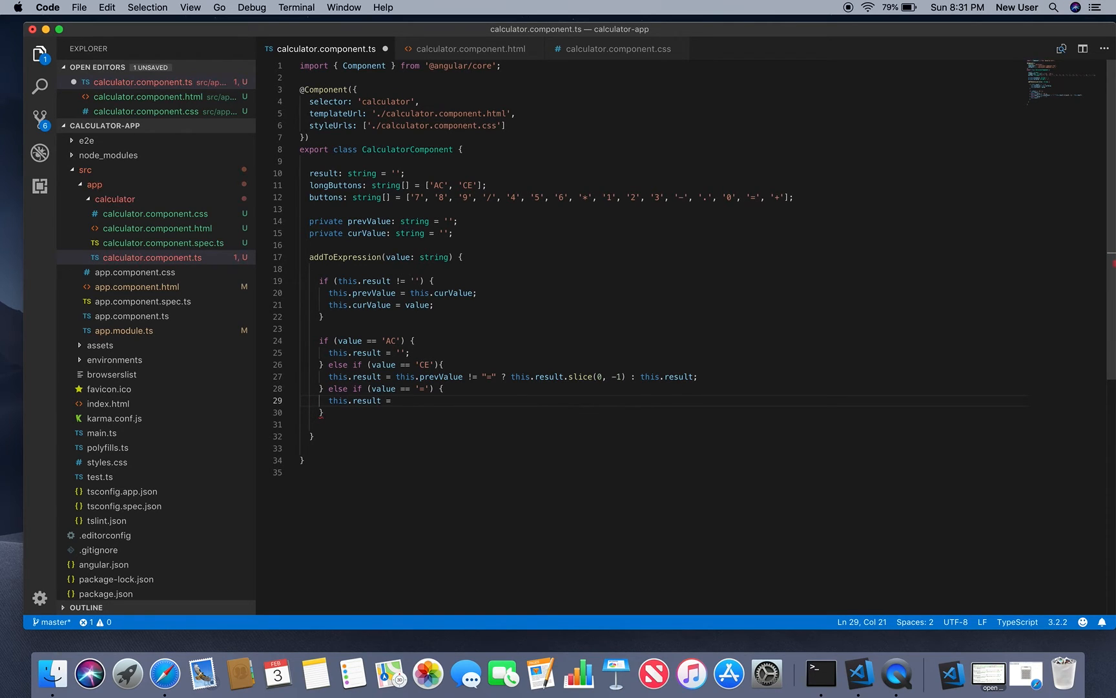
text(eval())
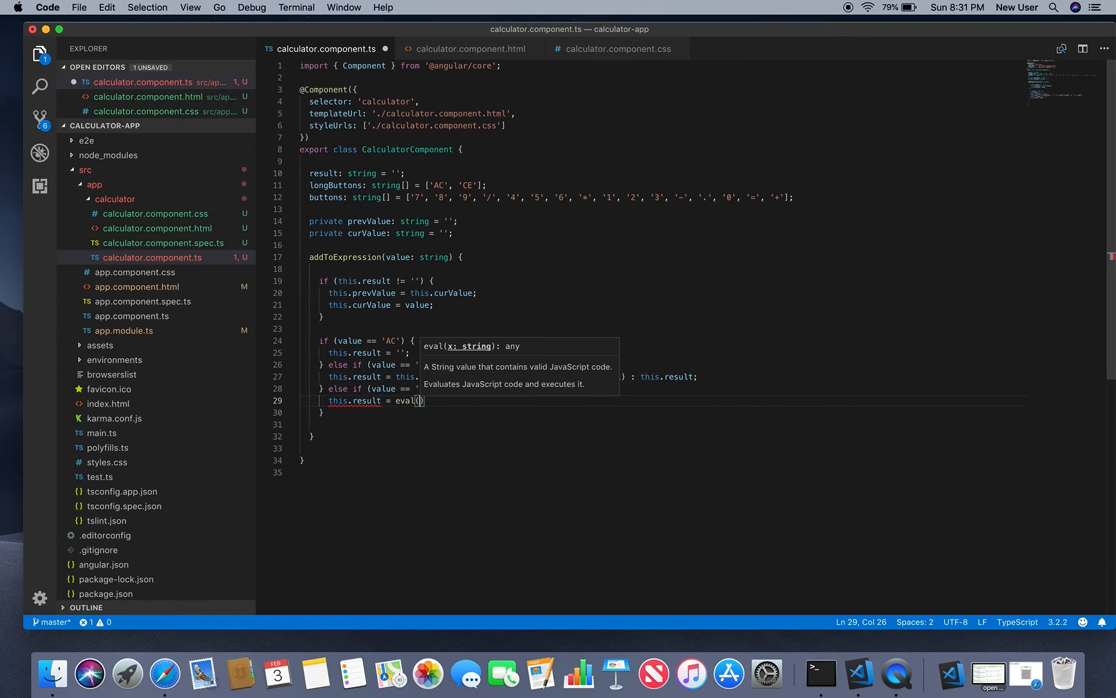
text(this.result)
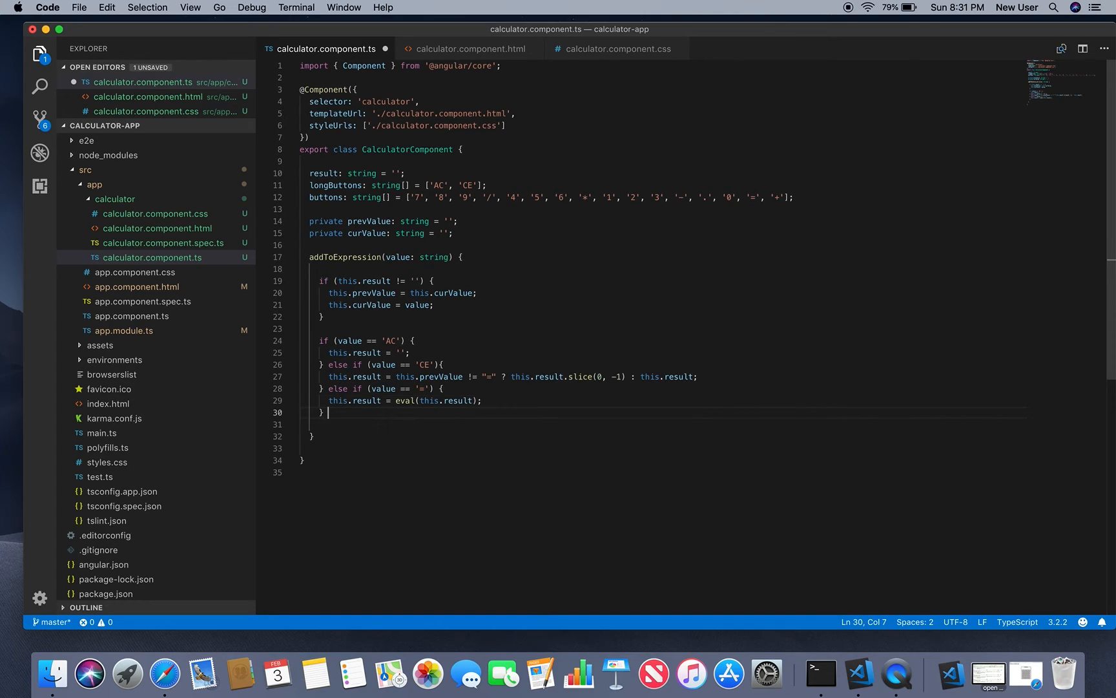
- Write the final else branch appending the pressed value with this.result += value, then save
text(else)
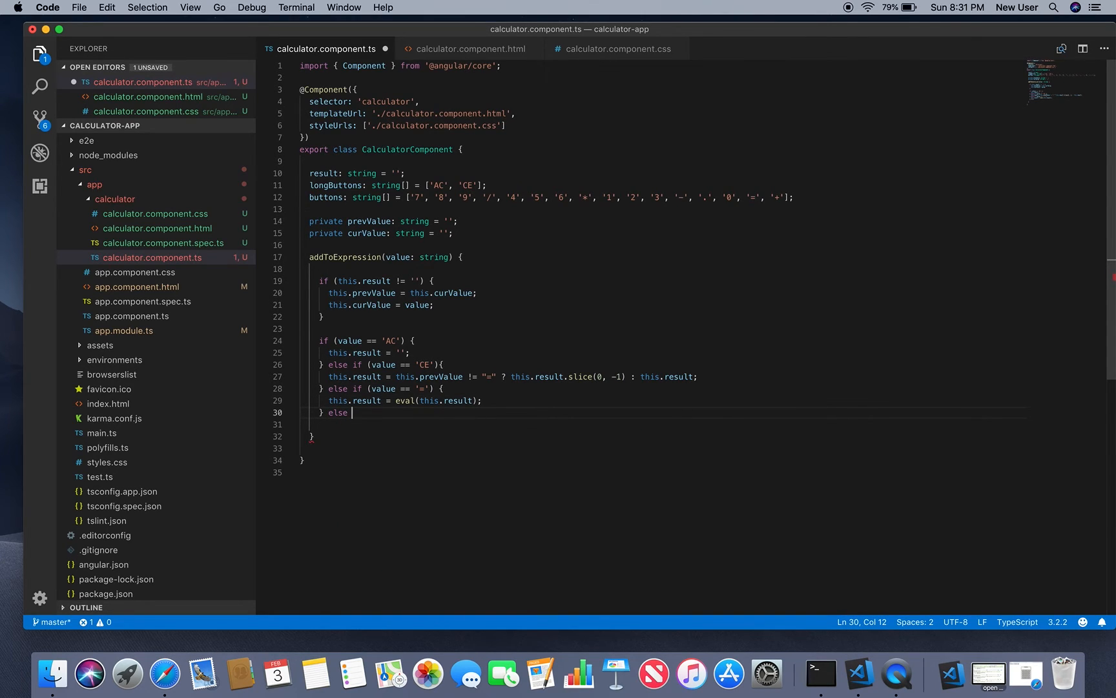
text({)
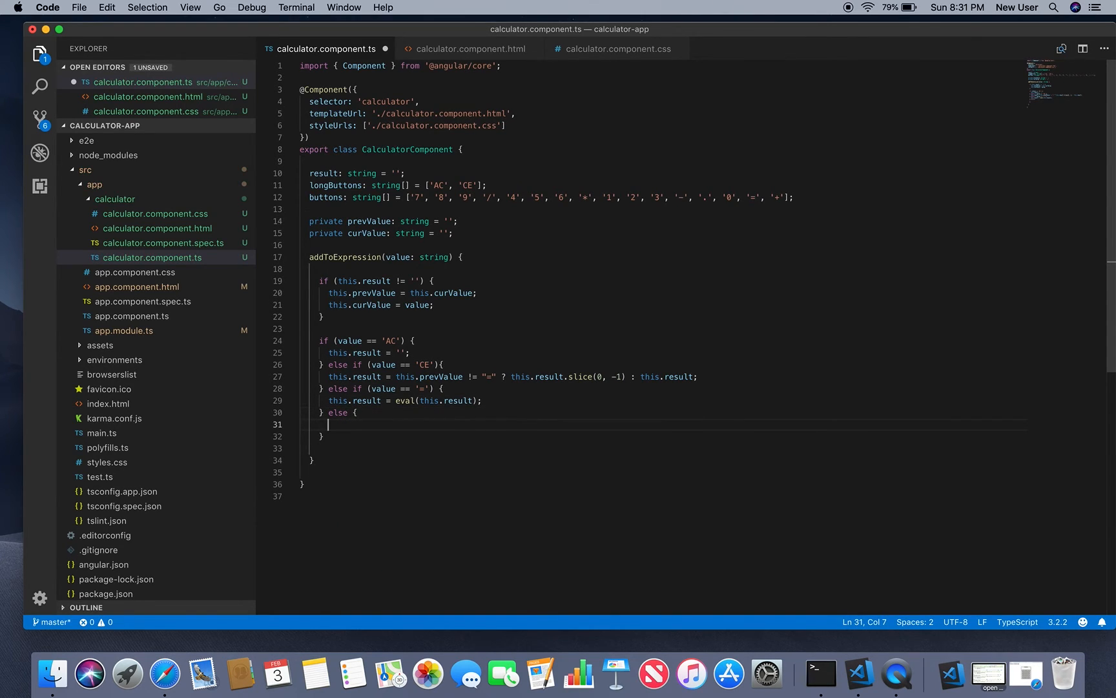
text(this)
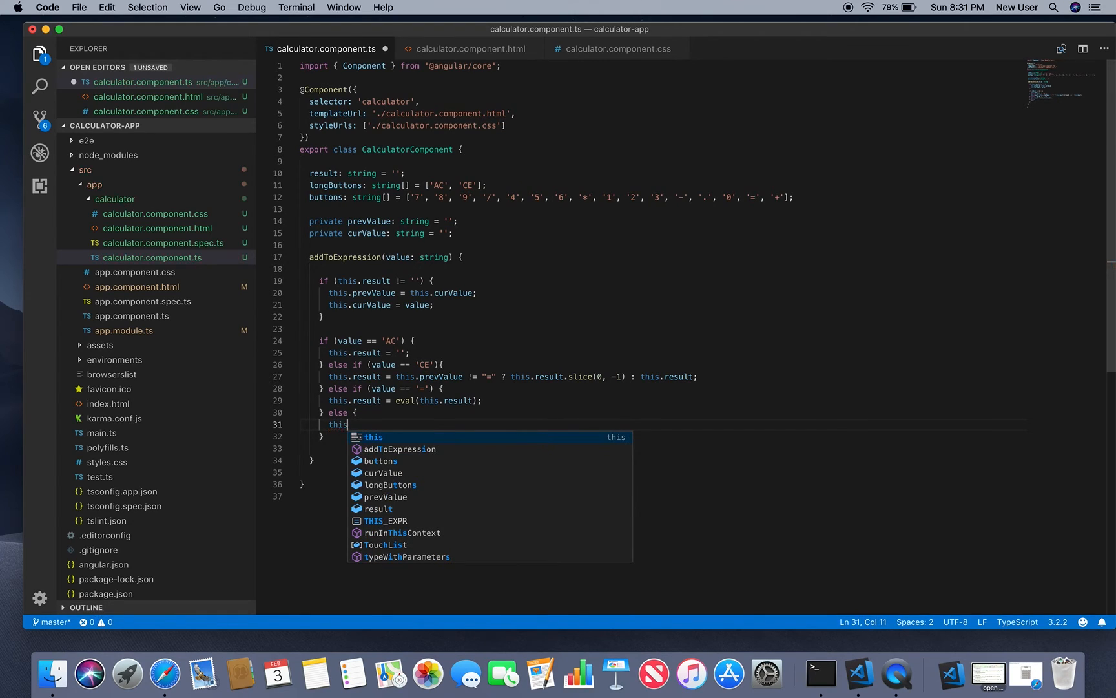
text(.)
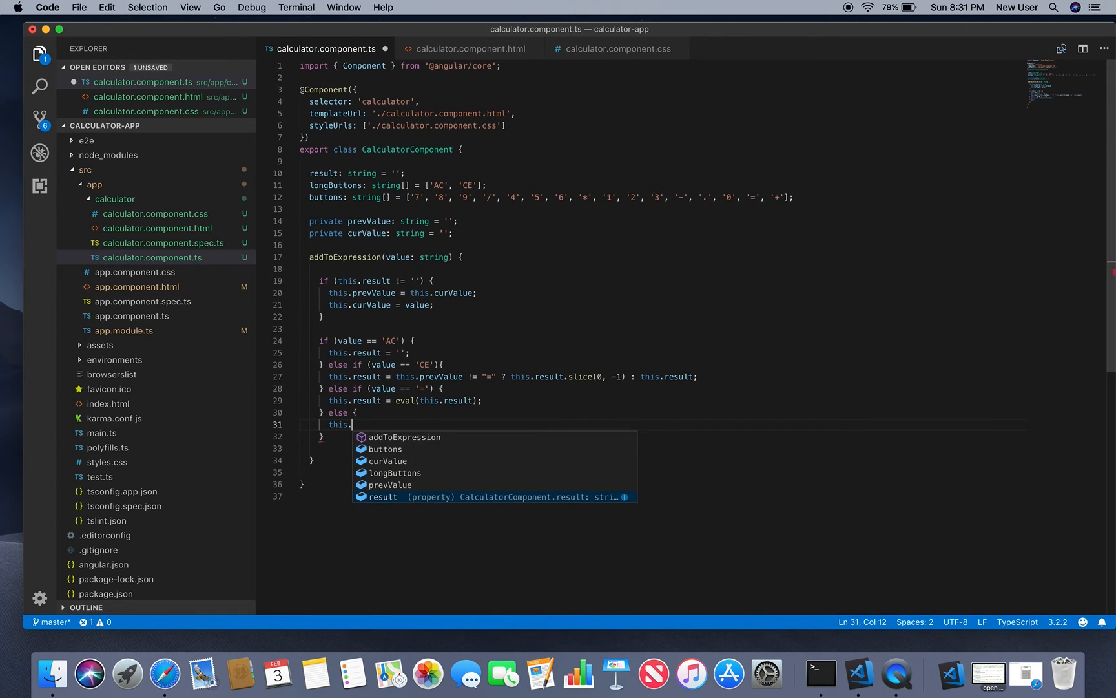
text(result)
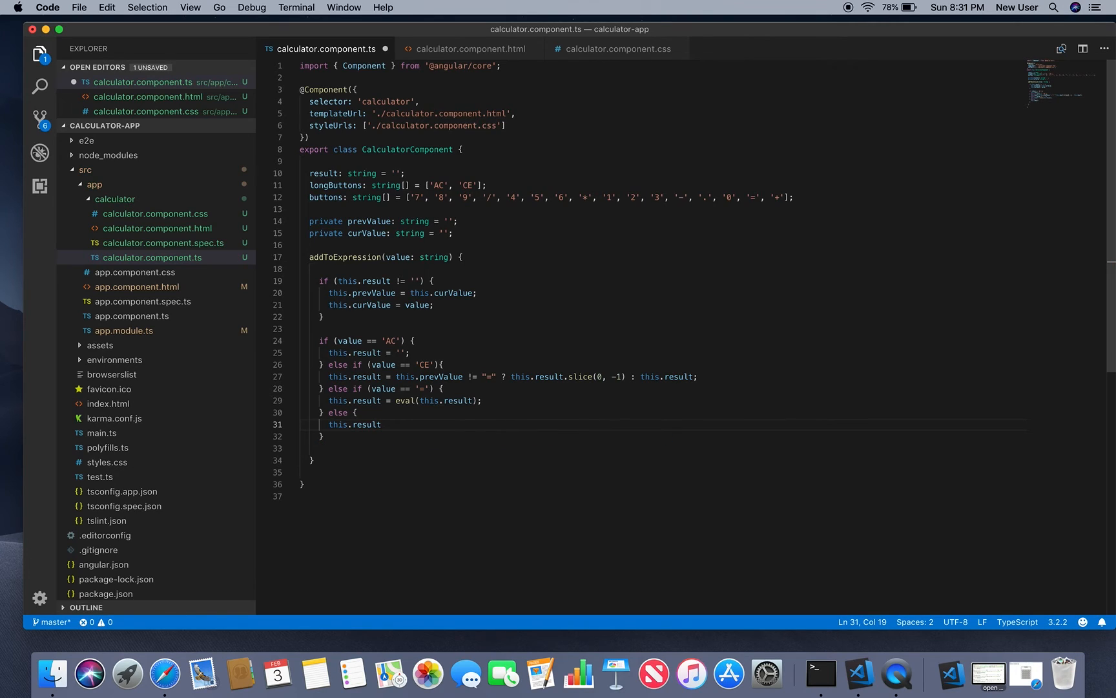
text(+)
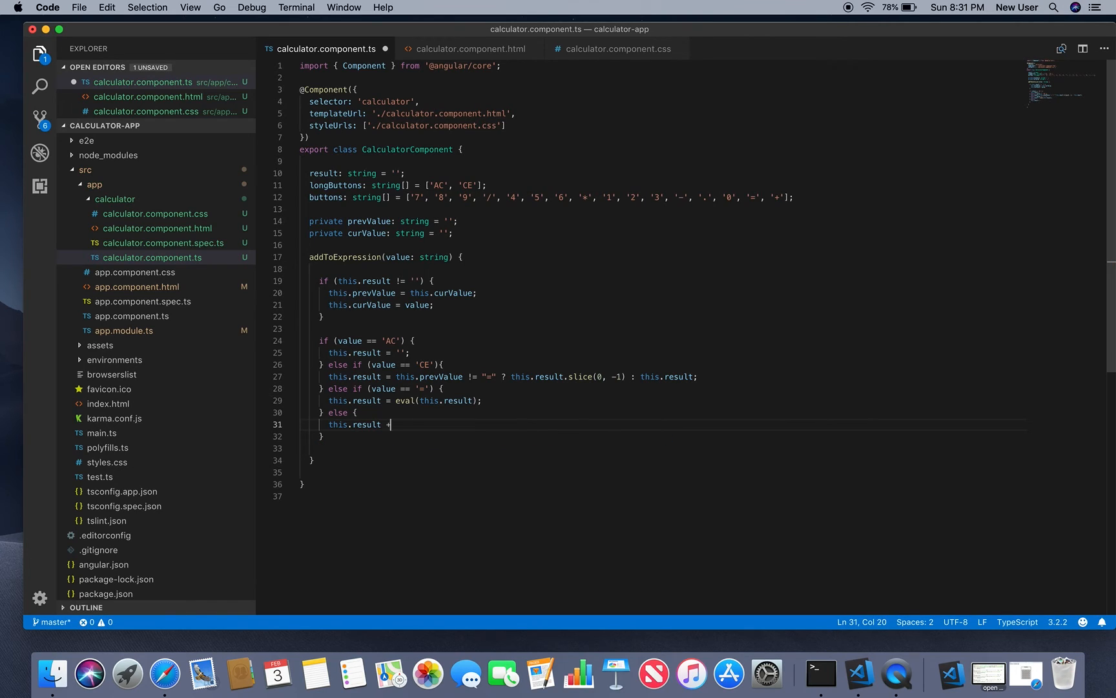
text(=)
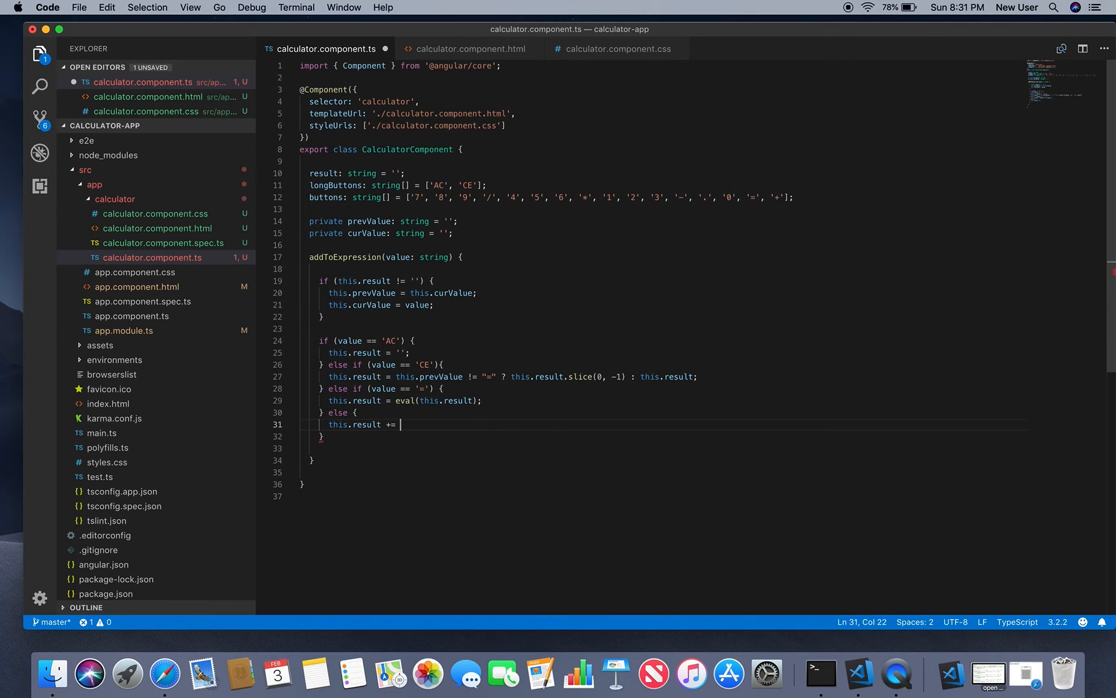
text(v)
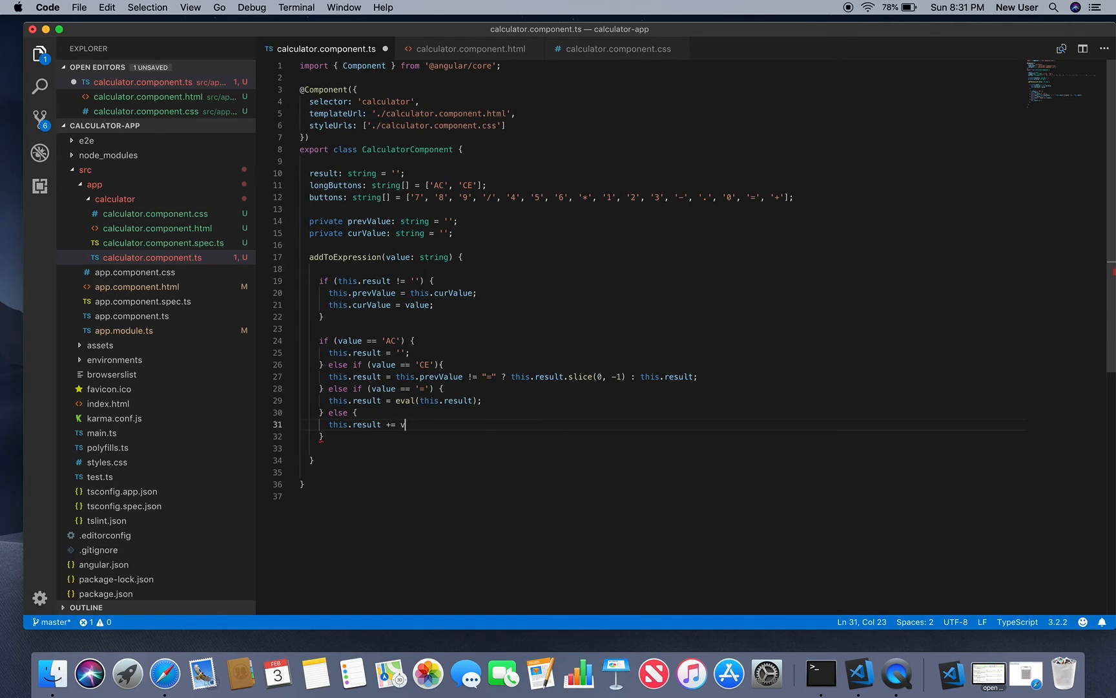
text(alue;)
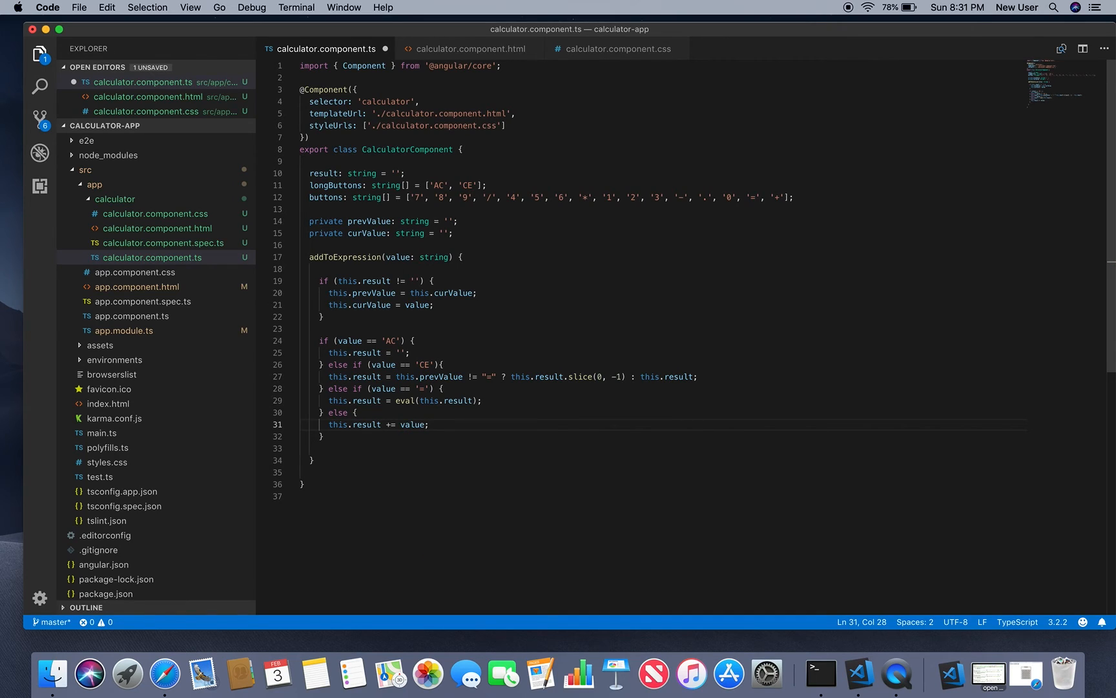
click(321, 437)
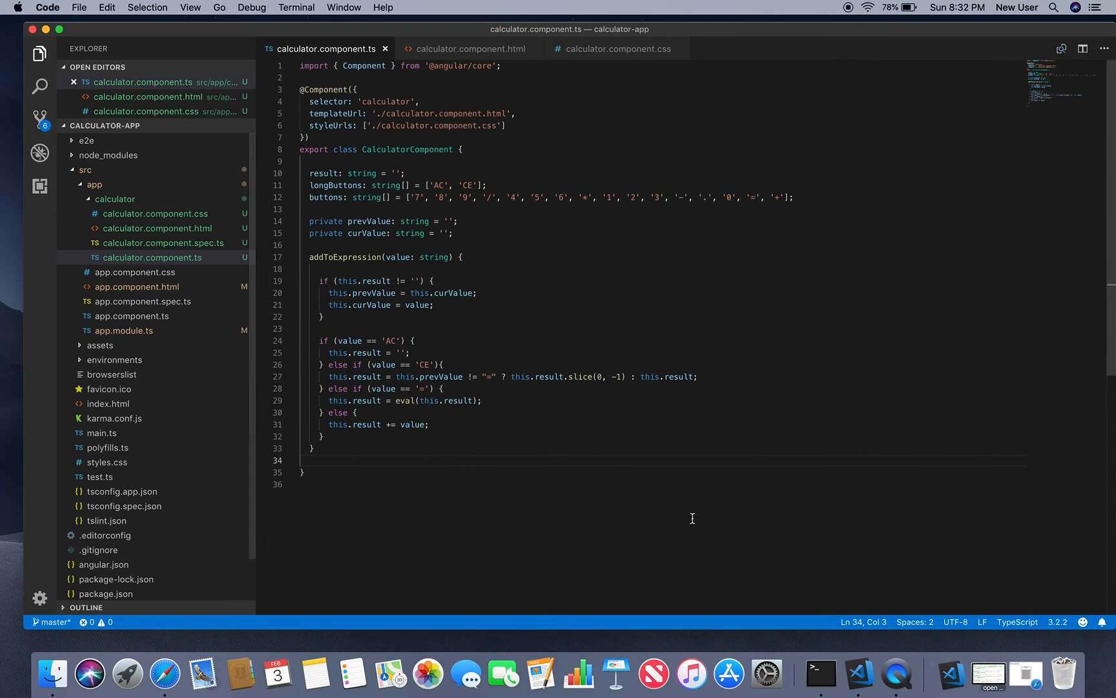
- In the localhost calculator, evaluate 9 / 3 and confirm the result appears
click(170, 671)
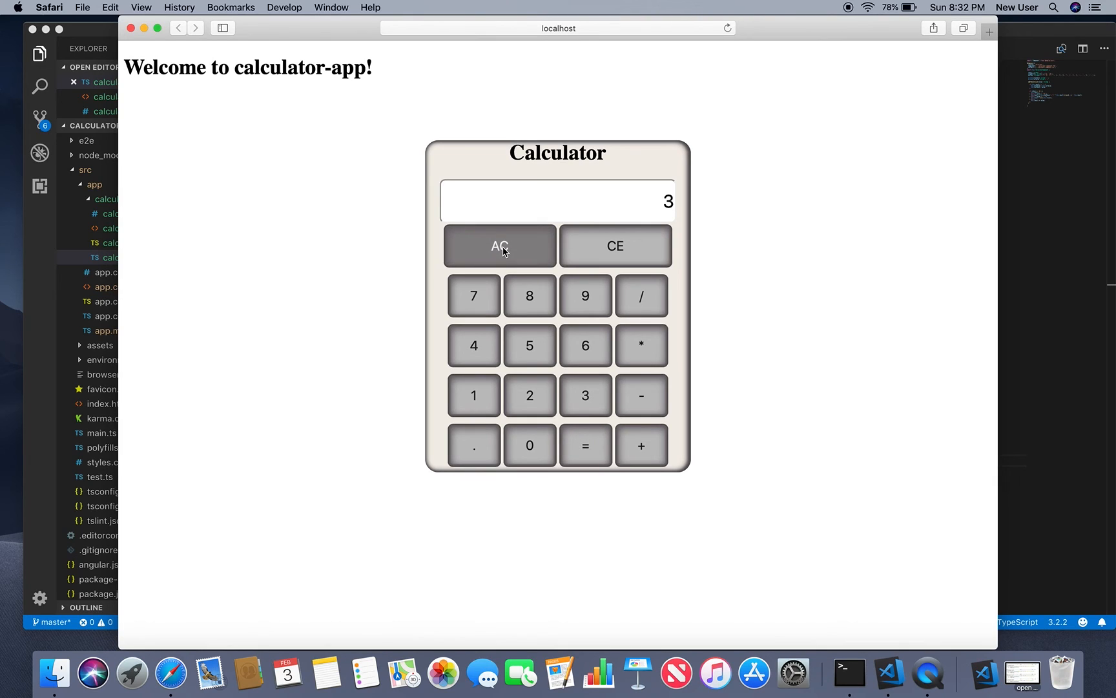
click(585, 296)
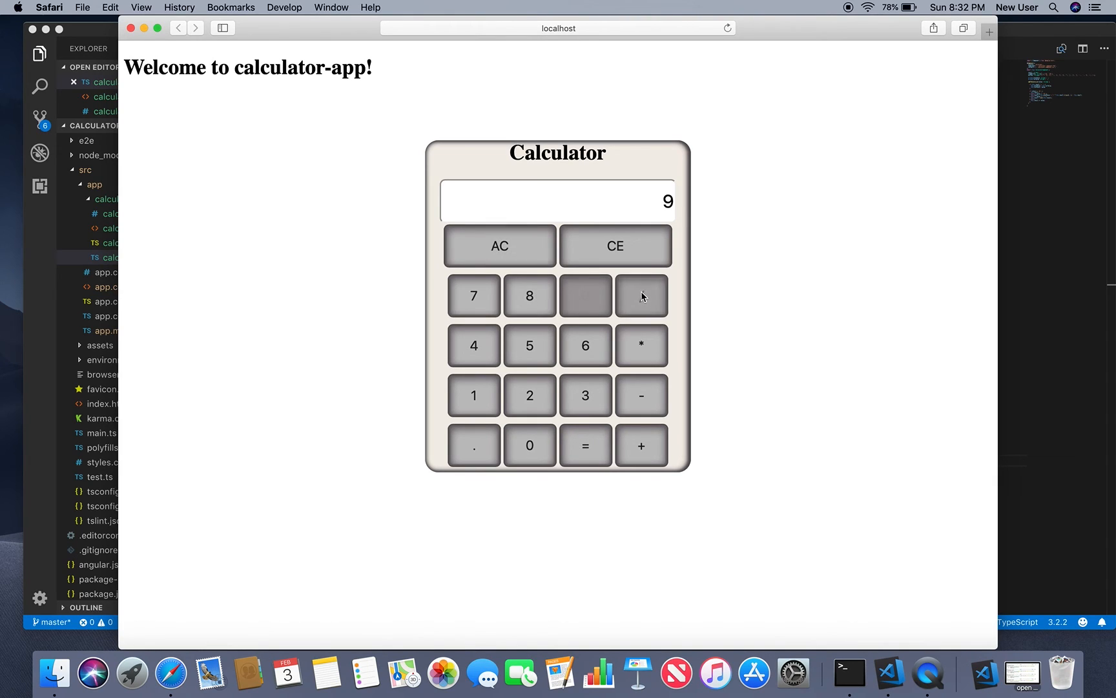
click(584, 396)
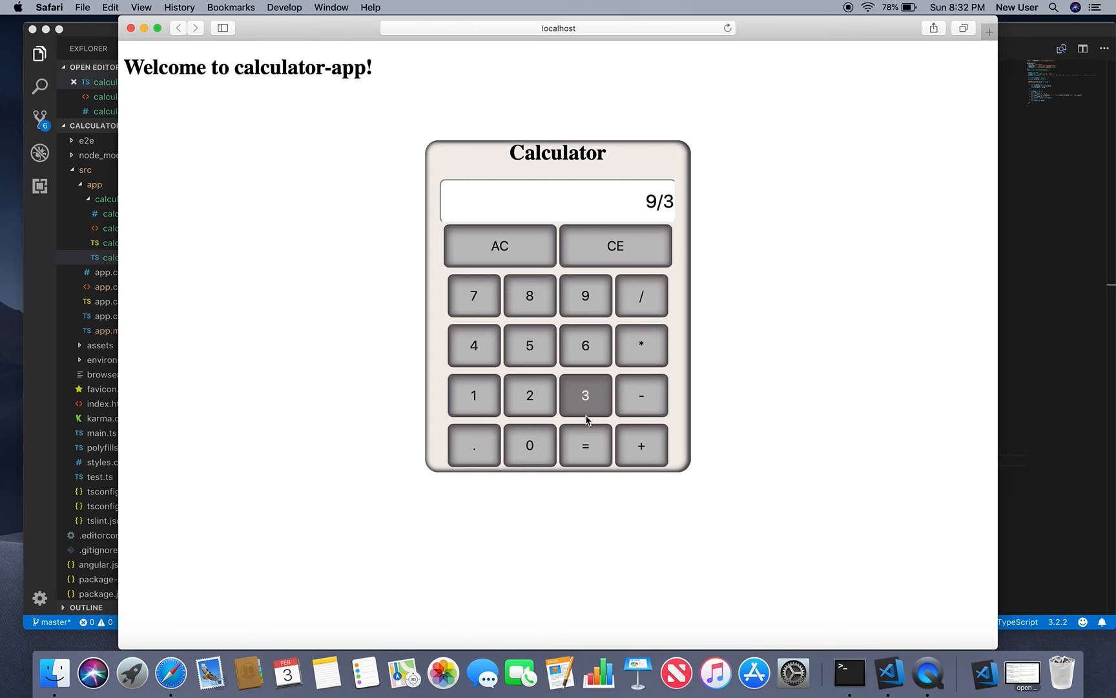
click(585, 445)
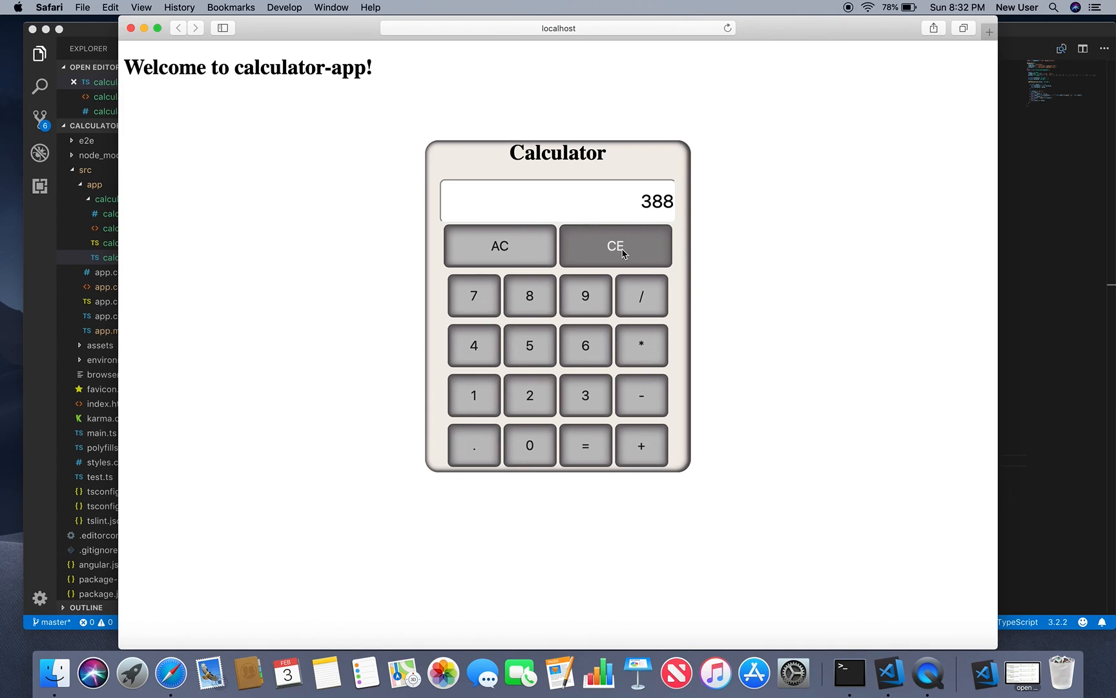
- Verify CE trims the last character and AC clears the display entirely
click(613, 245)
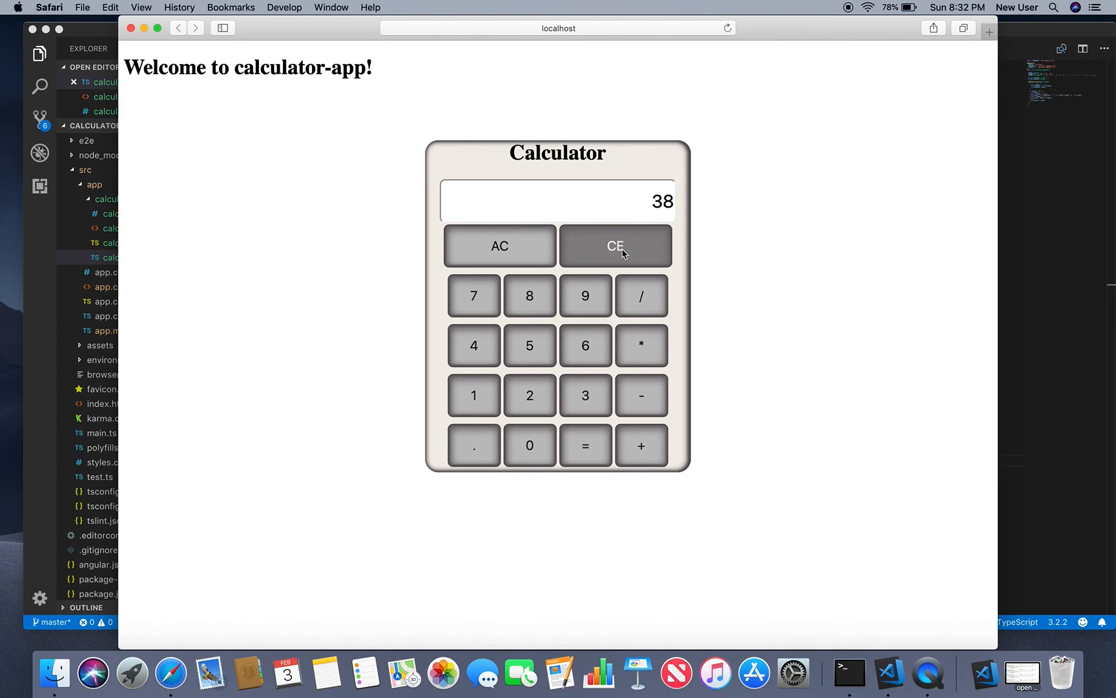
click(499, 245)
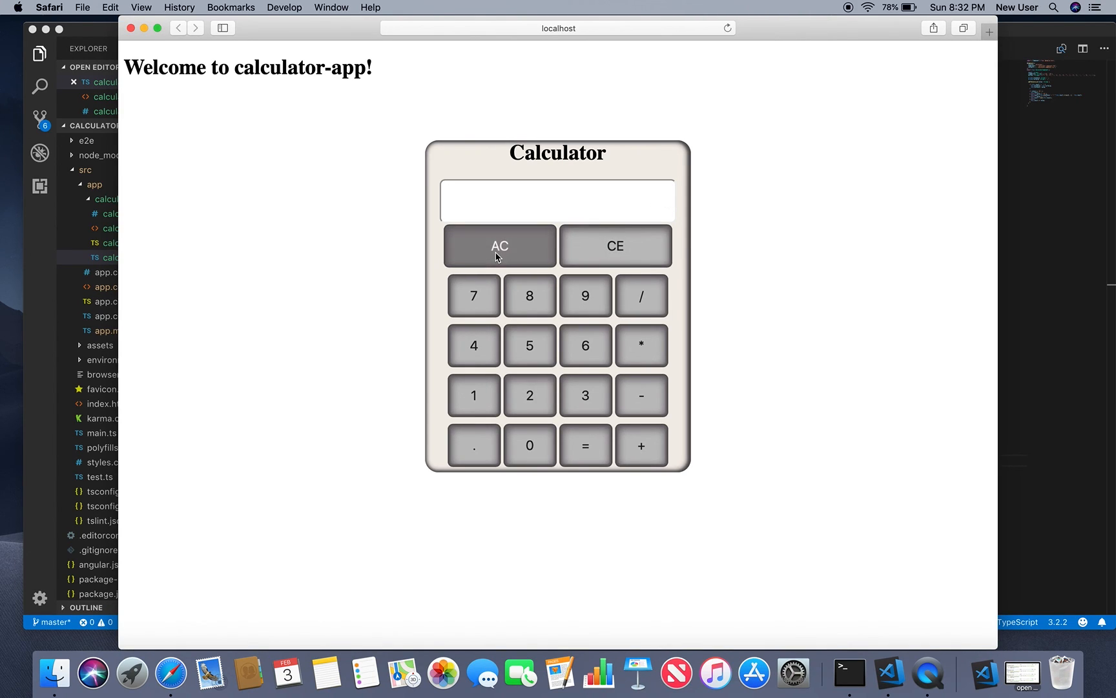
mouse_move(766, 256)
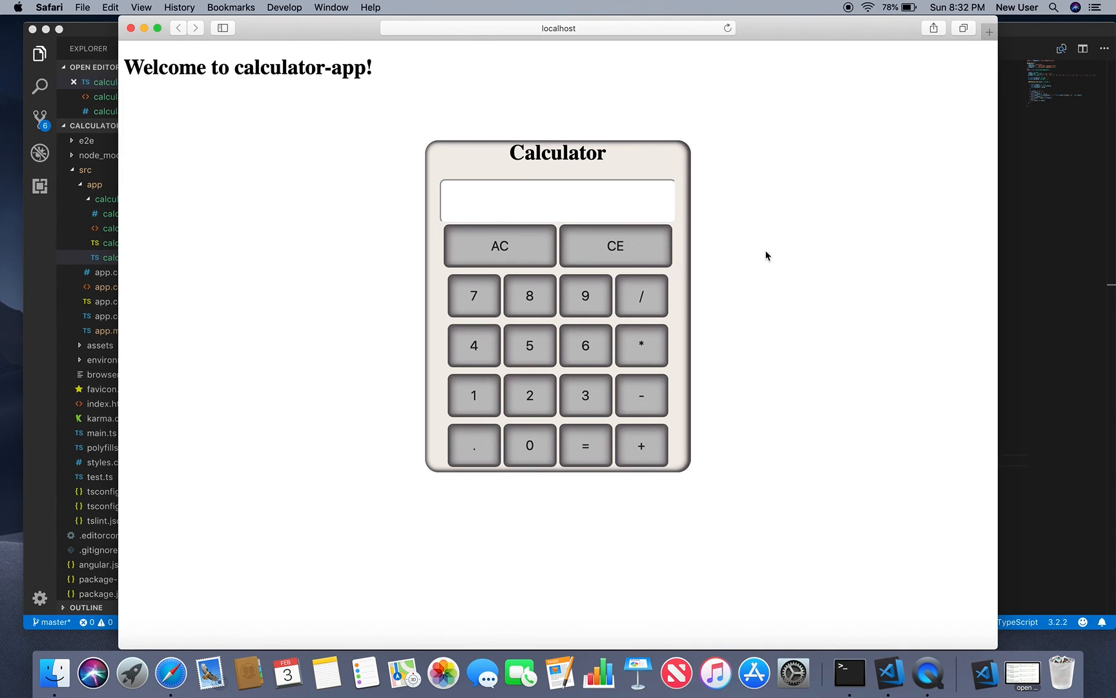